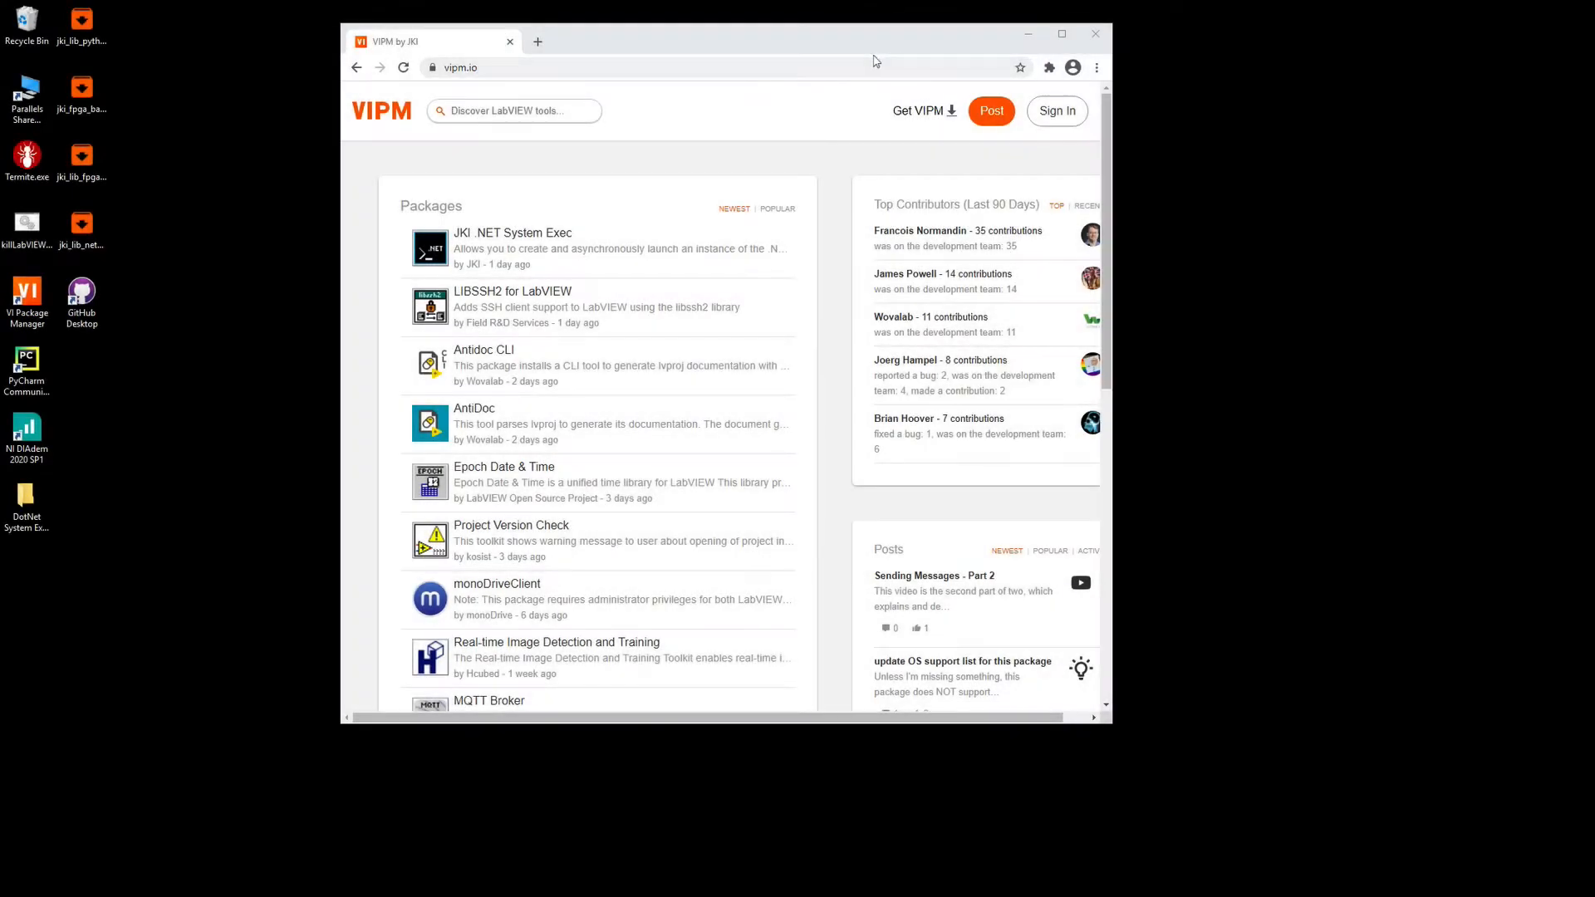
{"action": "mouse_move", "coordinate": [994, 198]}
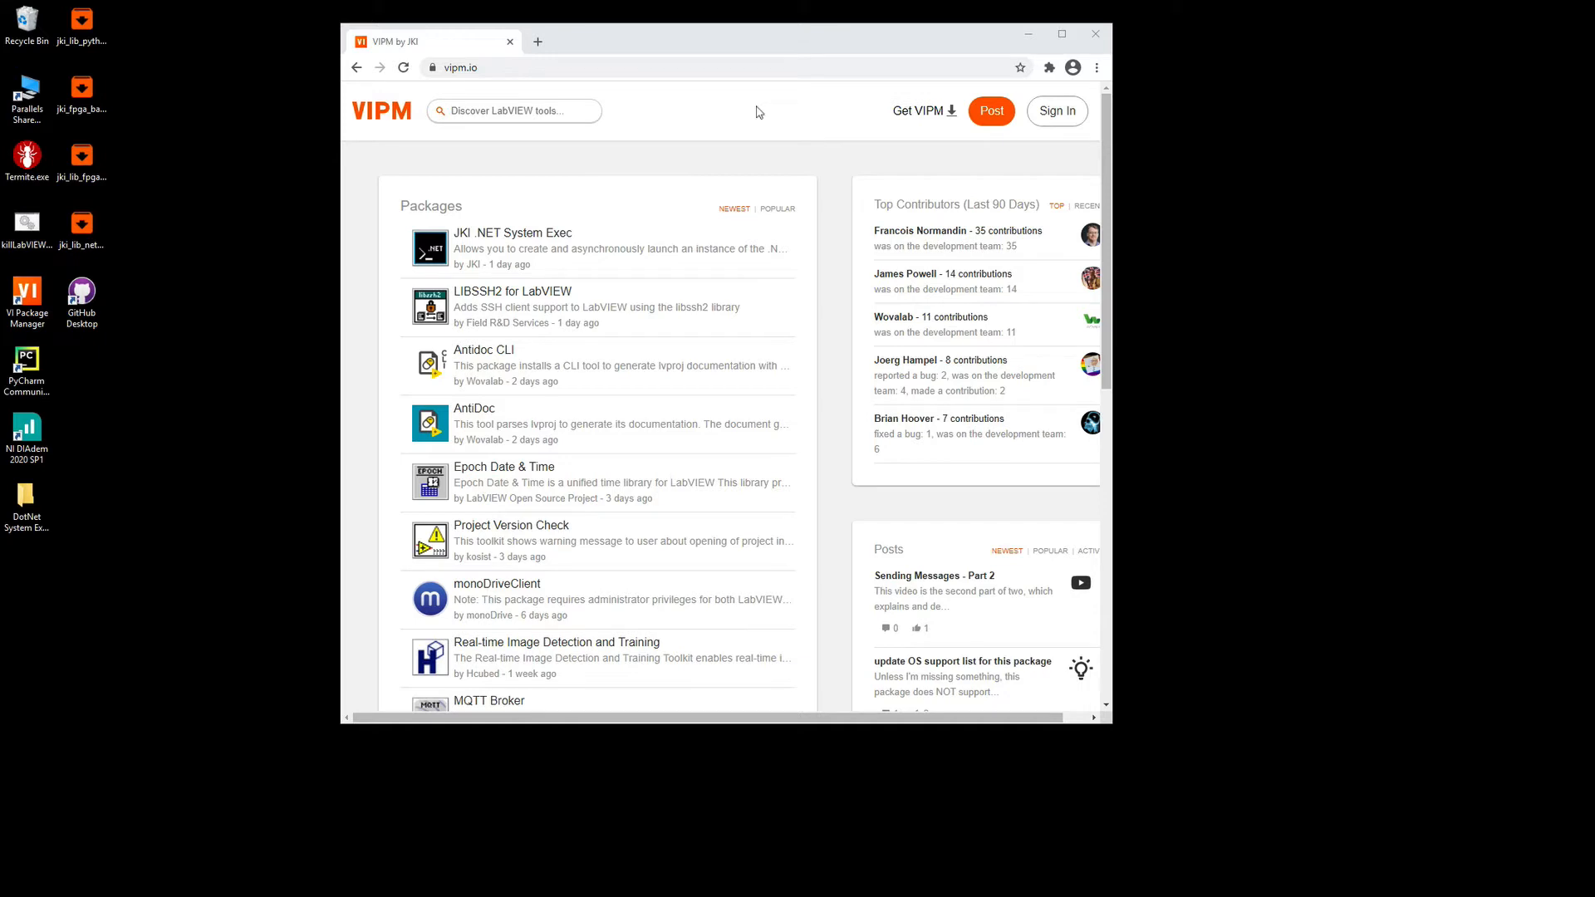
{"action": "mouse_move", "coordinate": [775, 95]}
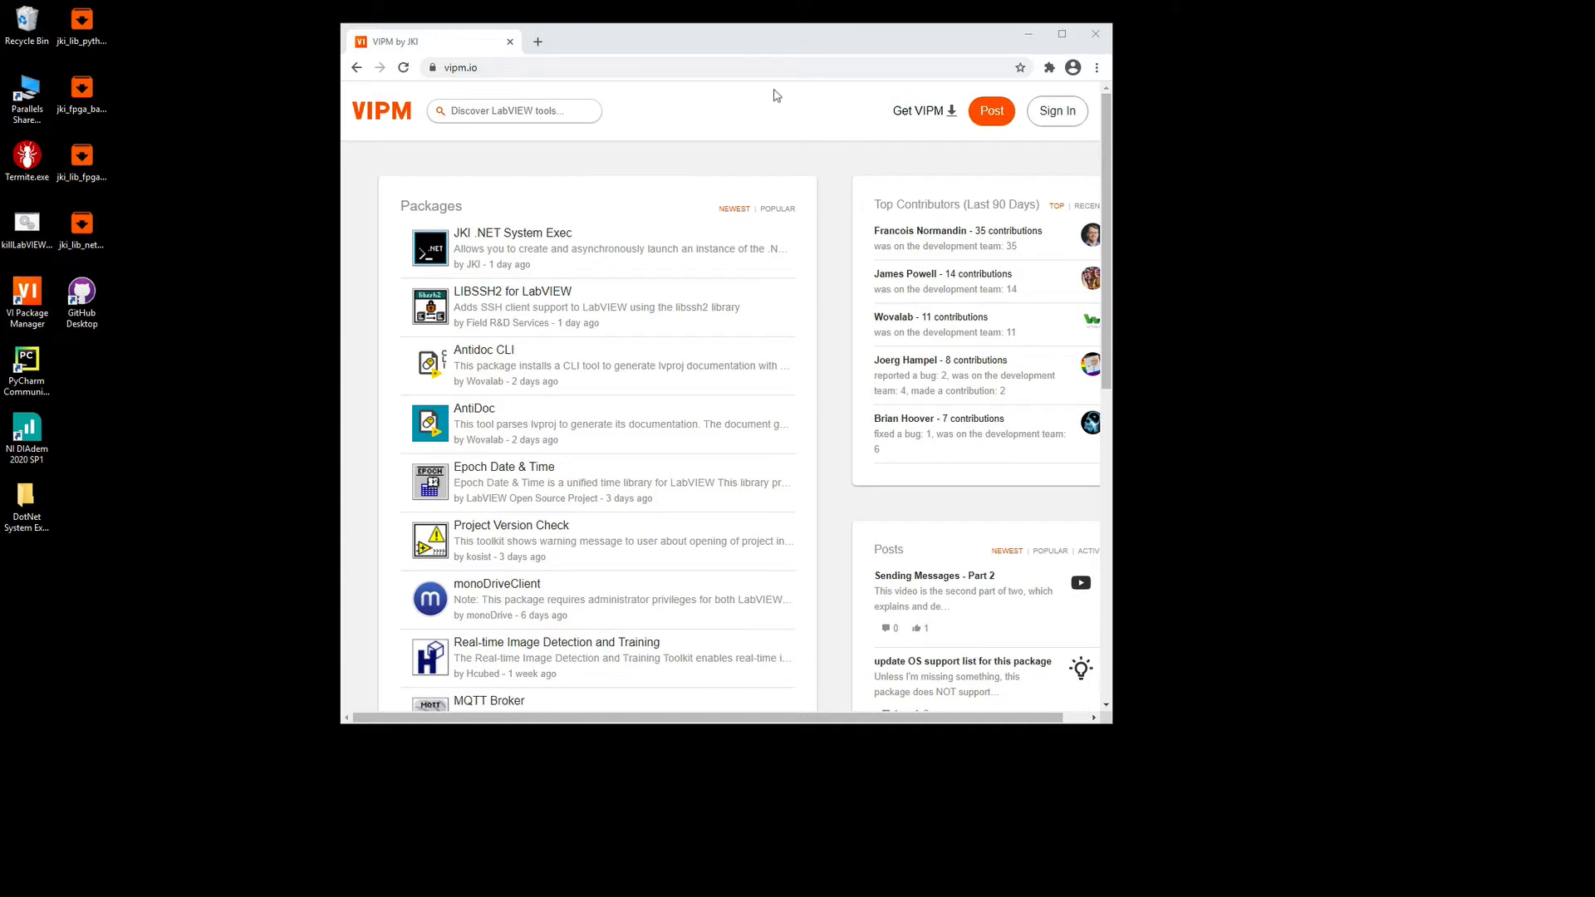
{"action": "mouse_move", "coordinate": [809, 119]}
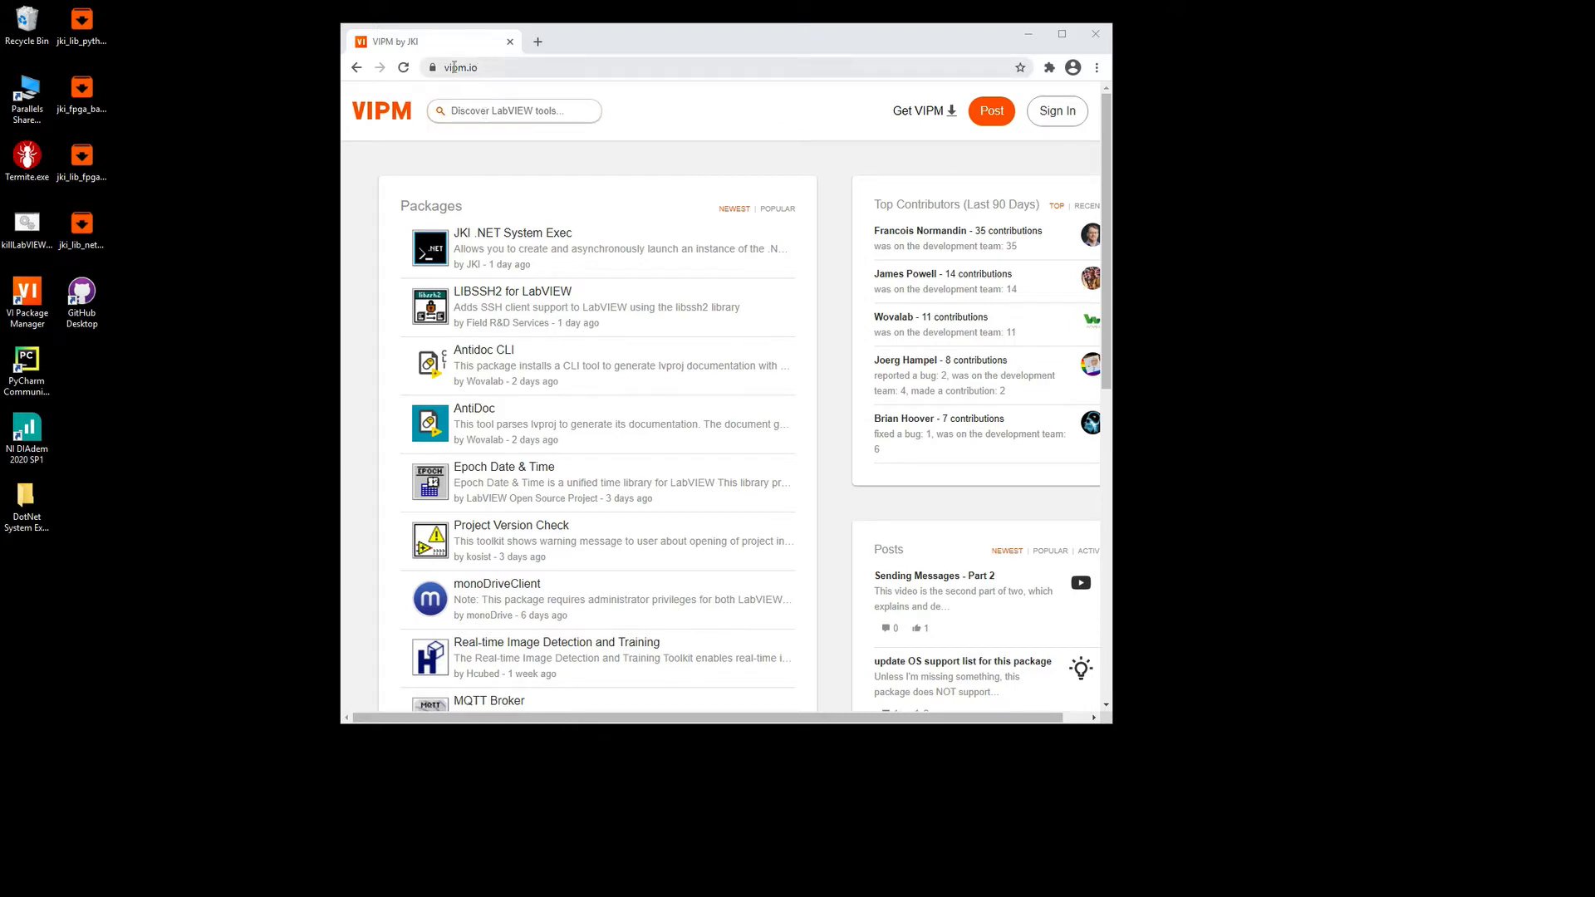
Search vipm.io for 'JKI .NET' and open the JKI .NET System Exec result.
{"action": "left_click", "coordinate": [514, 111]}
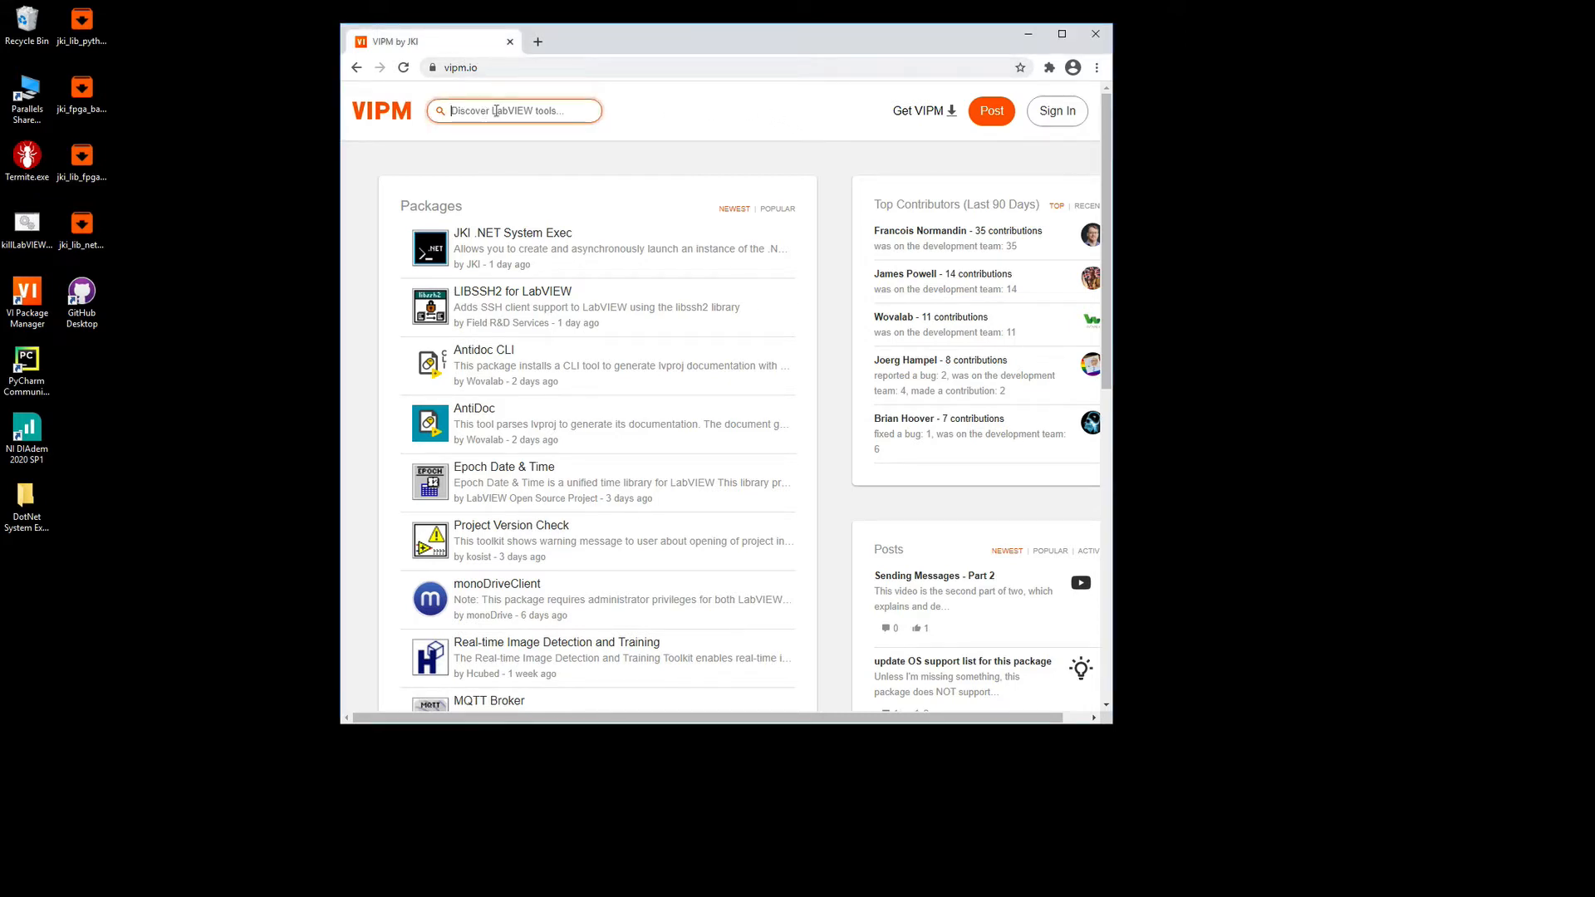
{"action": "type", "text": "JKI .NET"}
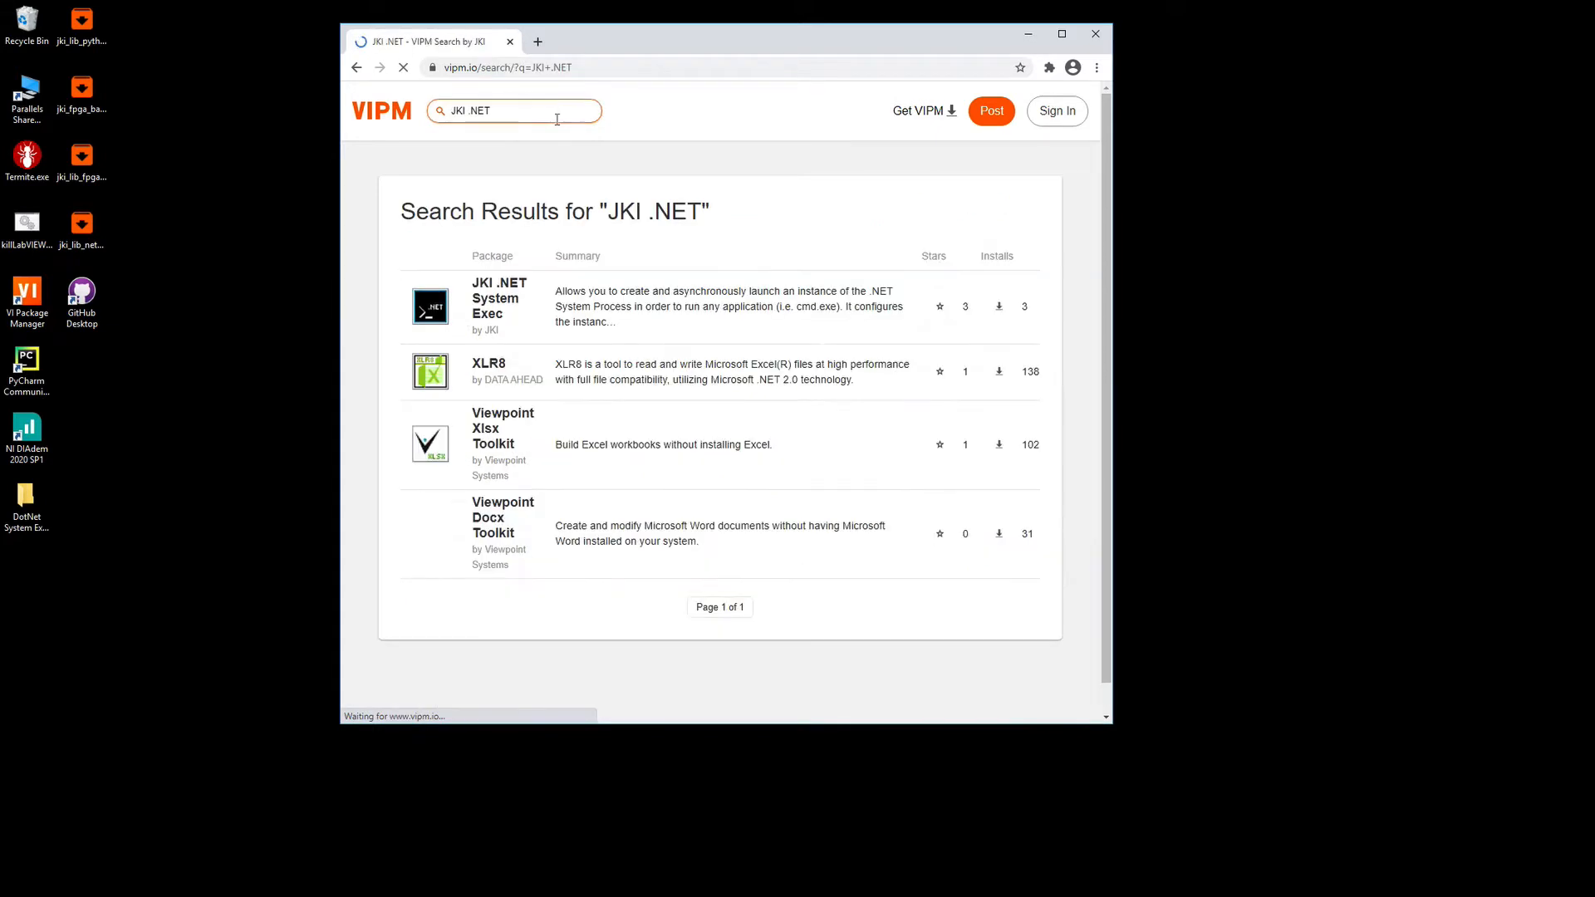
{"action": "left_click", "coordinate": [498, 297]}
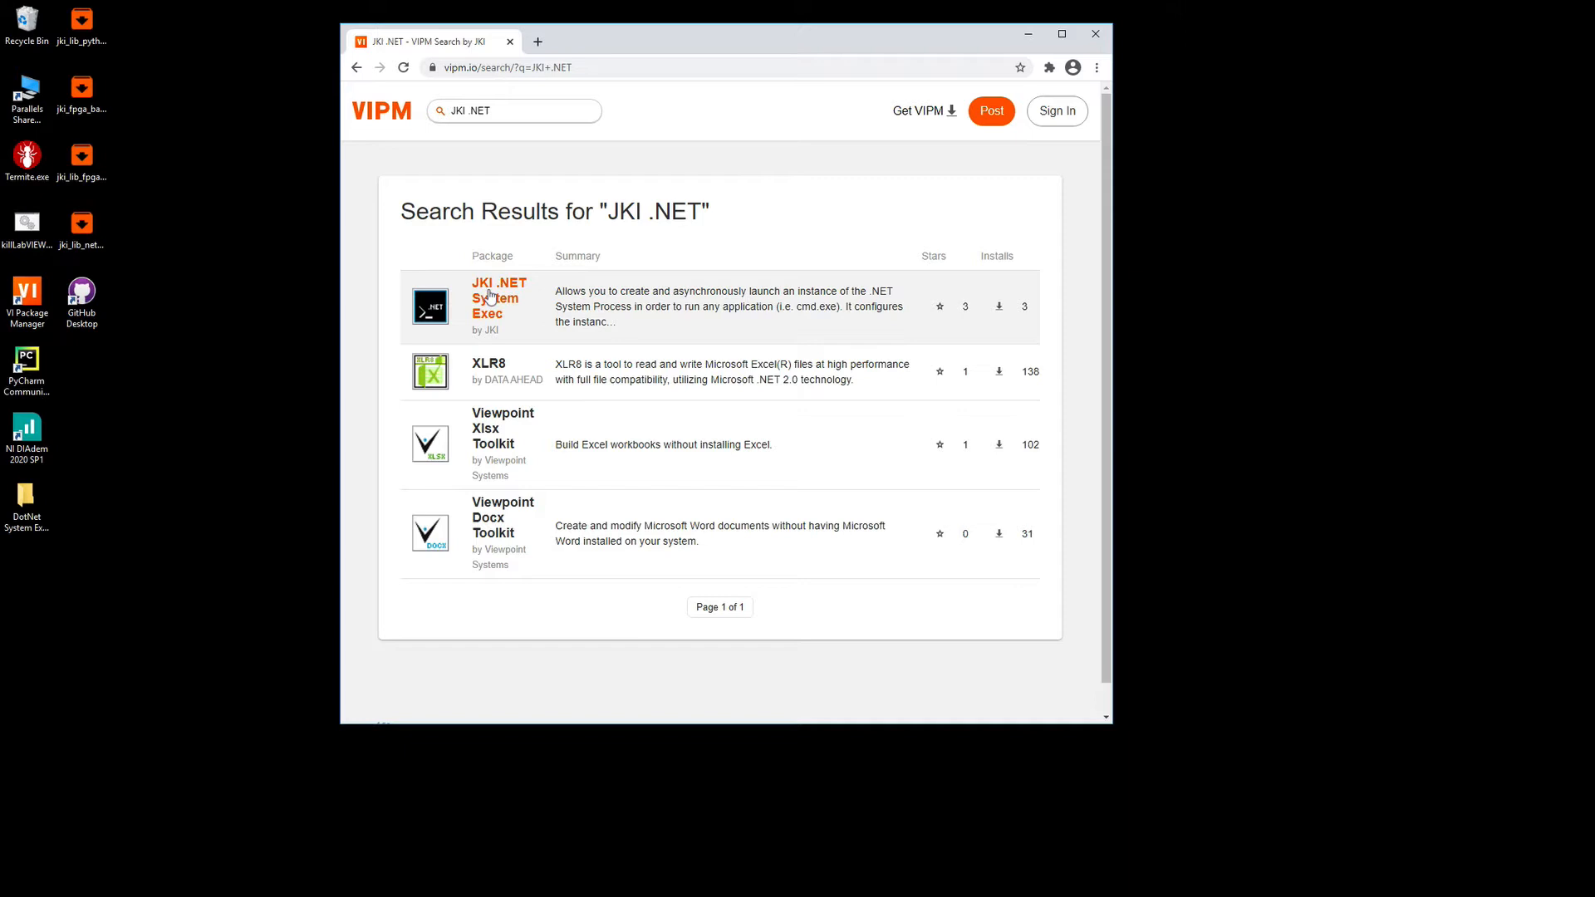
{"action": "left_click", "coordinate": [496, 297]}
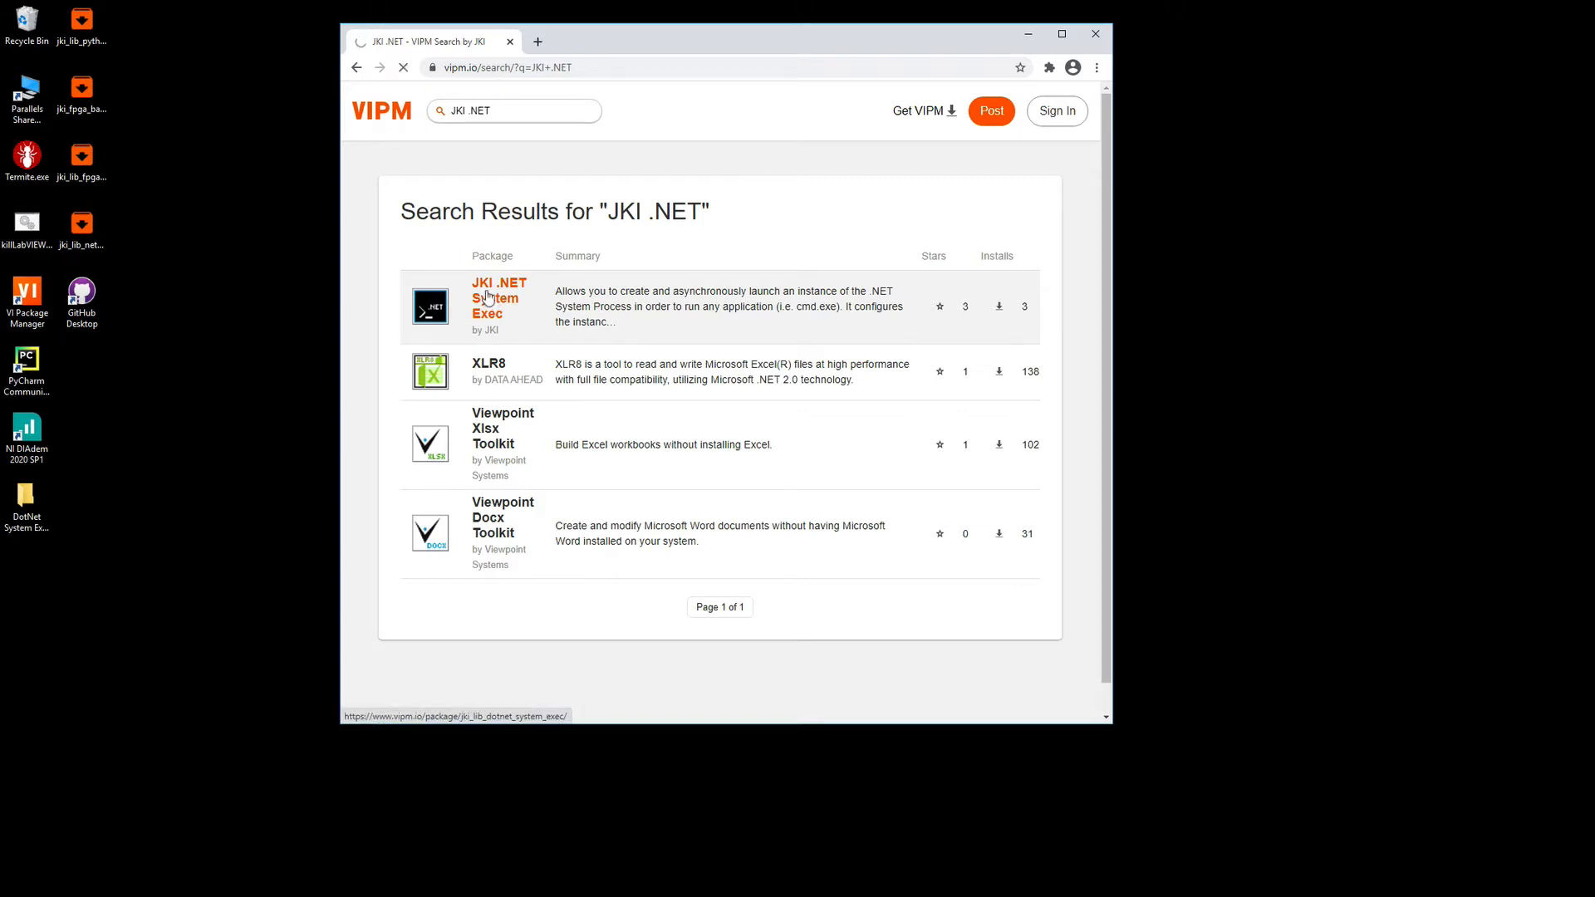
{"action": "left_click", "coordinate": [499, 297]}
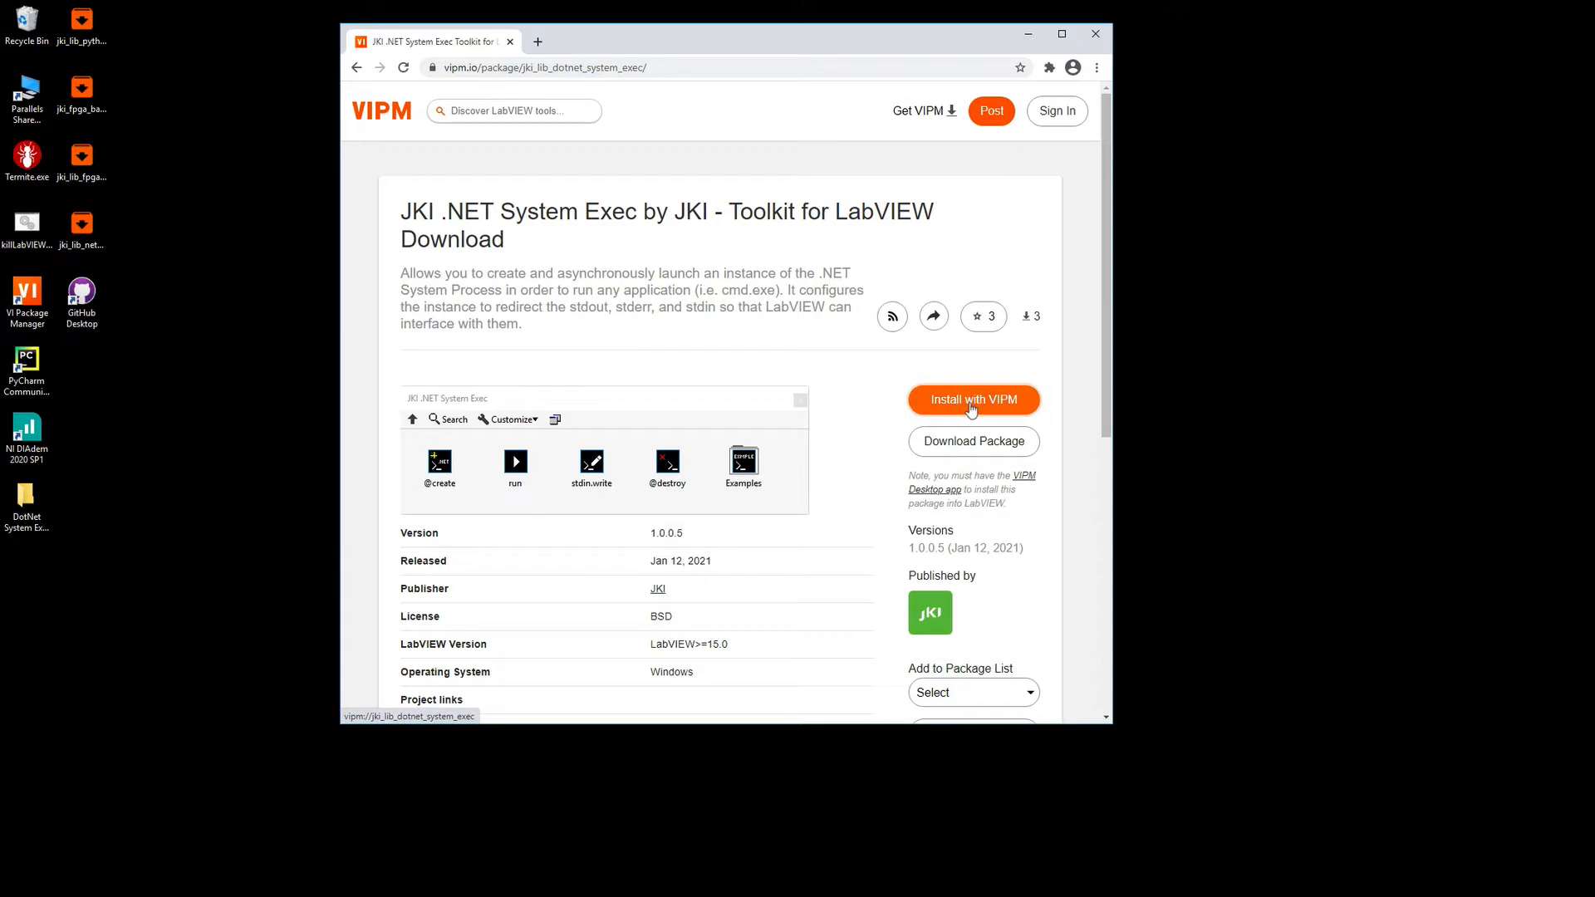
{"action": "mouse_move", "coordinate": [1012, 201]}
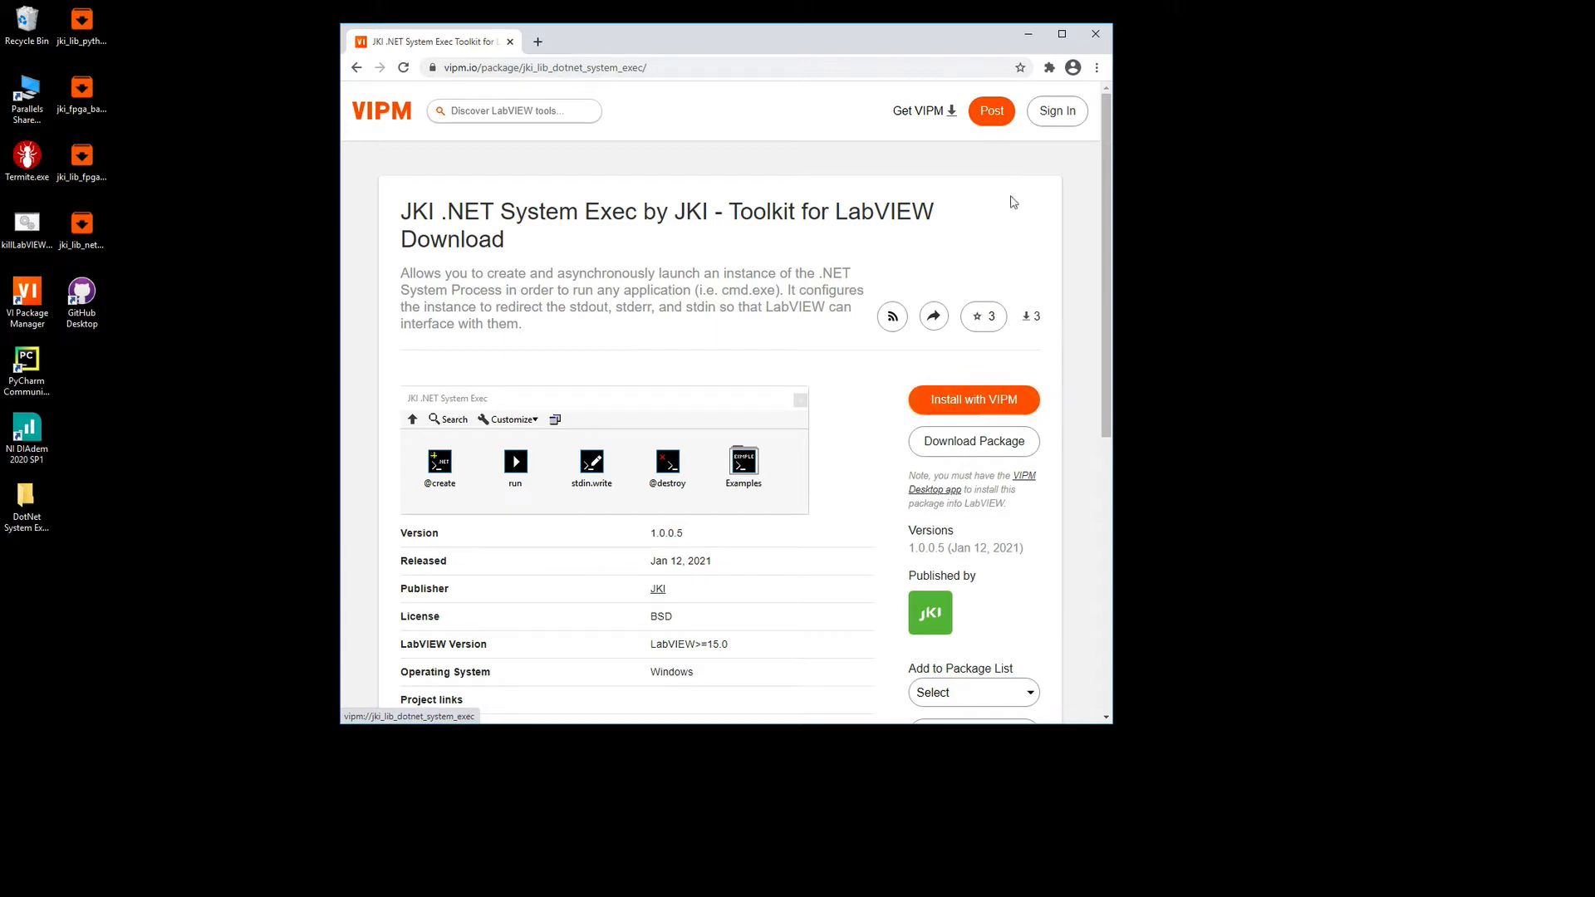
Launch VI Package Manager, search 'JKI', and open the JKI .NET System Exec package details.
{"action": "left_click", "coordinate": [1095, 33]}
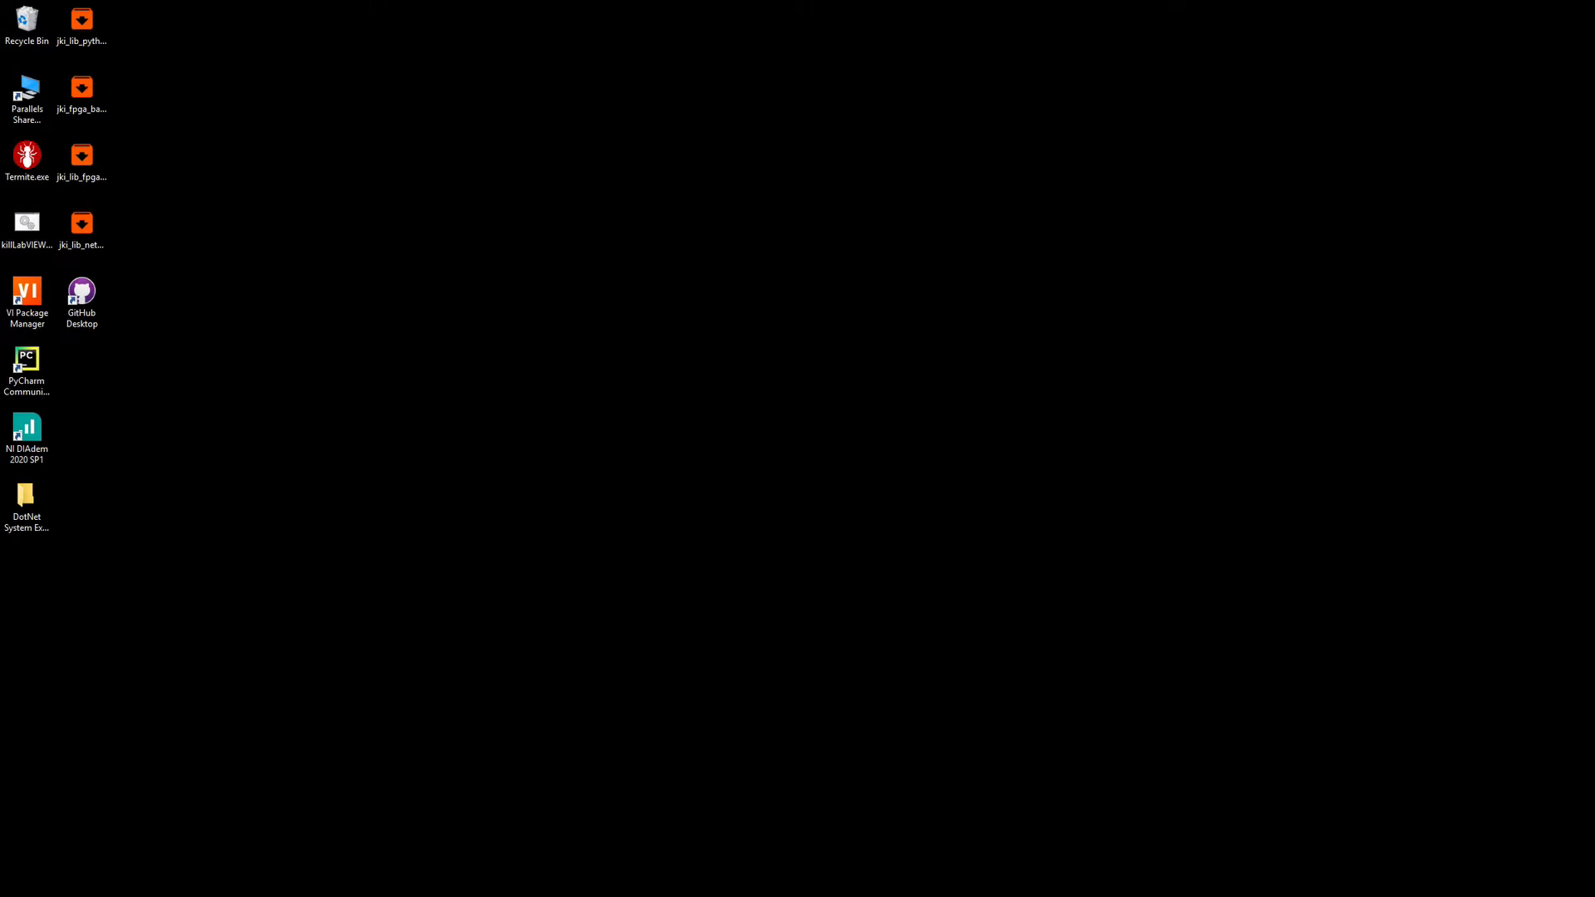
{"action": "double_click", "coordinate": [28, 295]}
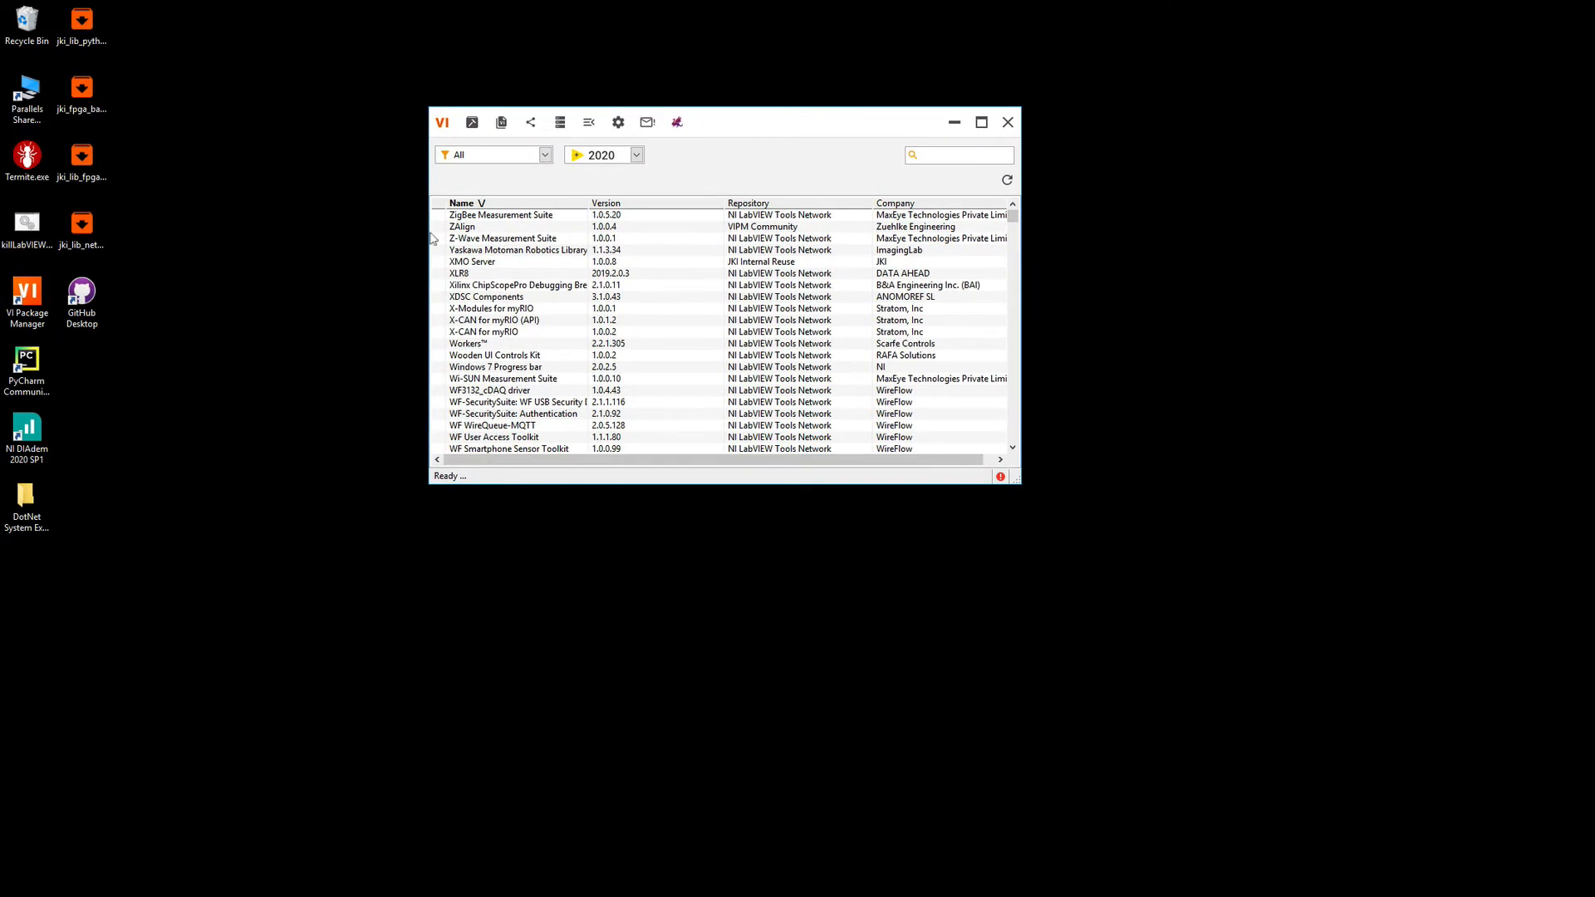
{"action": "left_click", "coordinate": [957, 154]}
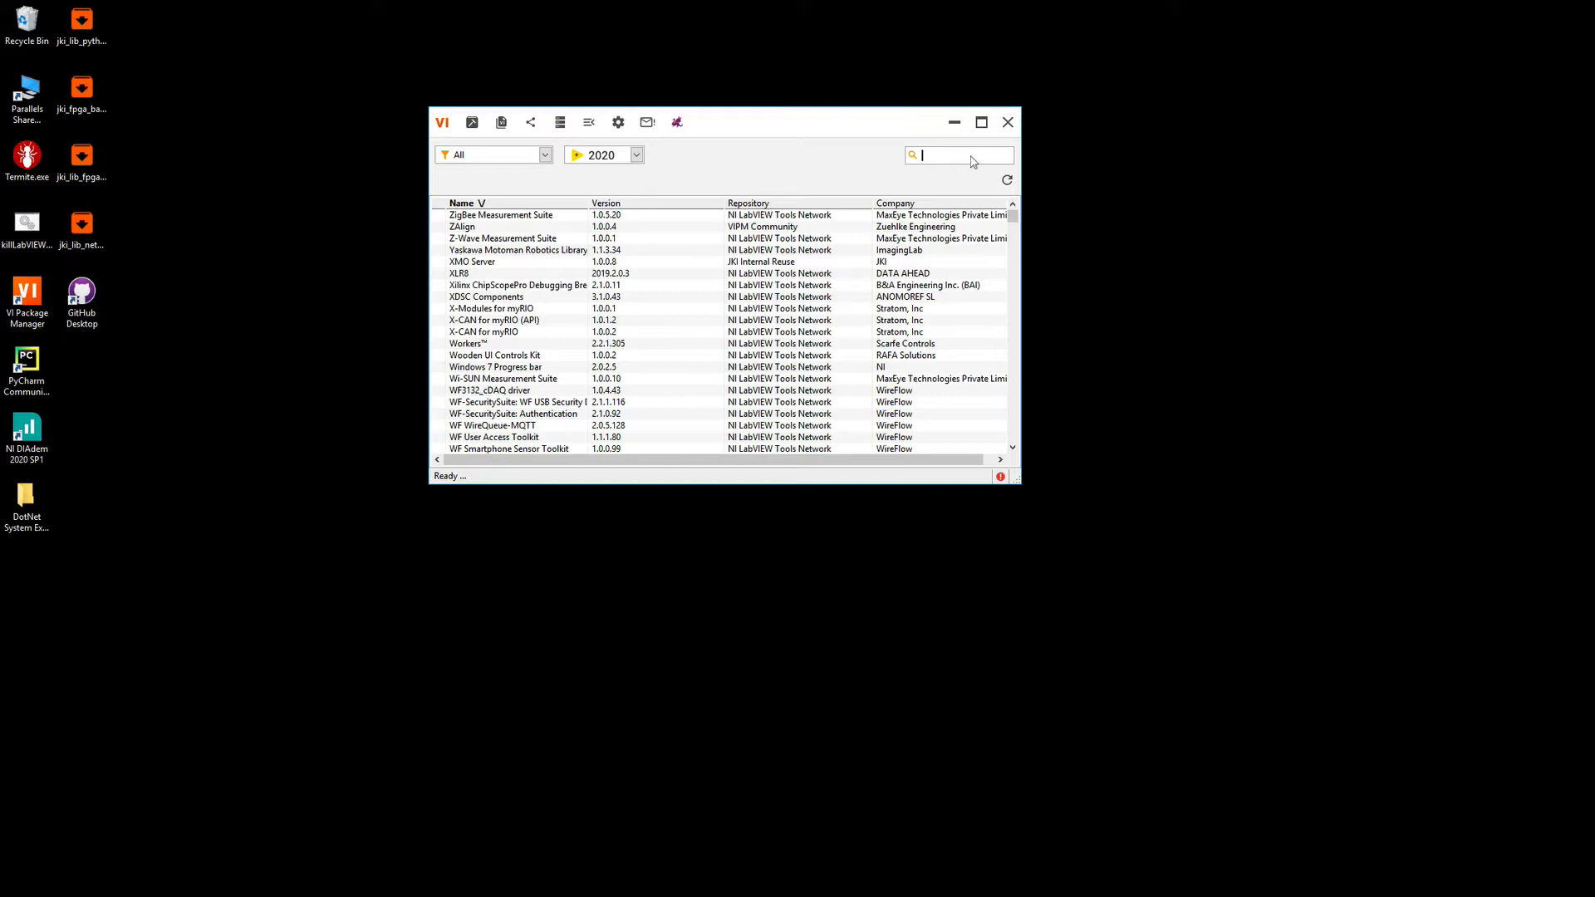
{"action": "type", "text": "JKI .NET"}
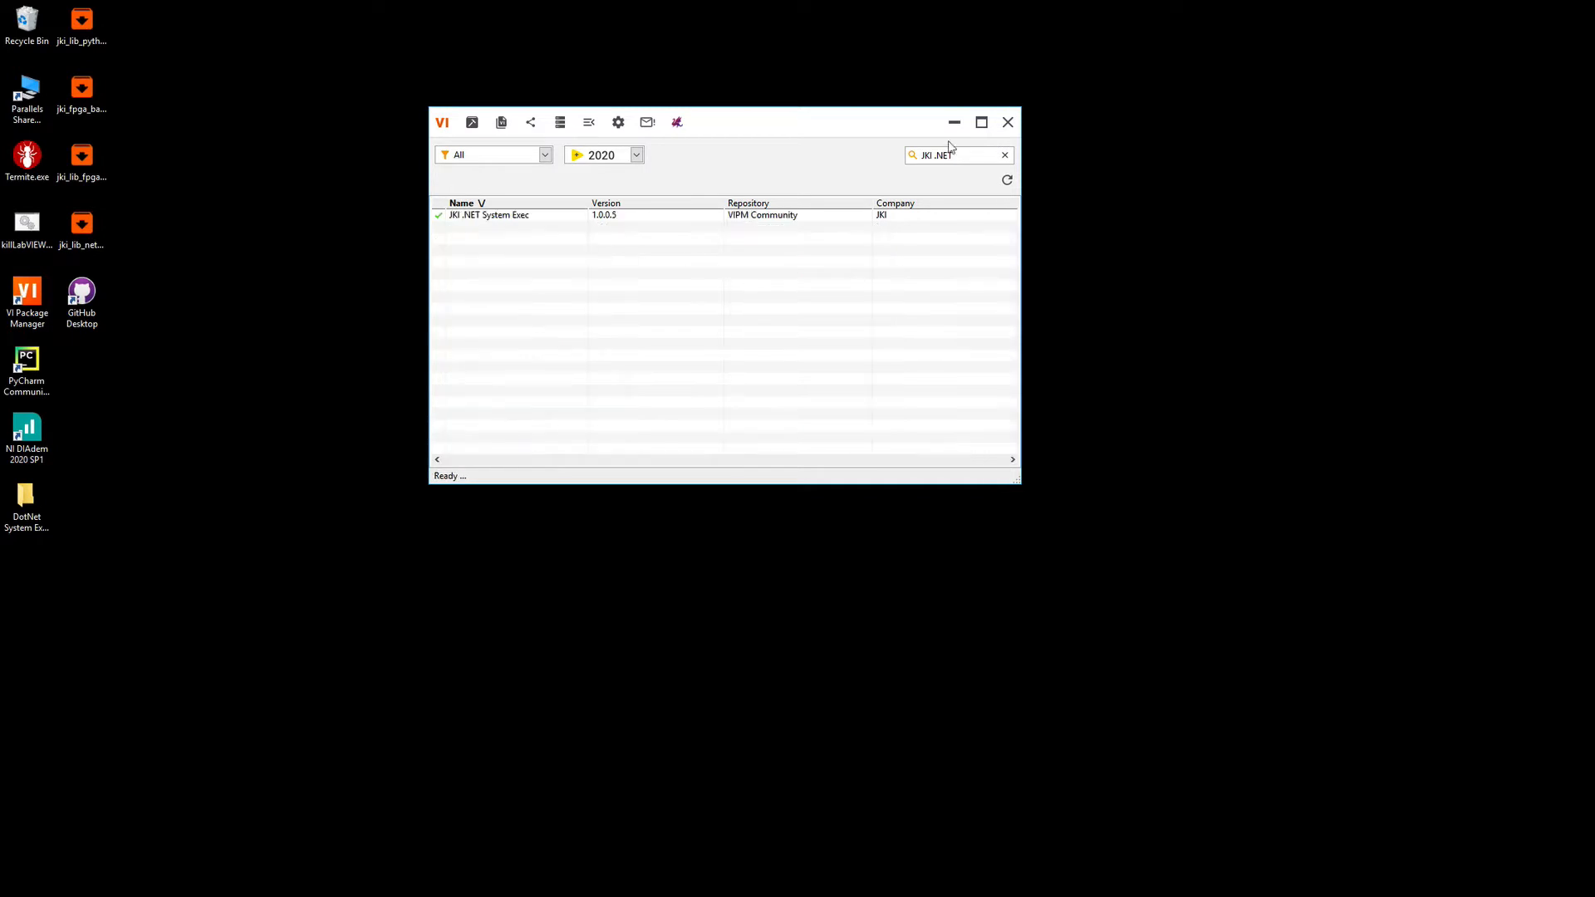
{"action": "left_click", "coordinate": [488, 214]}
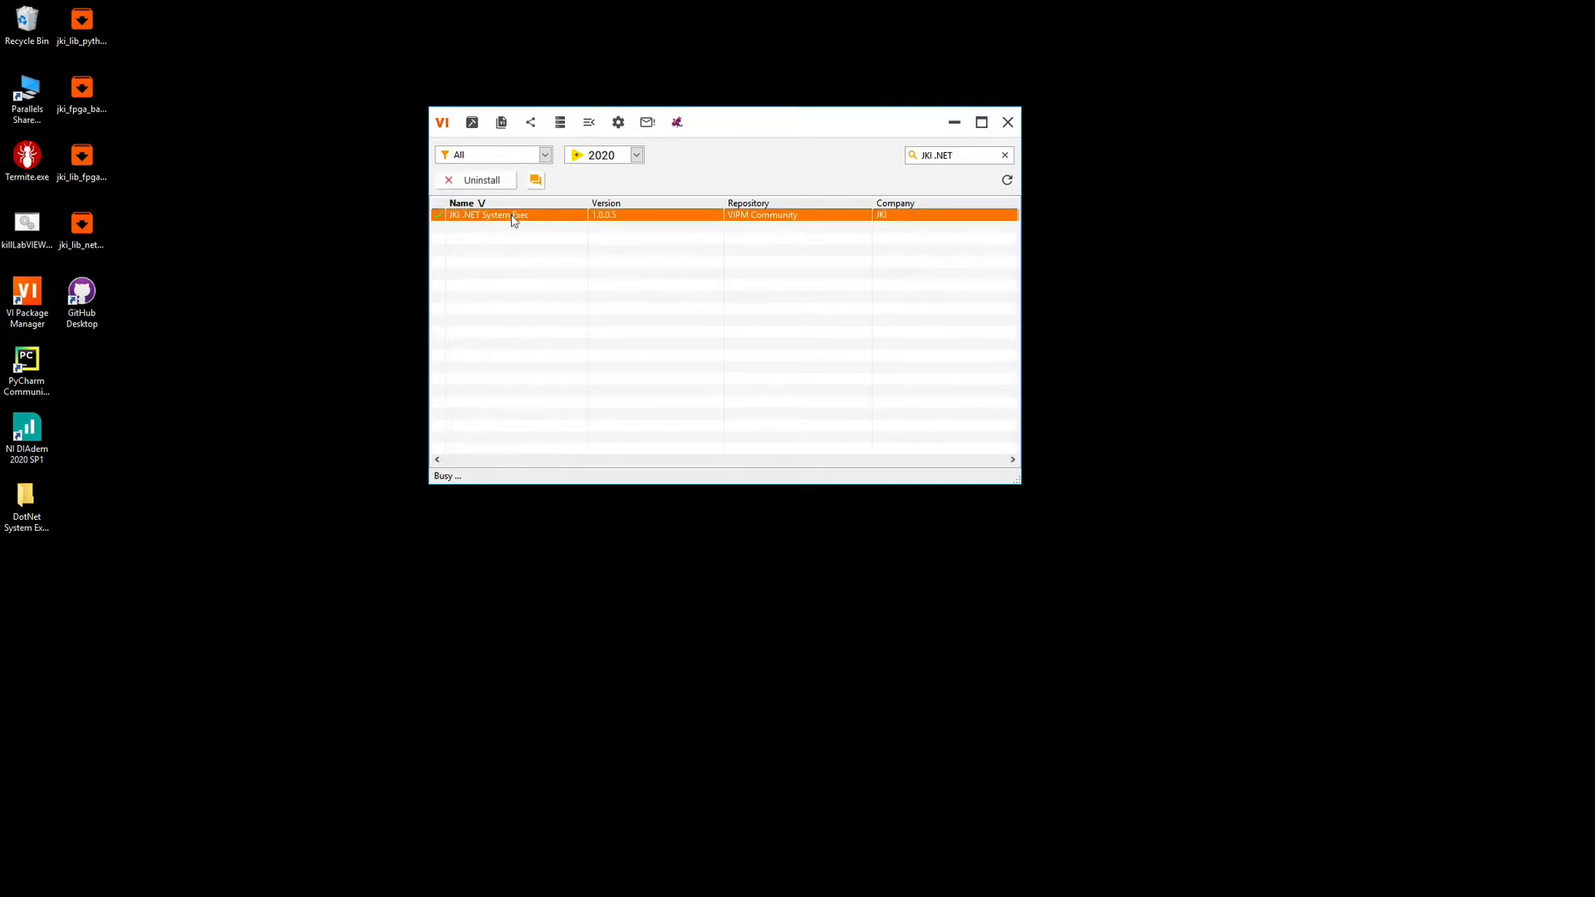
{"action": "double_click", "coordinate": [487, 215]}
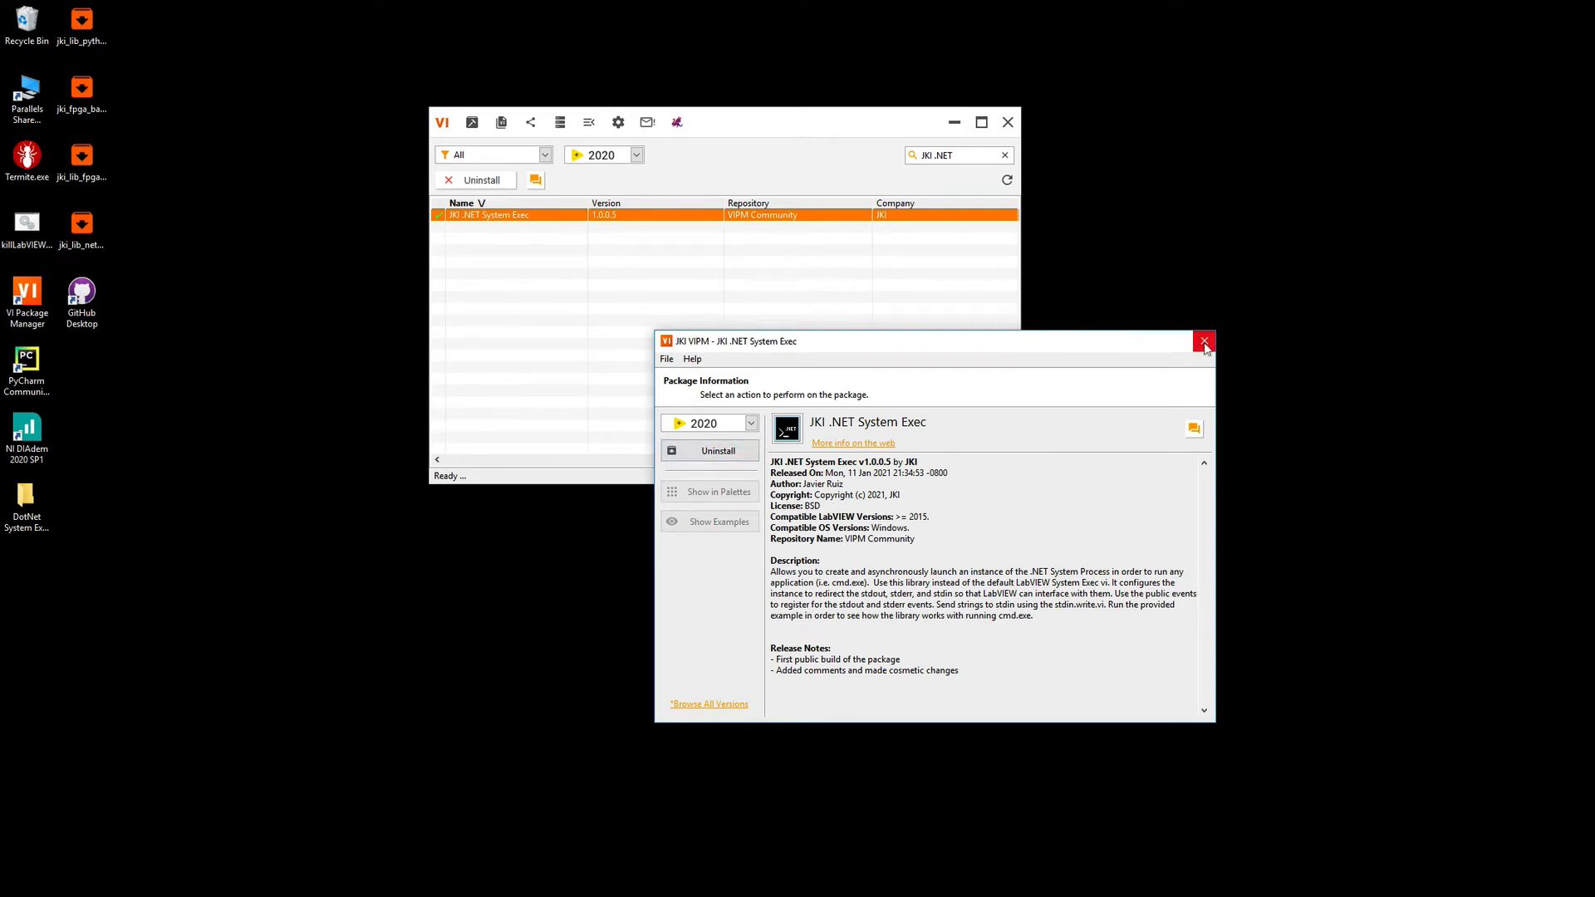
Close the package window, open DemoVI.vi's block diagram and pin the JKI .NET System Exec palette.
{"action": "left_click", "coordinate": [1203, 341]}
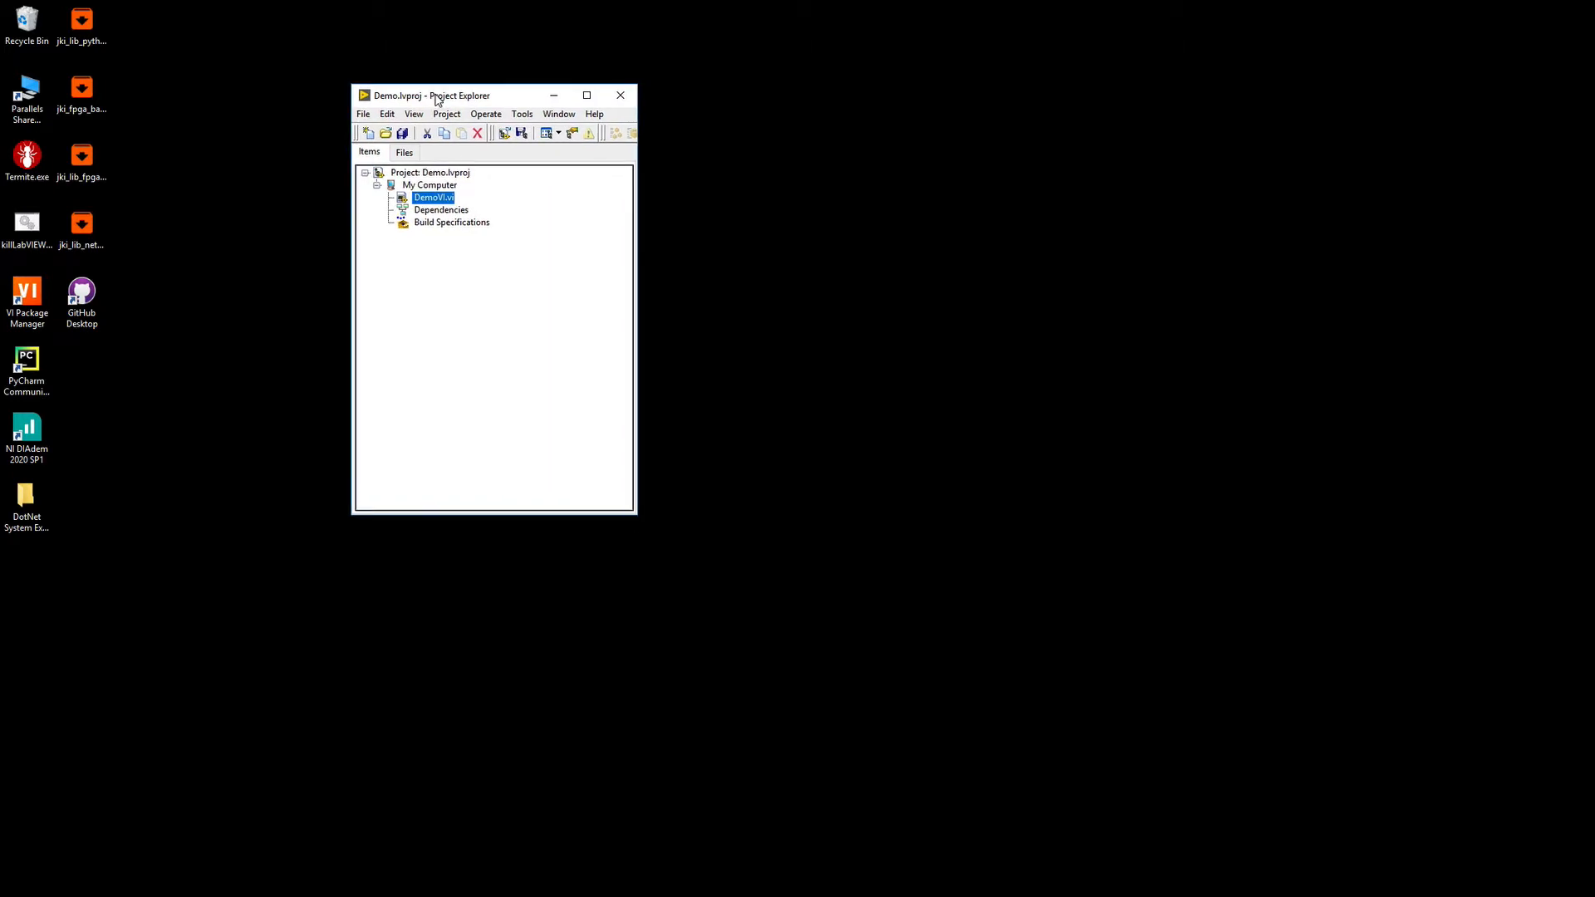
{"action": "mouse_move", "coordinate": [459, 185]}
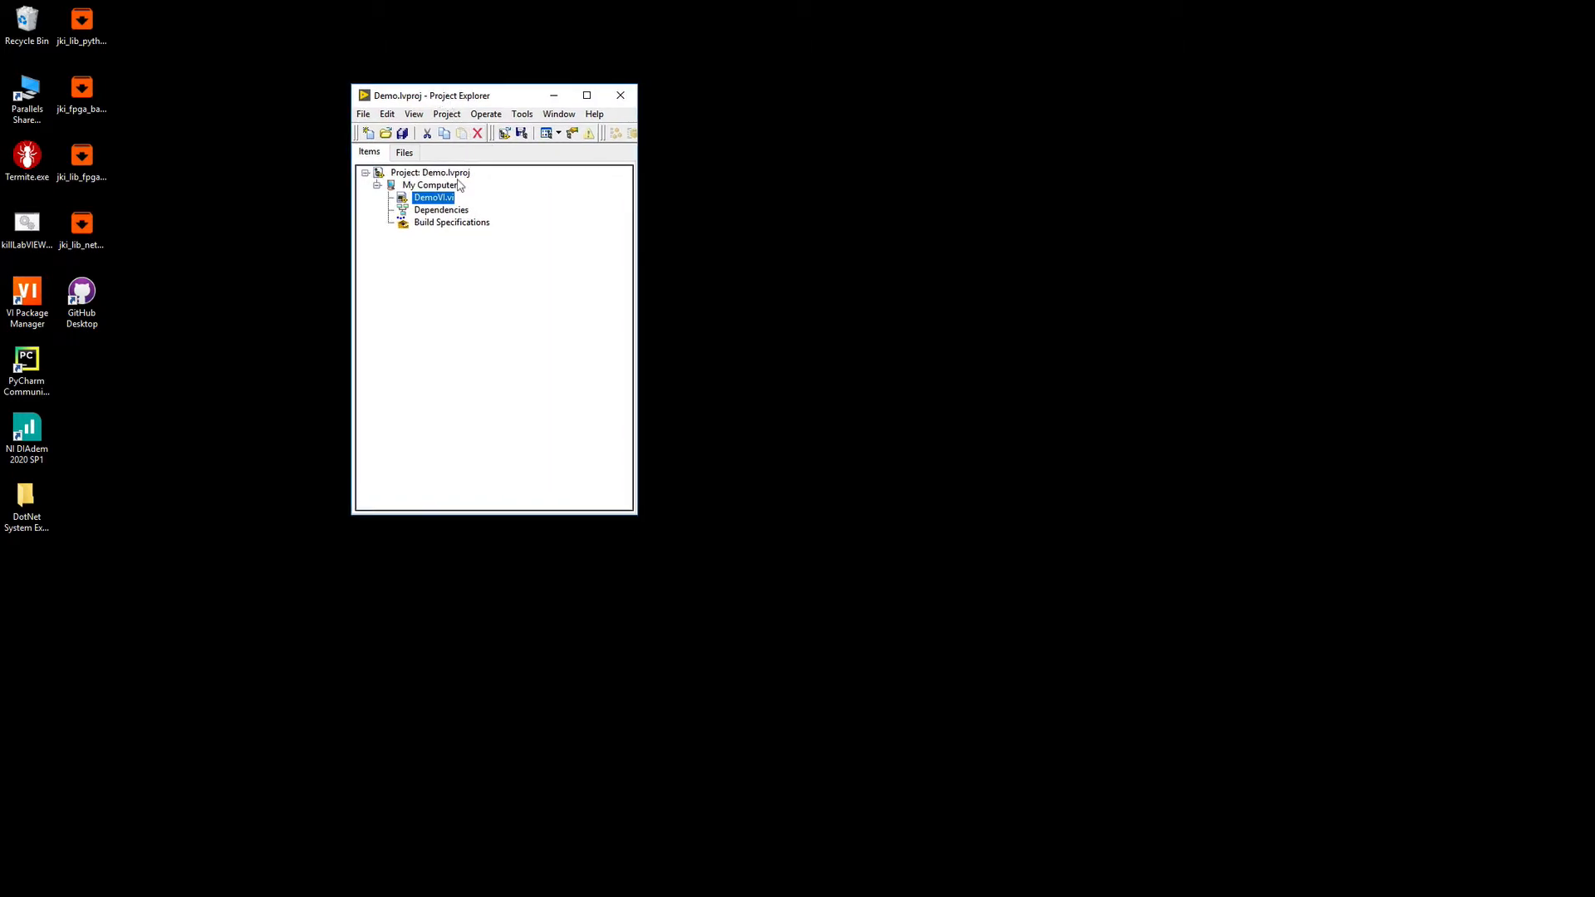
{"action": "double_click", "coordinate": [432, 196]}
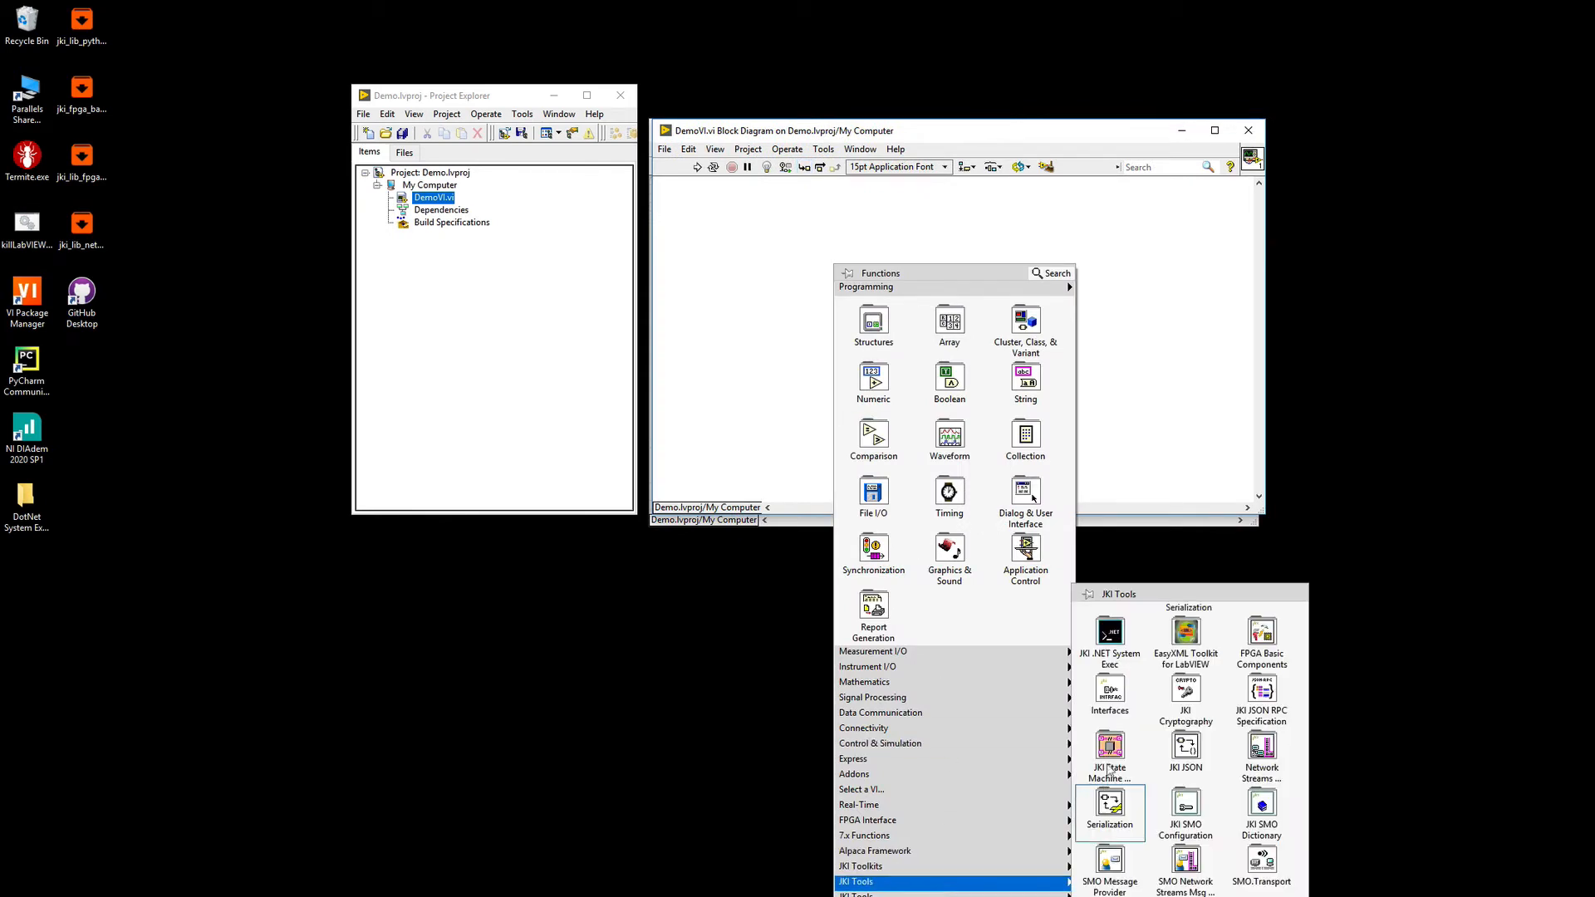
{"action": "mouse_move", "coordinate": [1110, 632]}
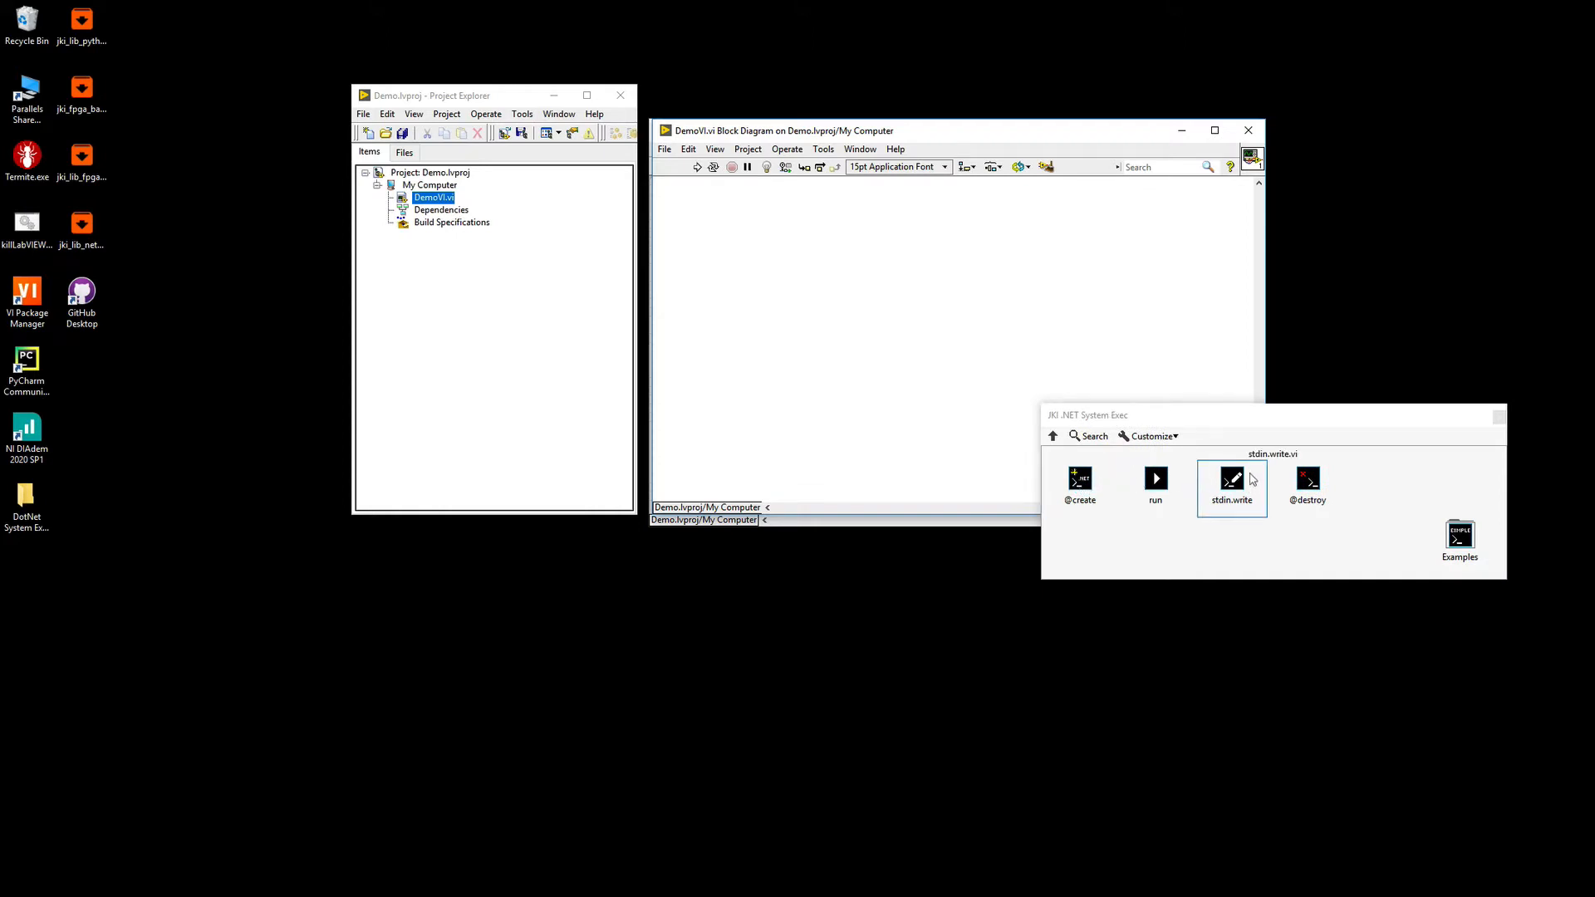
{"action": "left_click", "coordinate": [1308, 487]}
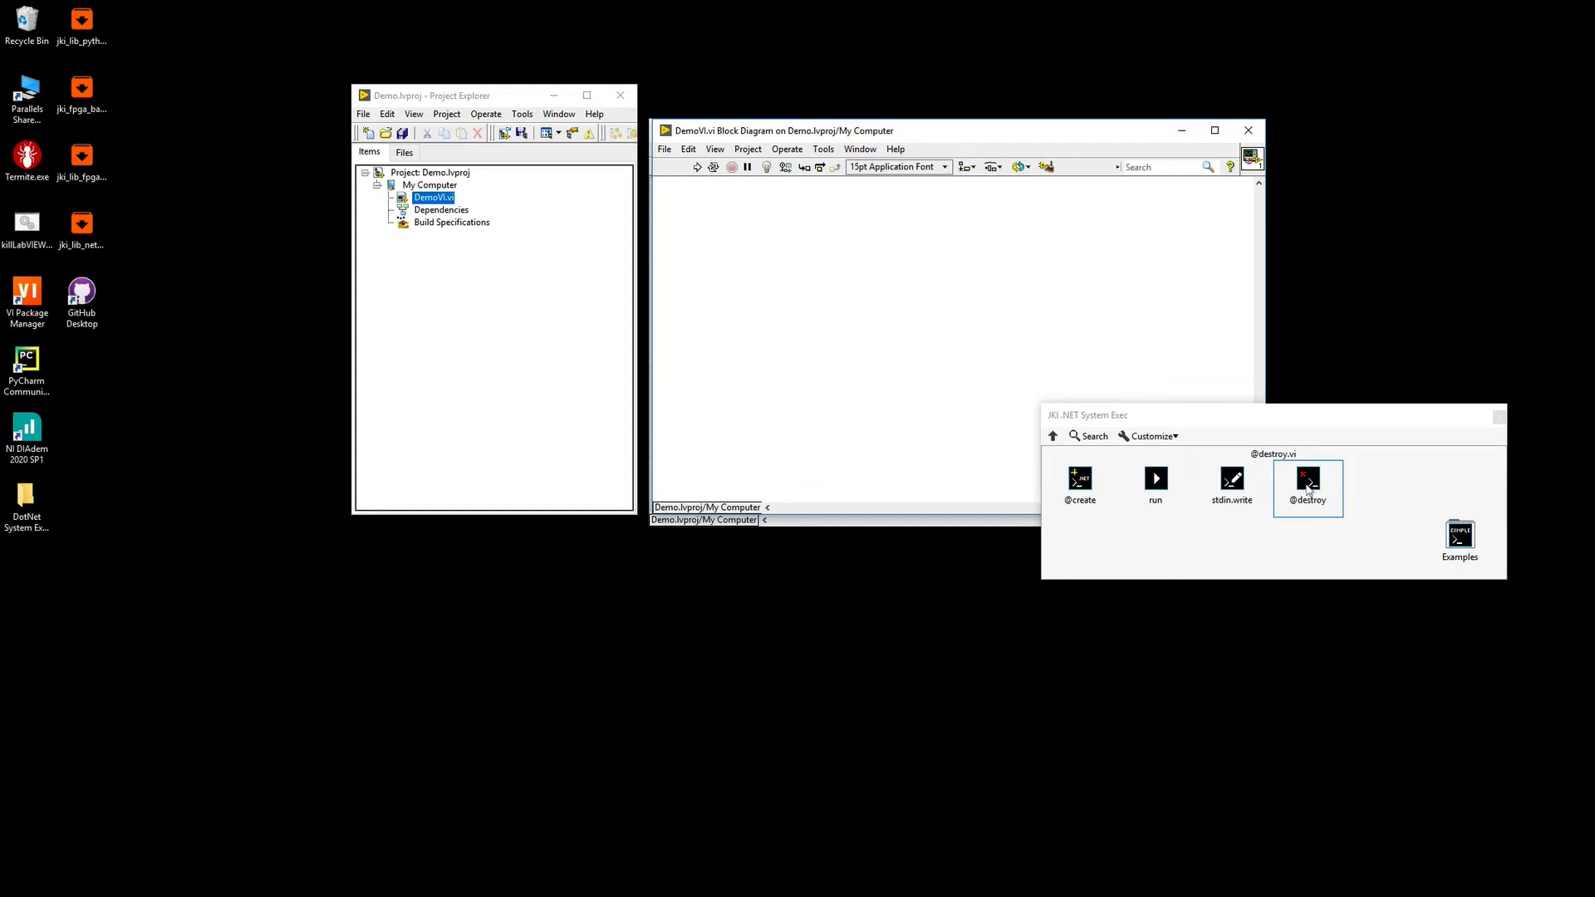
Open the example_cmd VI from the Examples subpalette.
{"action": "double_click", "coordinate": [1459, 537]}
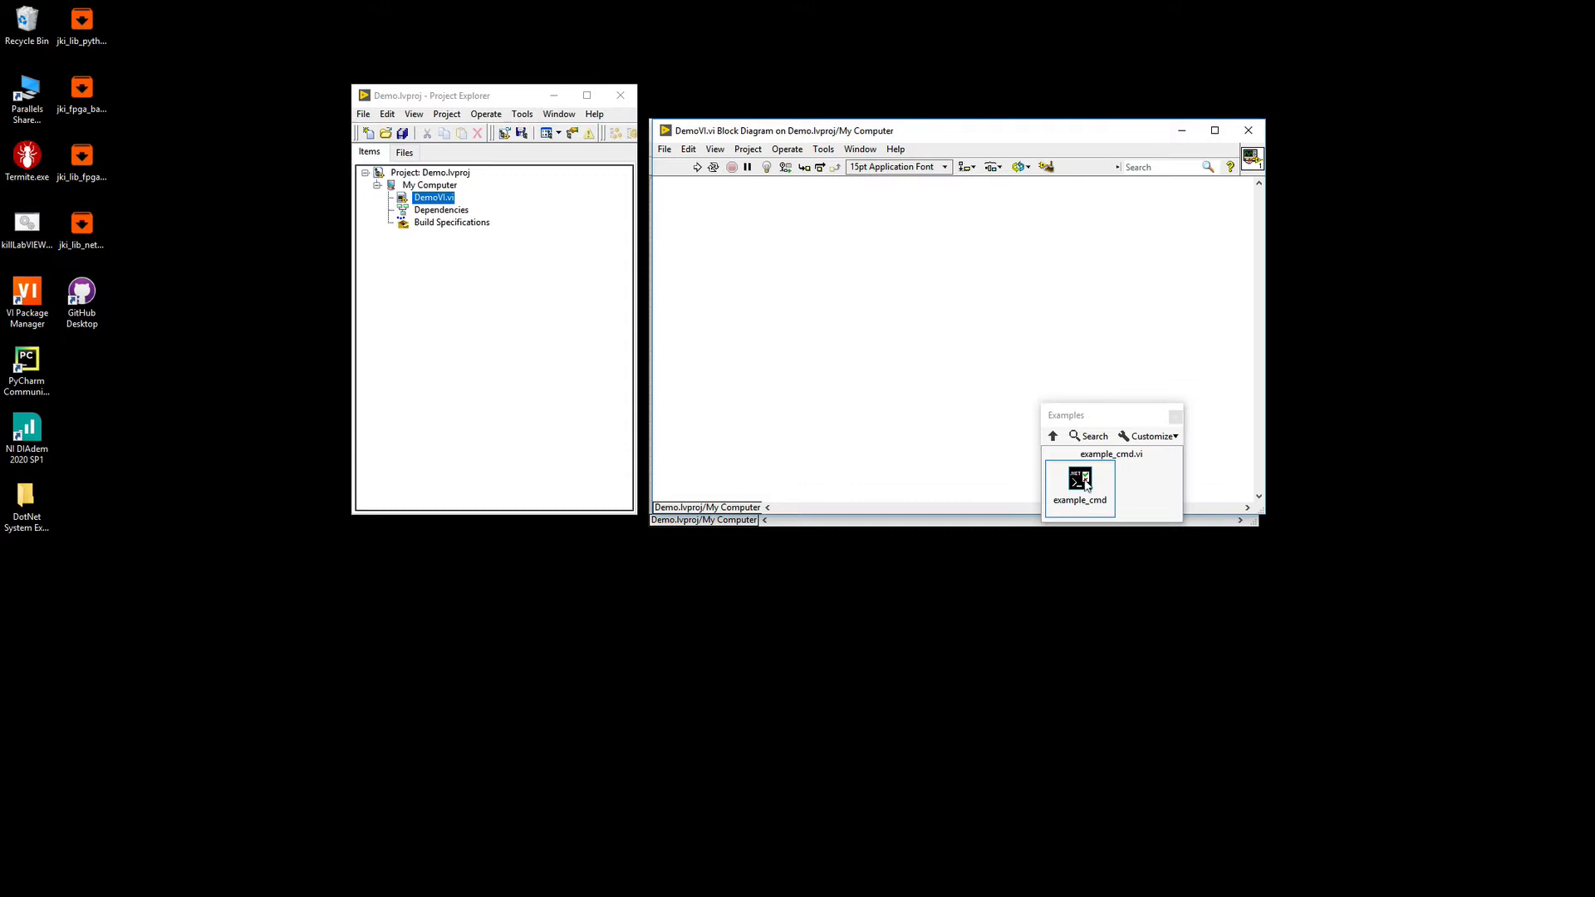
{"action": "double_click", "coordinate": [1080, 480]}
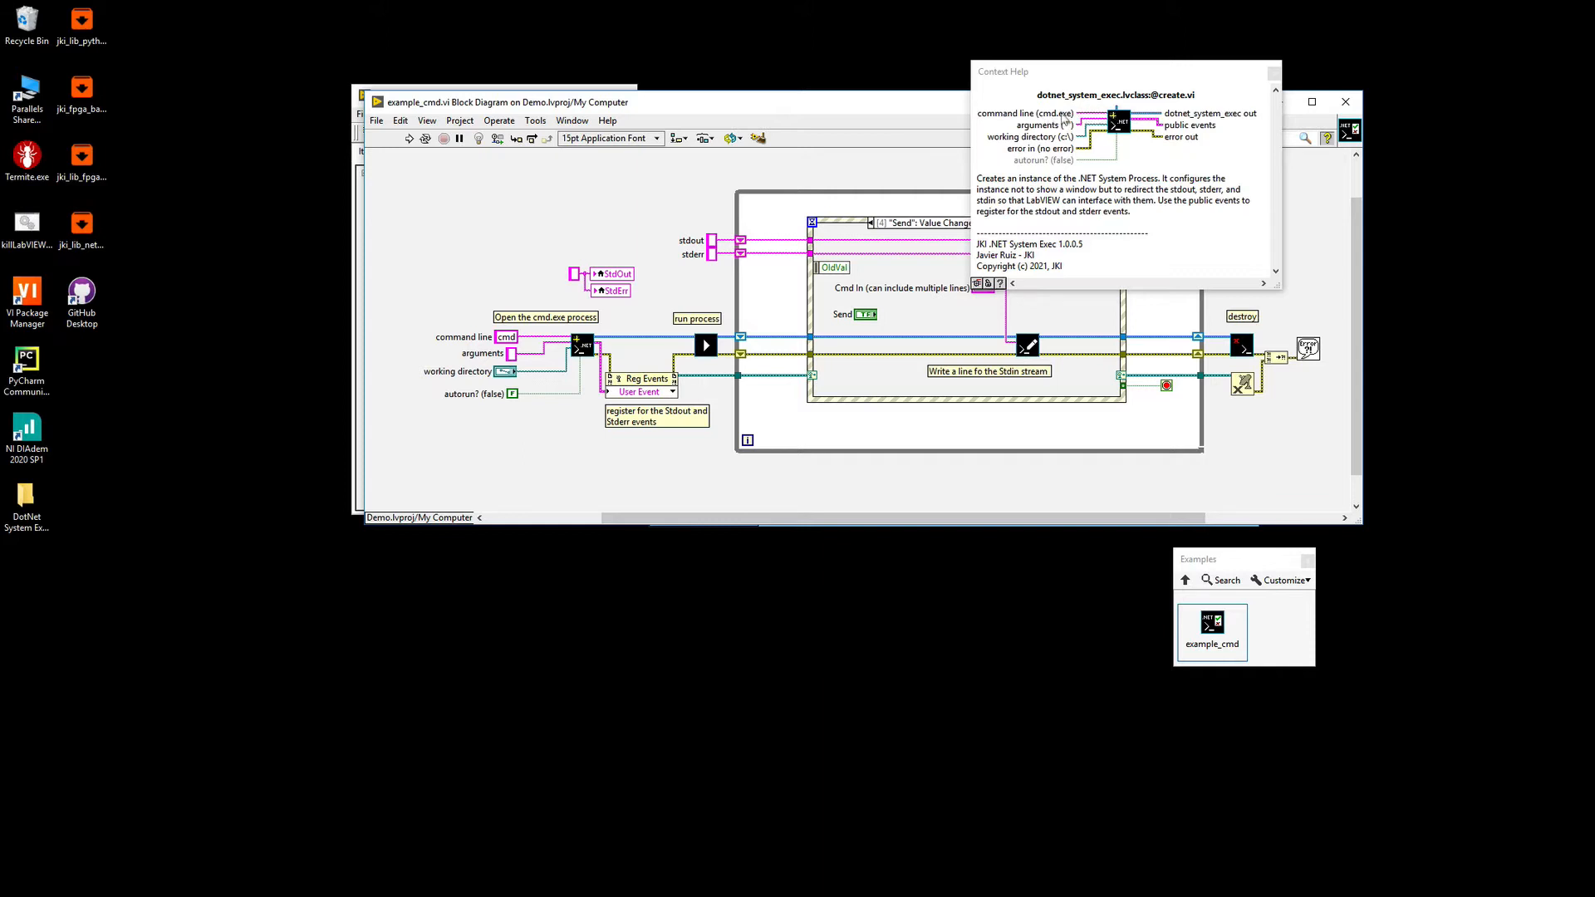
{"action": "mouse_move", "coordinate": [1034, 137]}
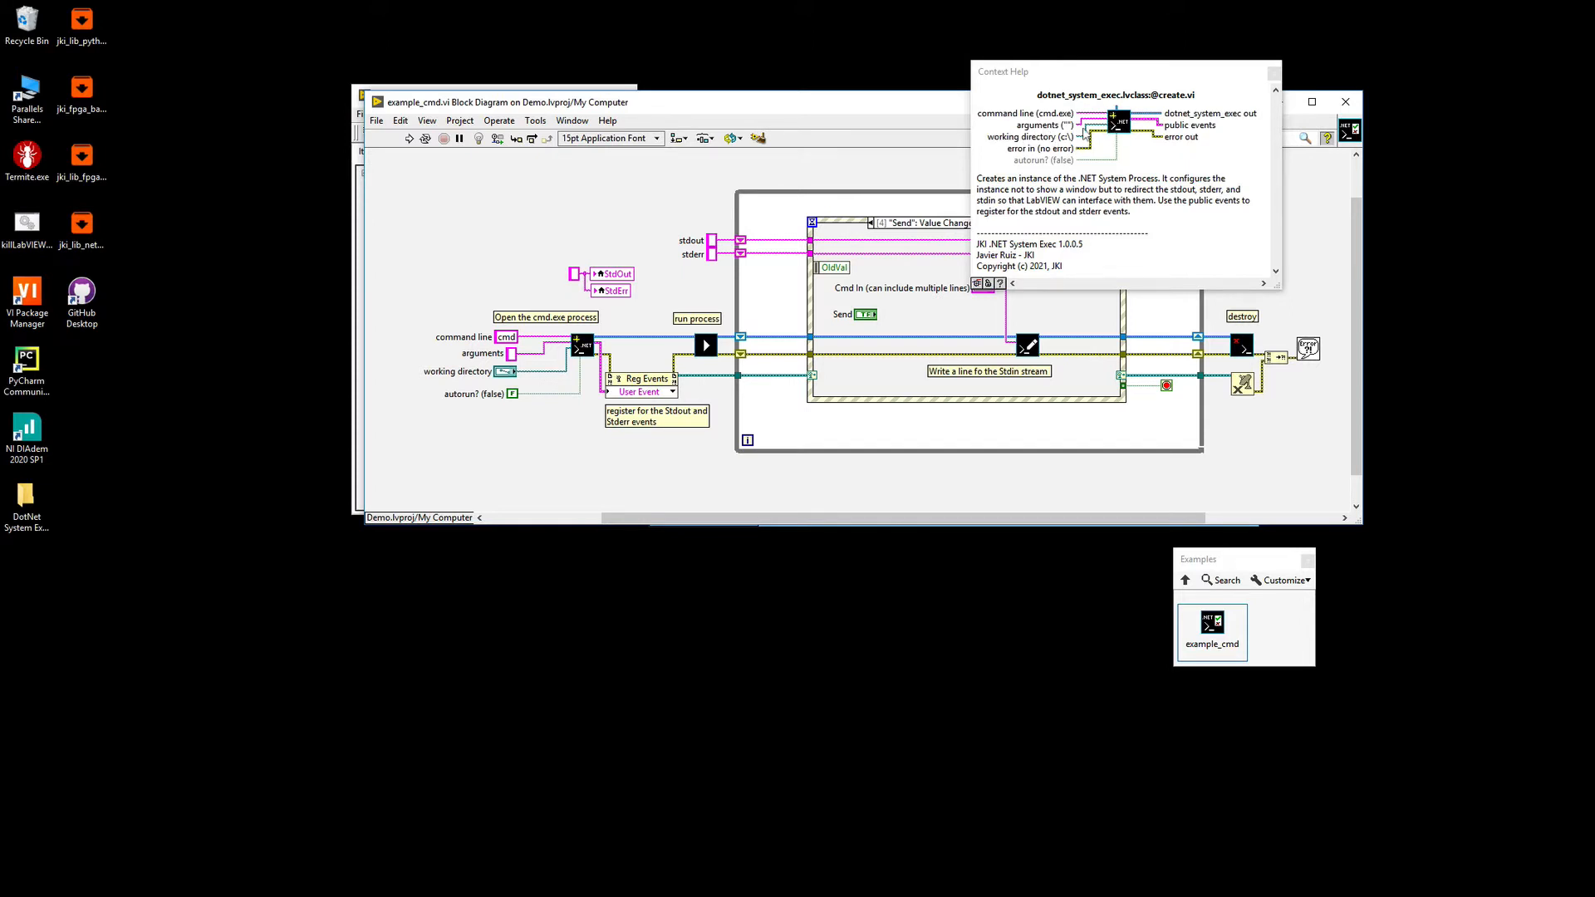
{"action": "mouse_move", "coordinate": [1013, 229]}
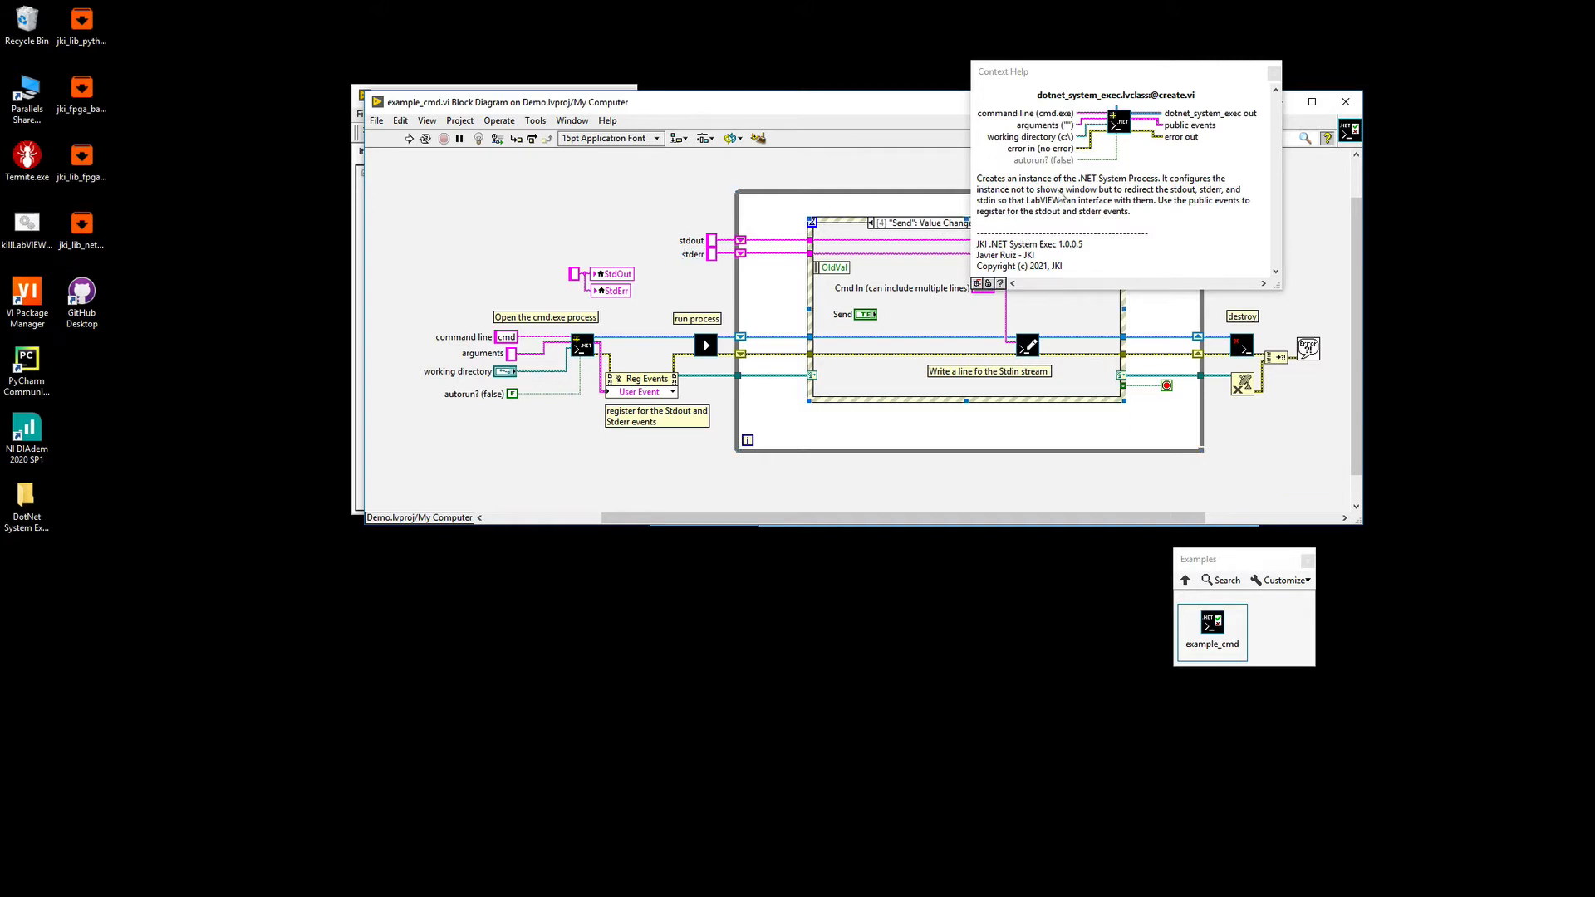
{"action": "mouse_move", "coordinate": [1119, 149]}
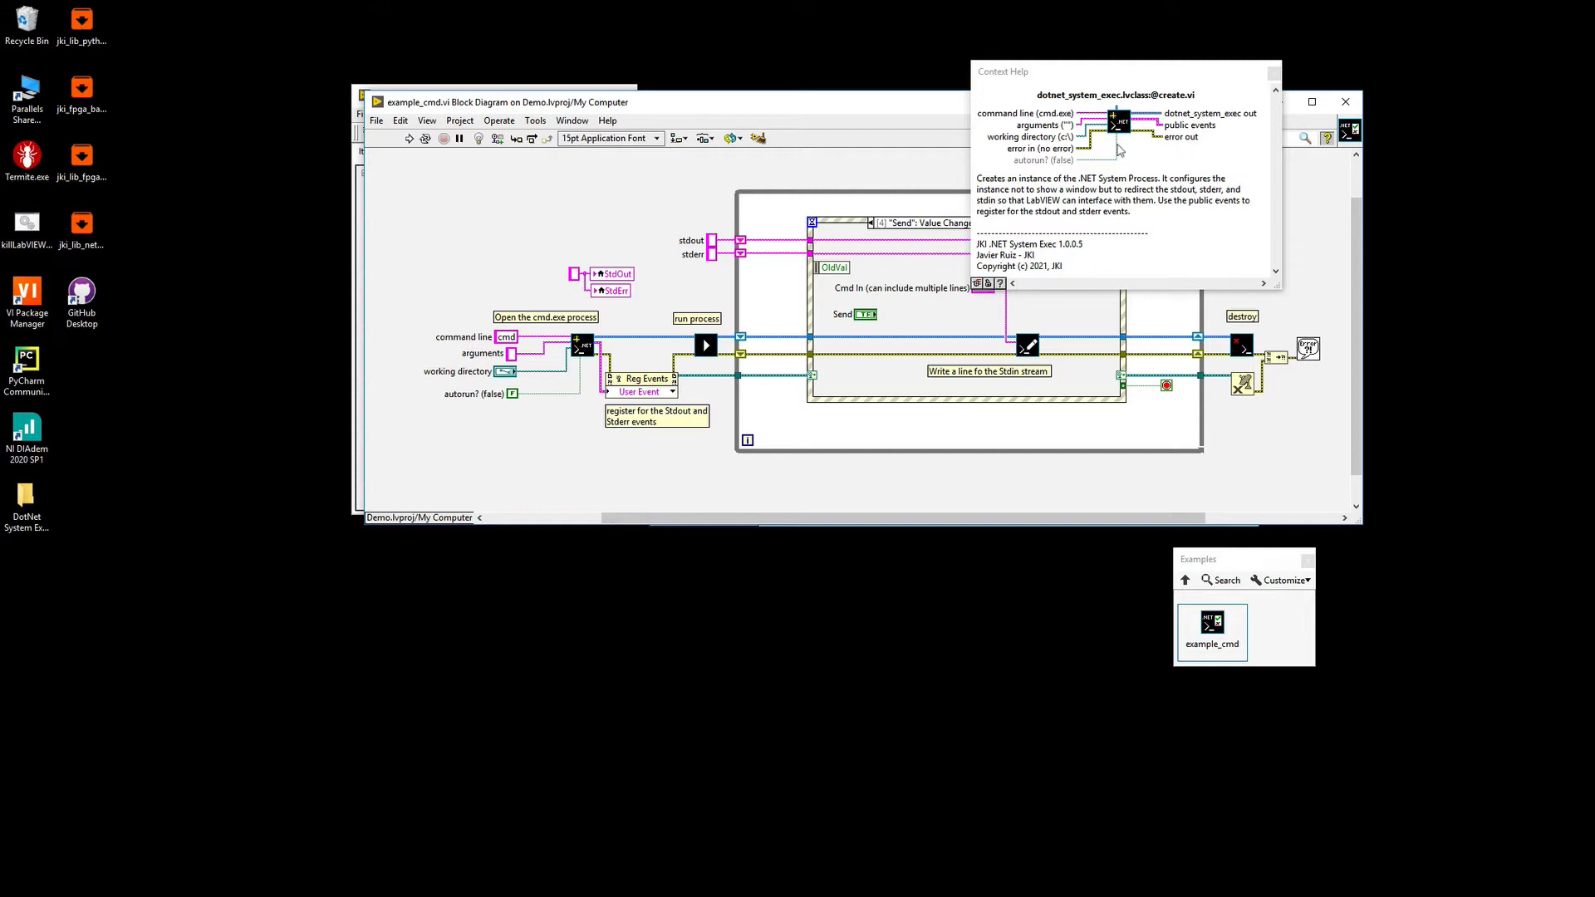
{"action": "mouse_move", "coordinate": [1036, 171]}
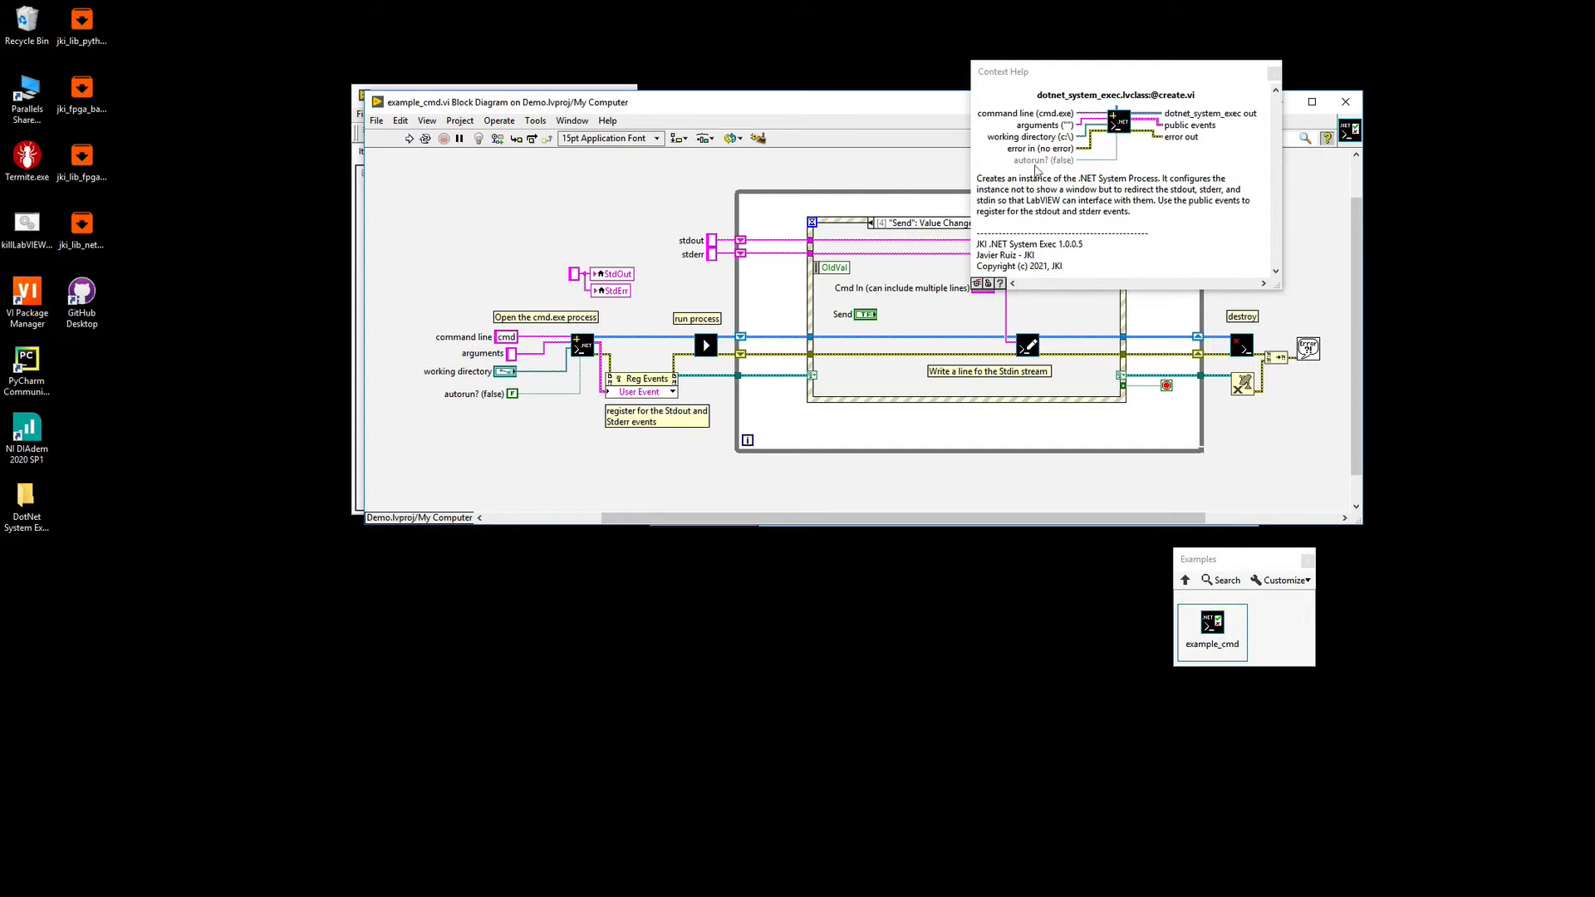
{"action": "mouse_move", "coordinate": [1033, 169]}
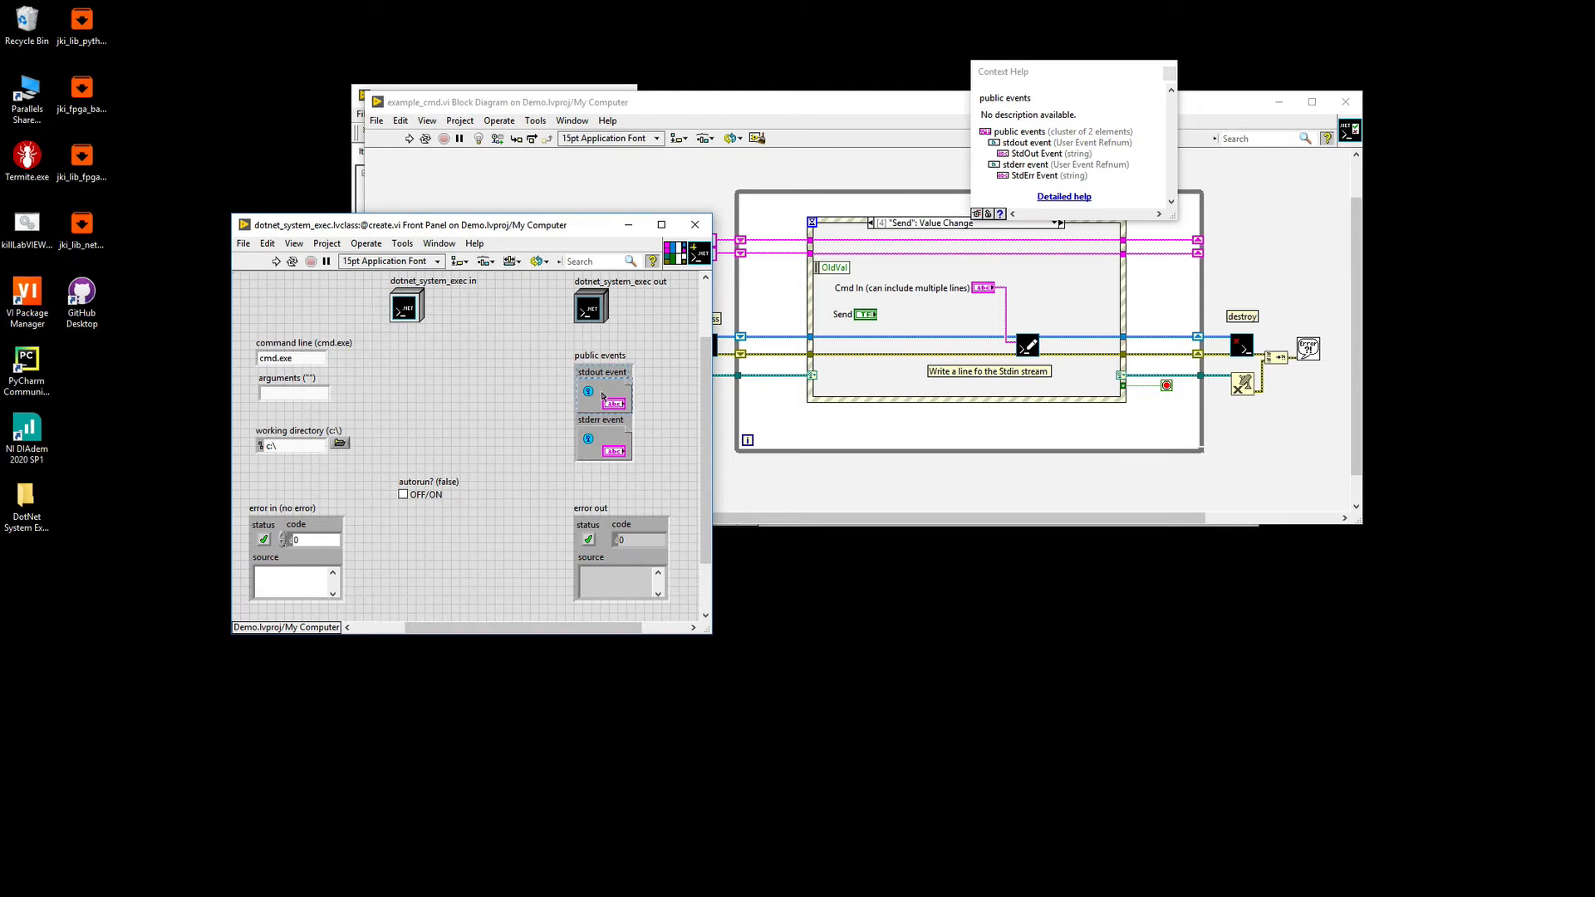
Close the create.vi front panel and the Context Help window.
{"action": "left_click", "coordinate": [601, 399]}
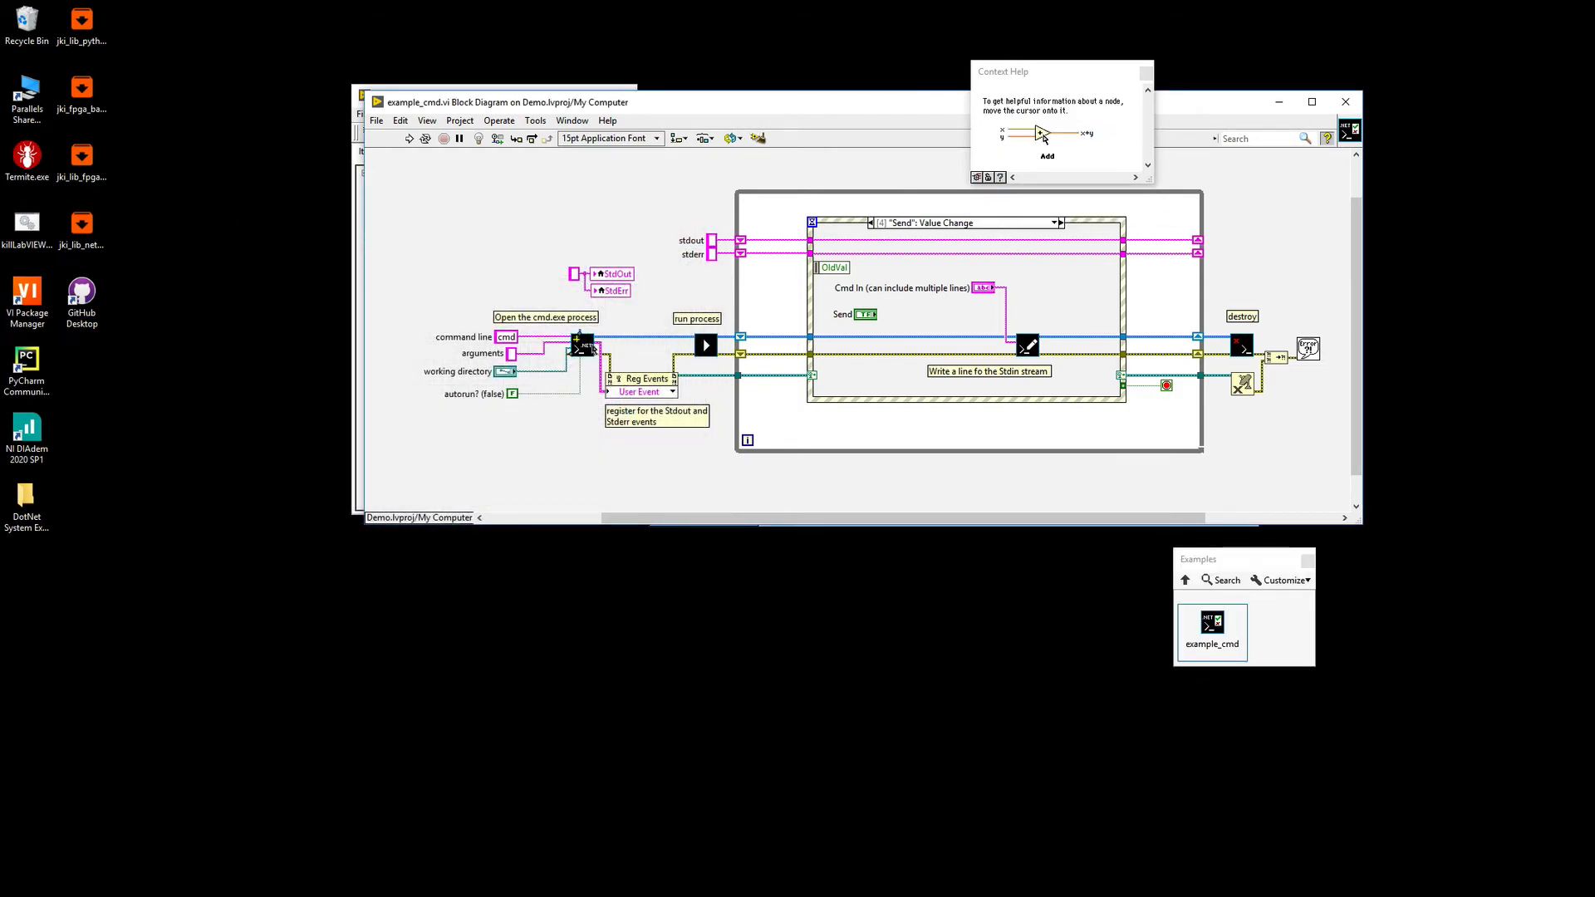
{"action": "mouse_move", "coordinate": [642, 396]}
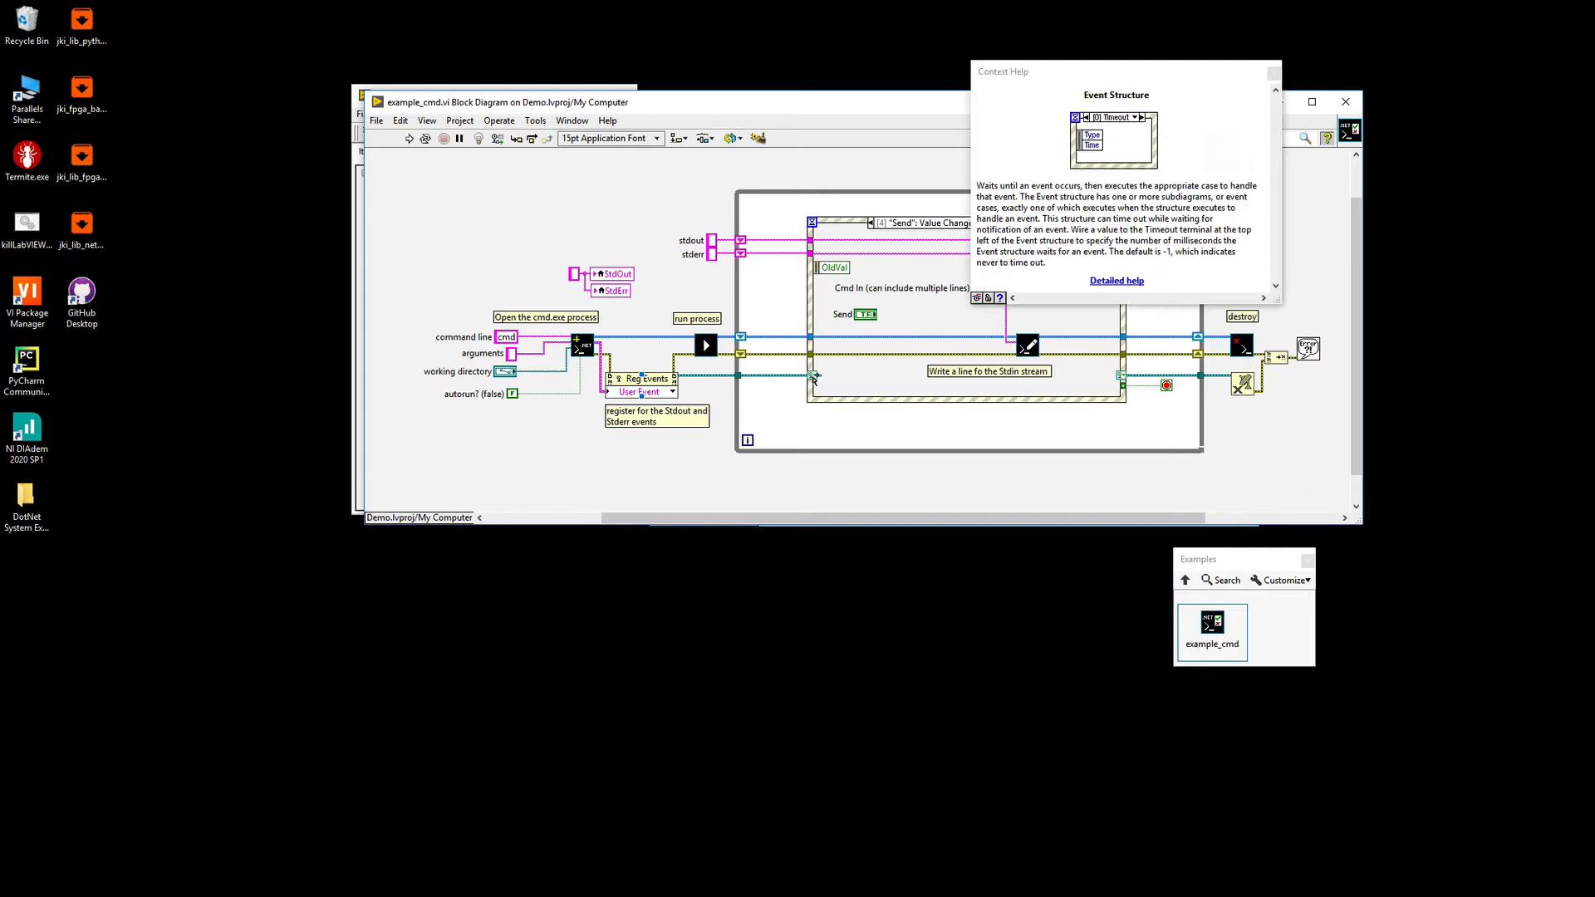
{"action": "mouse_move", "coordinate": [813, 379]}
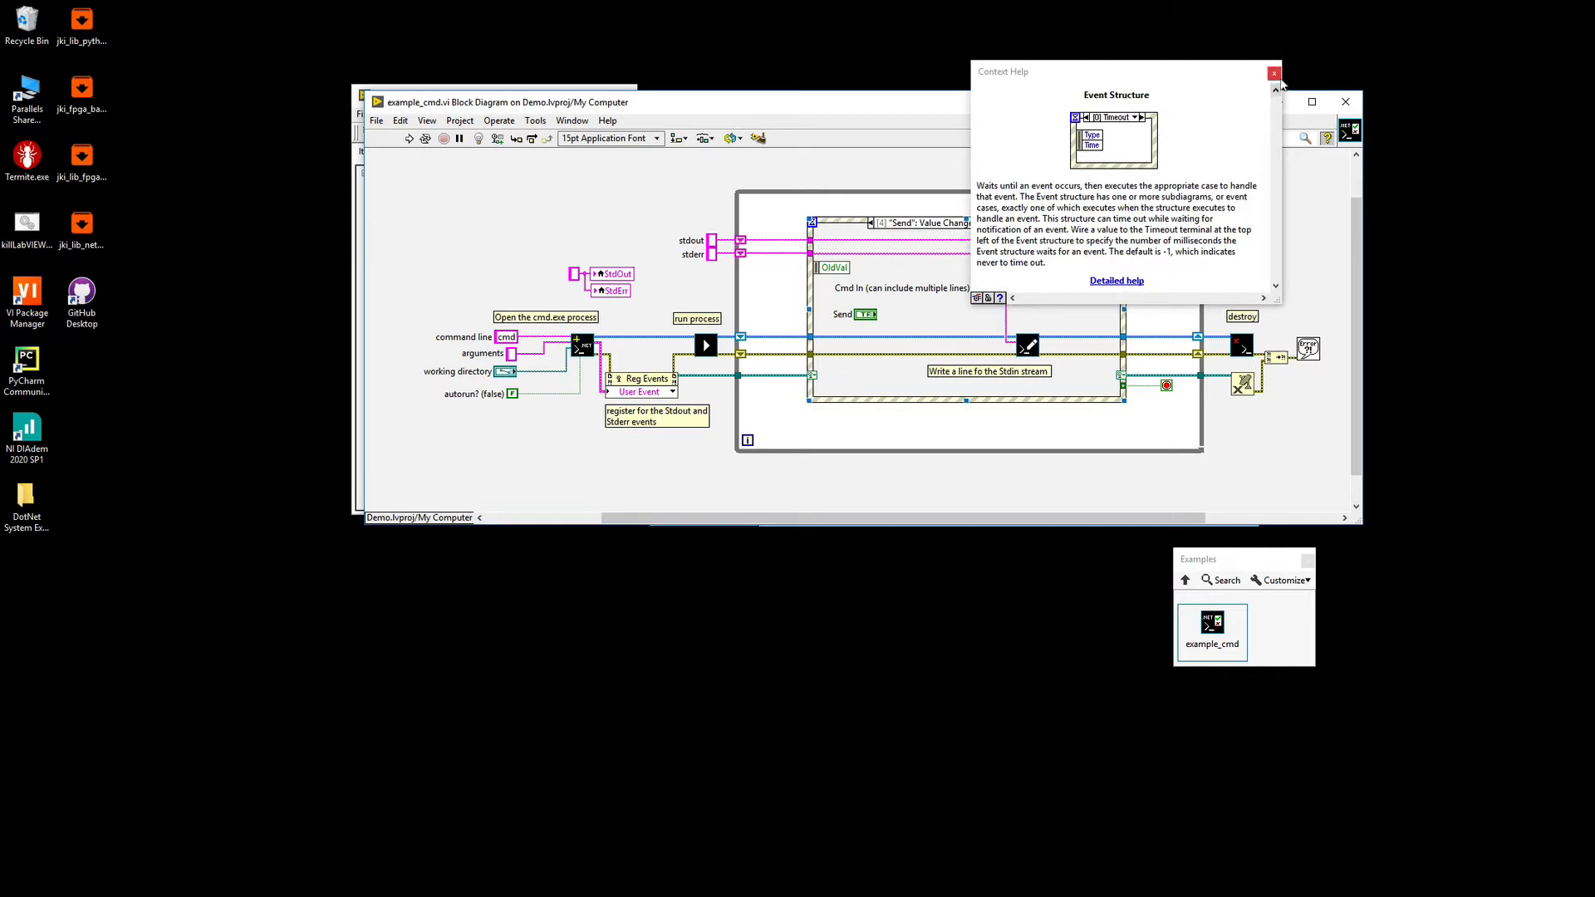
{"action": "left_click", "coordinate": [1275, 72]}
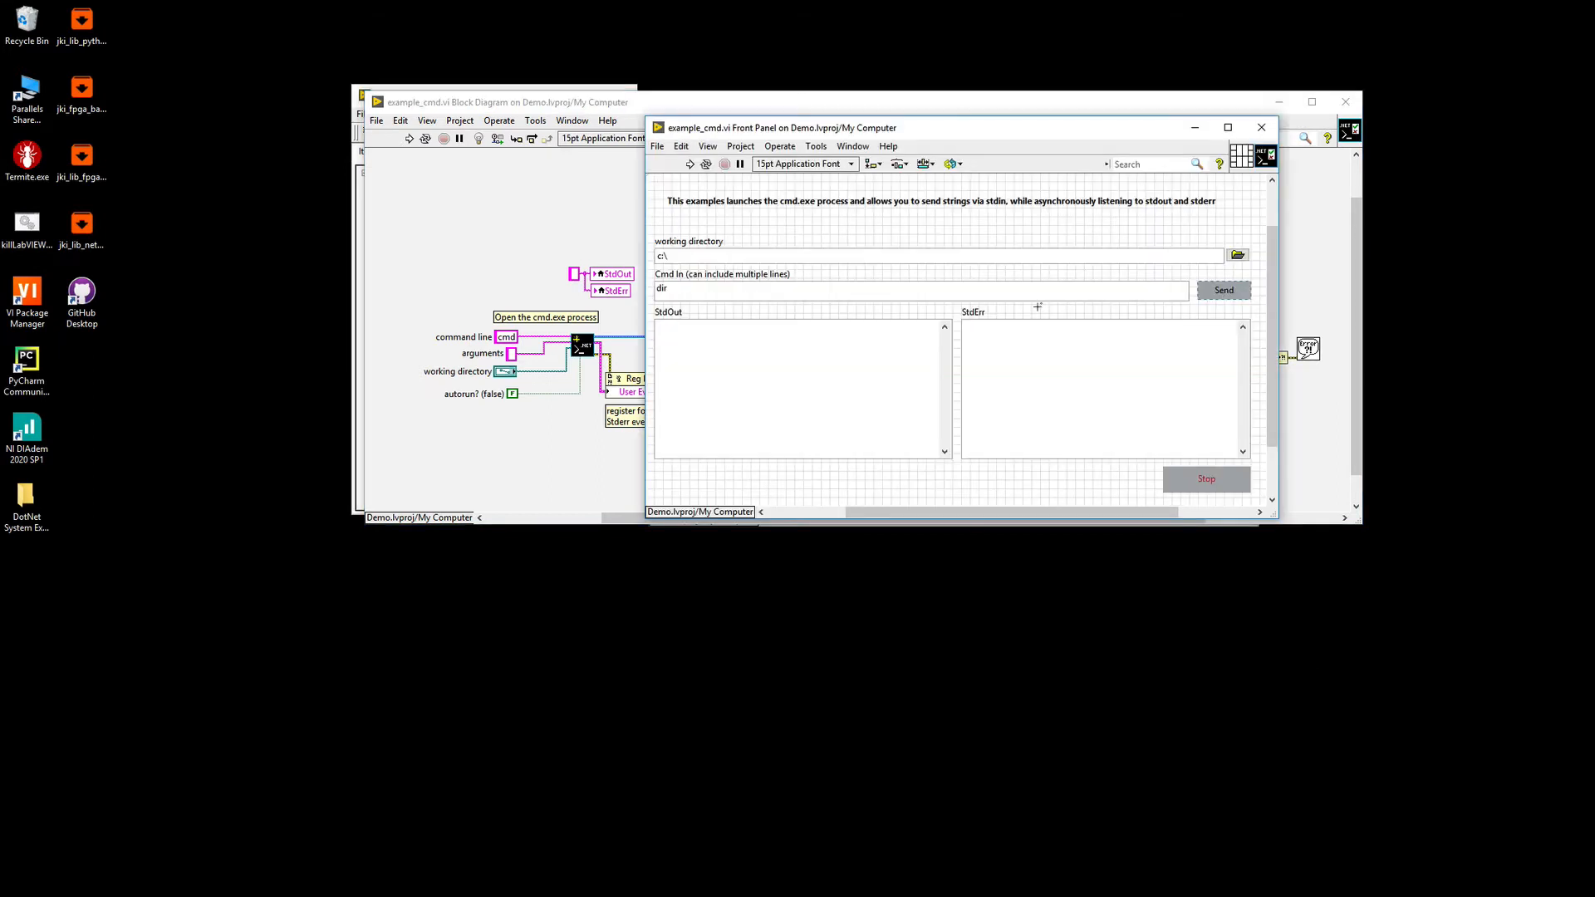
Run example_cmd.vi so StdOut shows the Windows version banner from cmd.exe.
{"action": "left_click", "coordinate": [689, 164]}
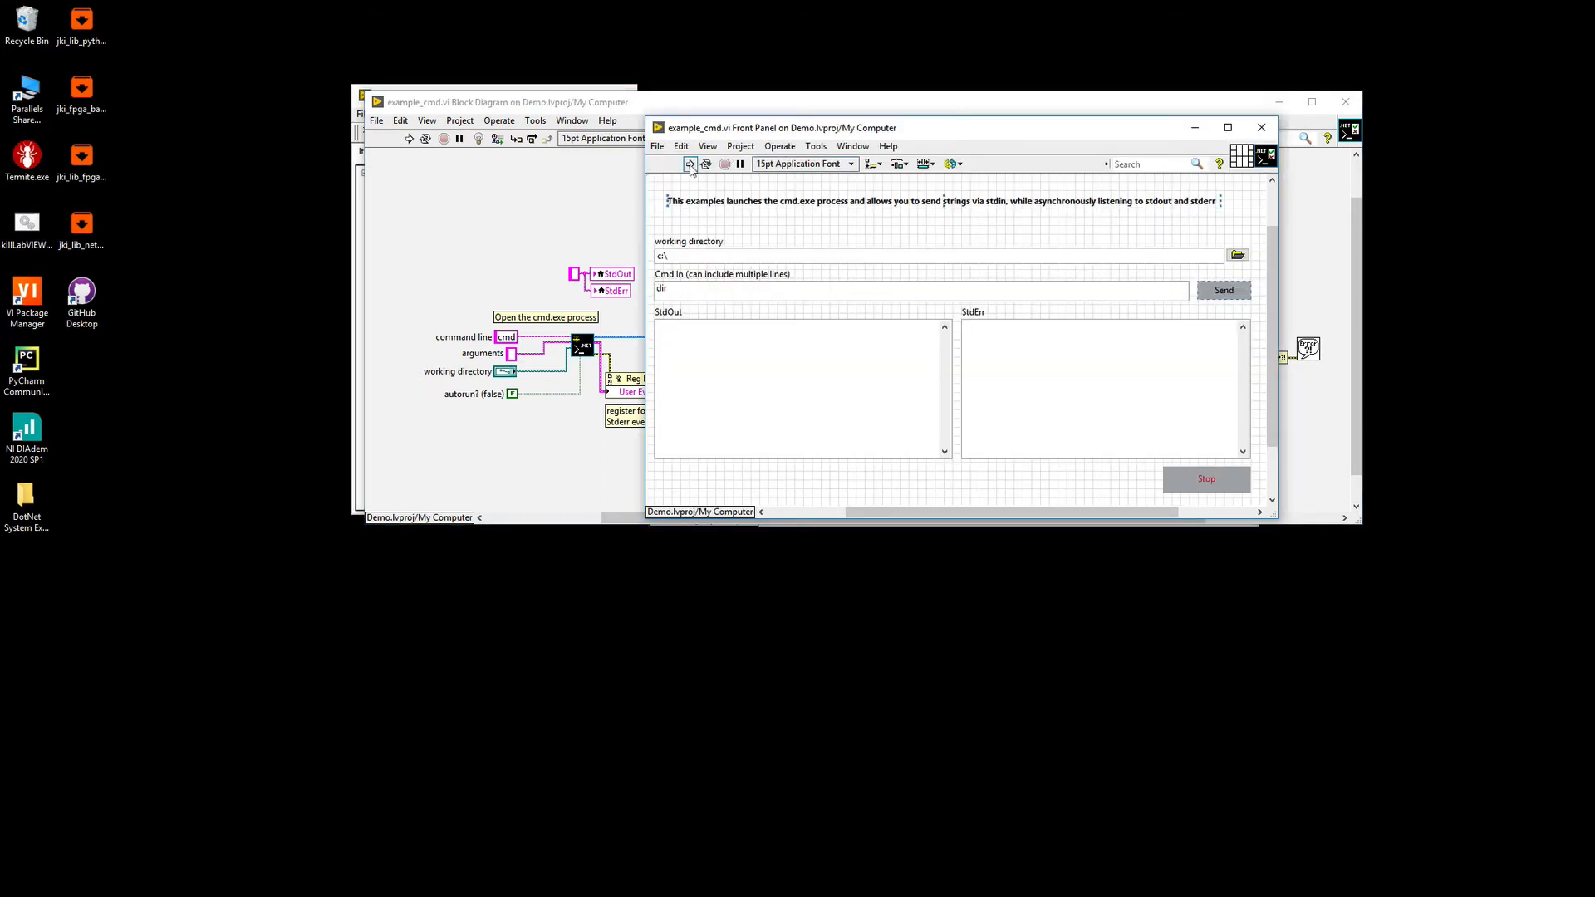
{"action": "left_click", "coordinate": [691, 164]}
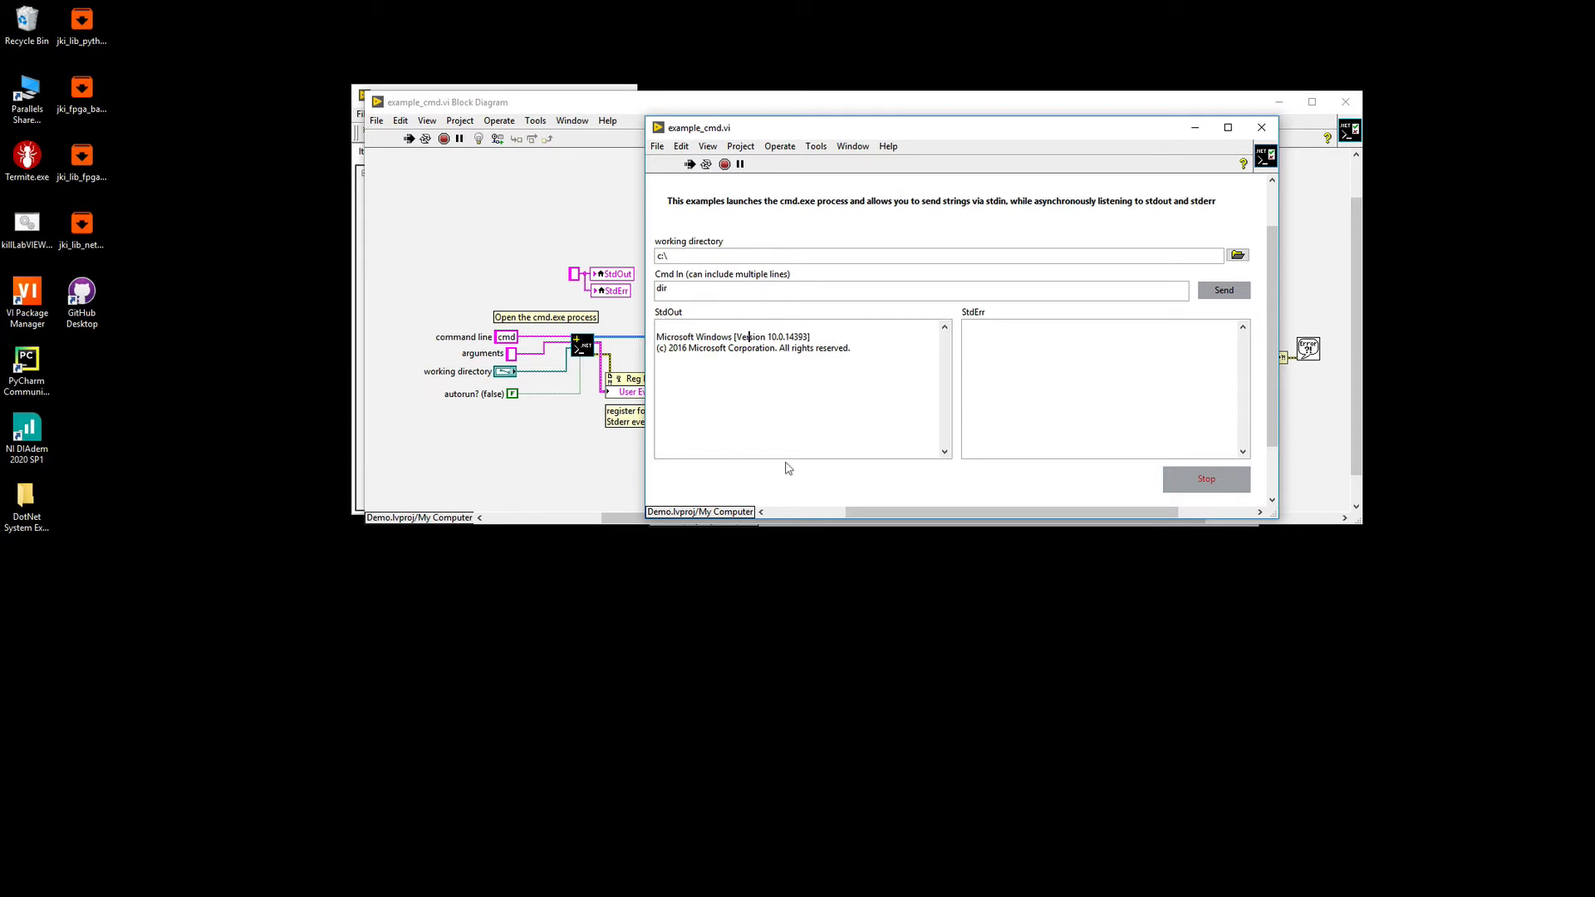
{"action": "mouse_move", "coordinate": [897, 321]}
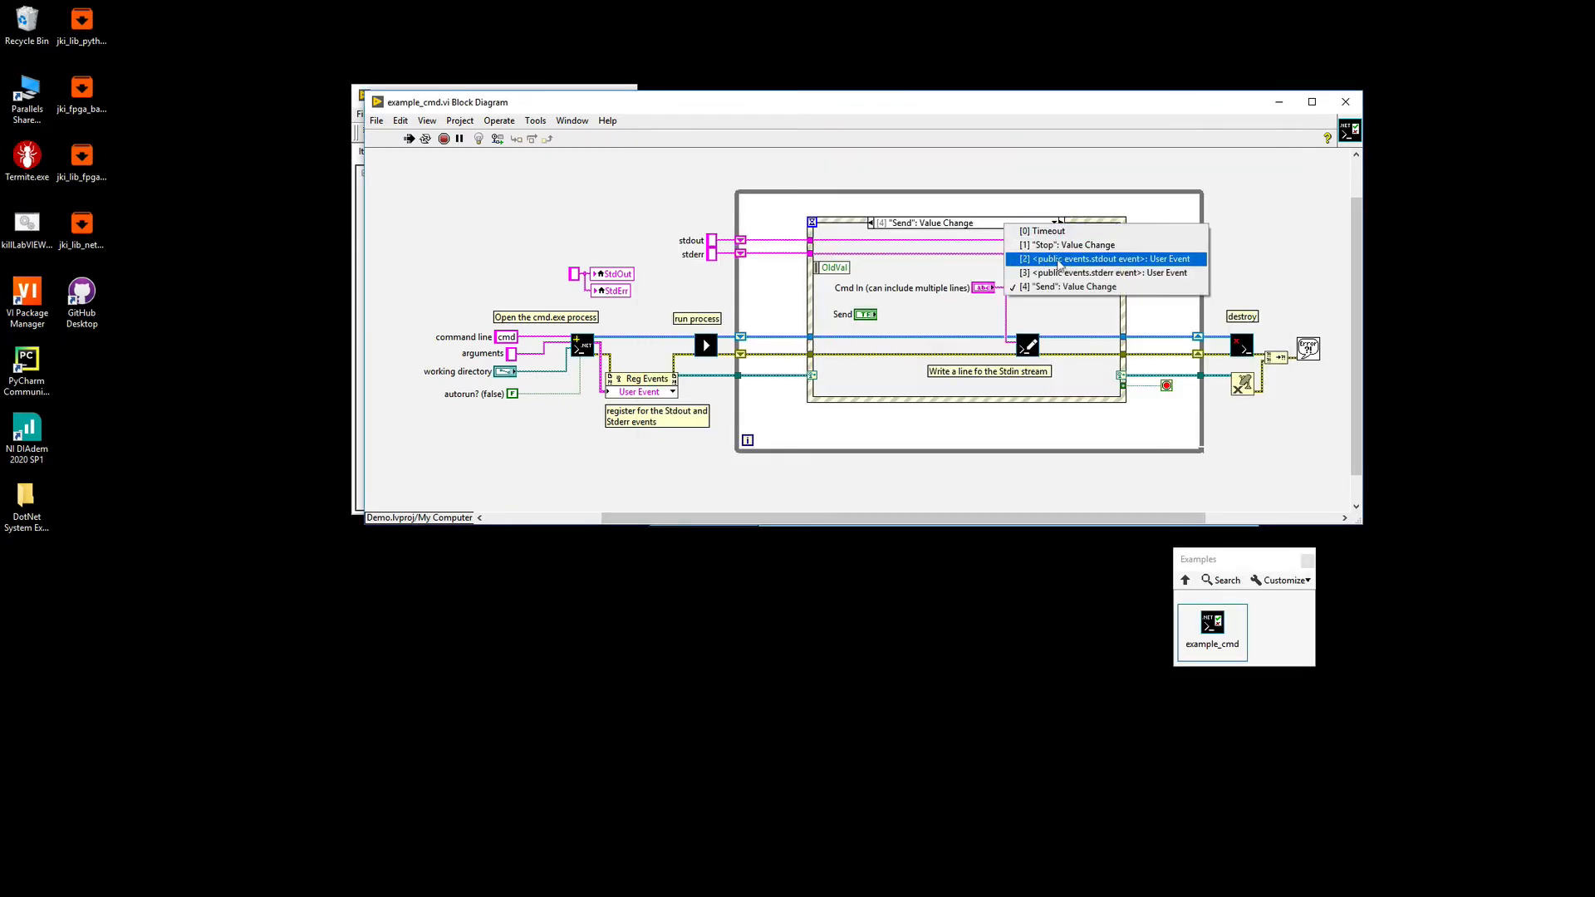
Select the stdout User Event case in the event structure.
{"action": "left_click", "coordinate": [1105, 259]}
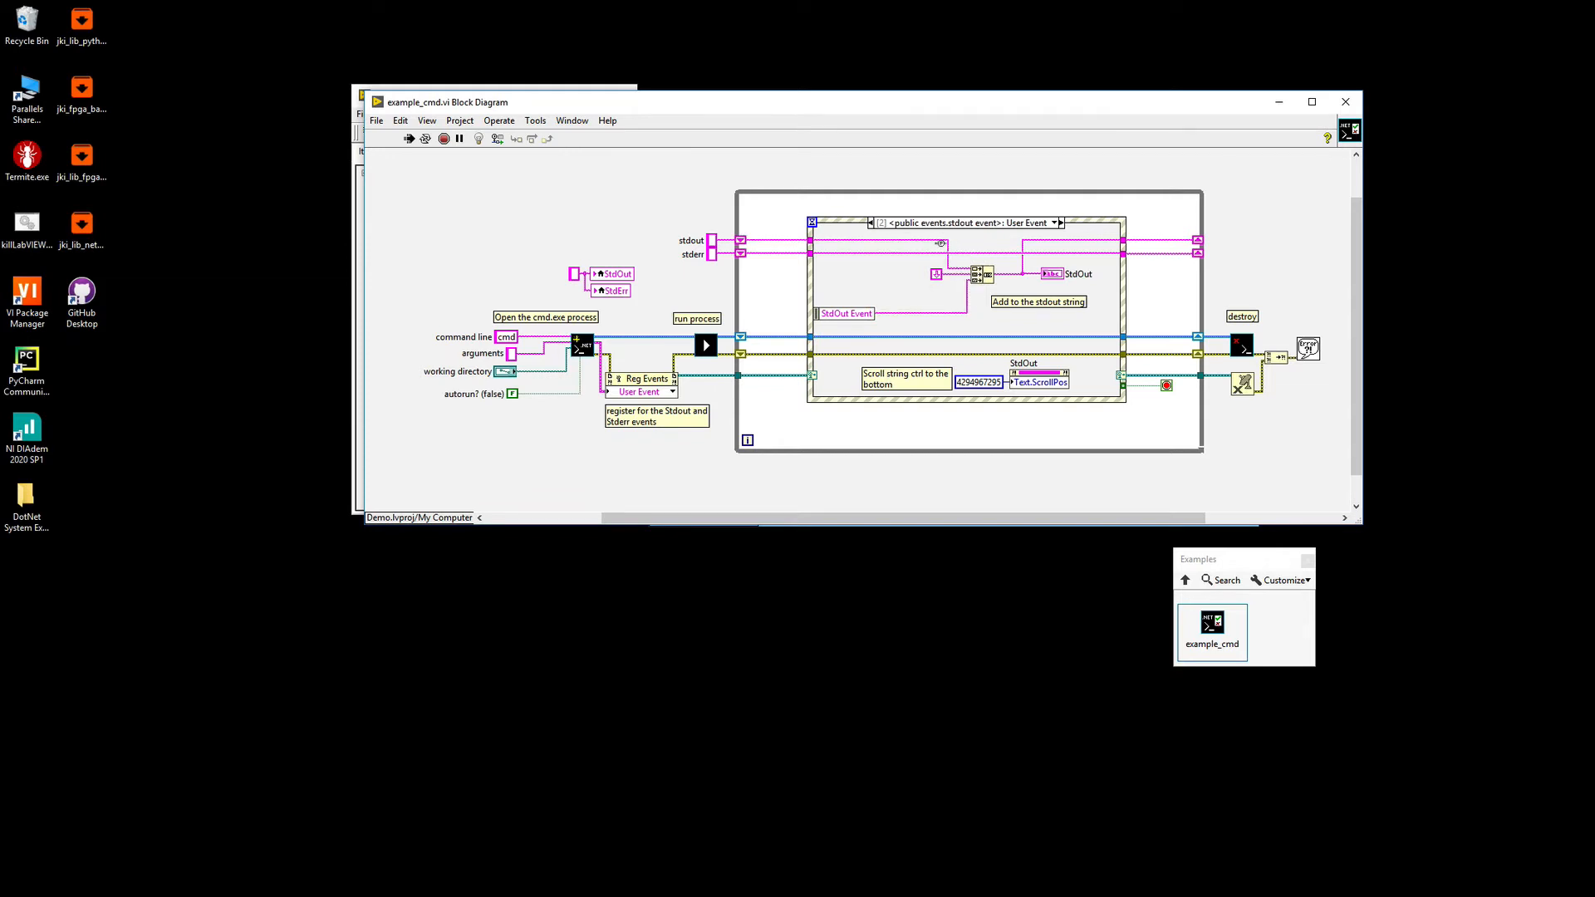
{"action": "mouse_move", "coordinate": [1058, 279]}
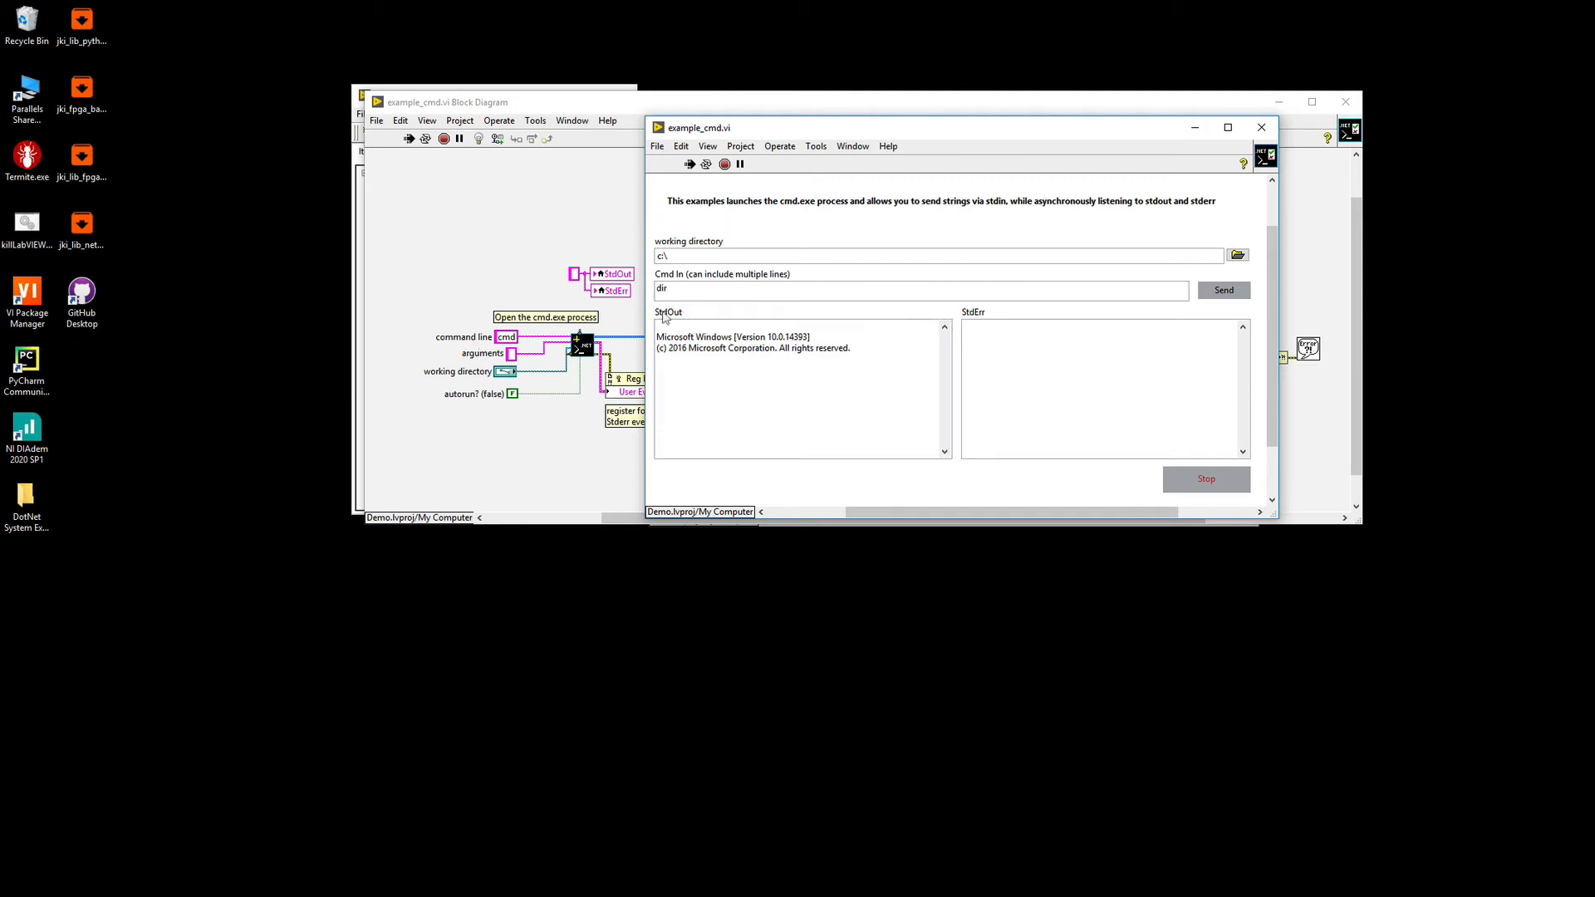
Send dir, cd Users and dir so StdOut lists the c:\Users contents.
{"action": "left_click", "coordinate": [915, 289]}
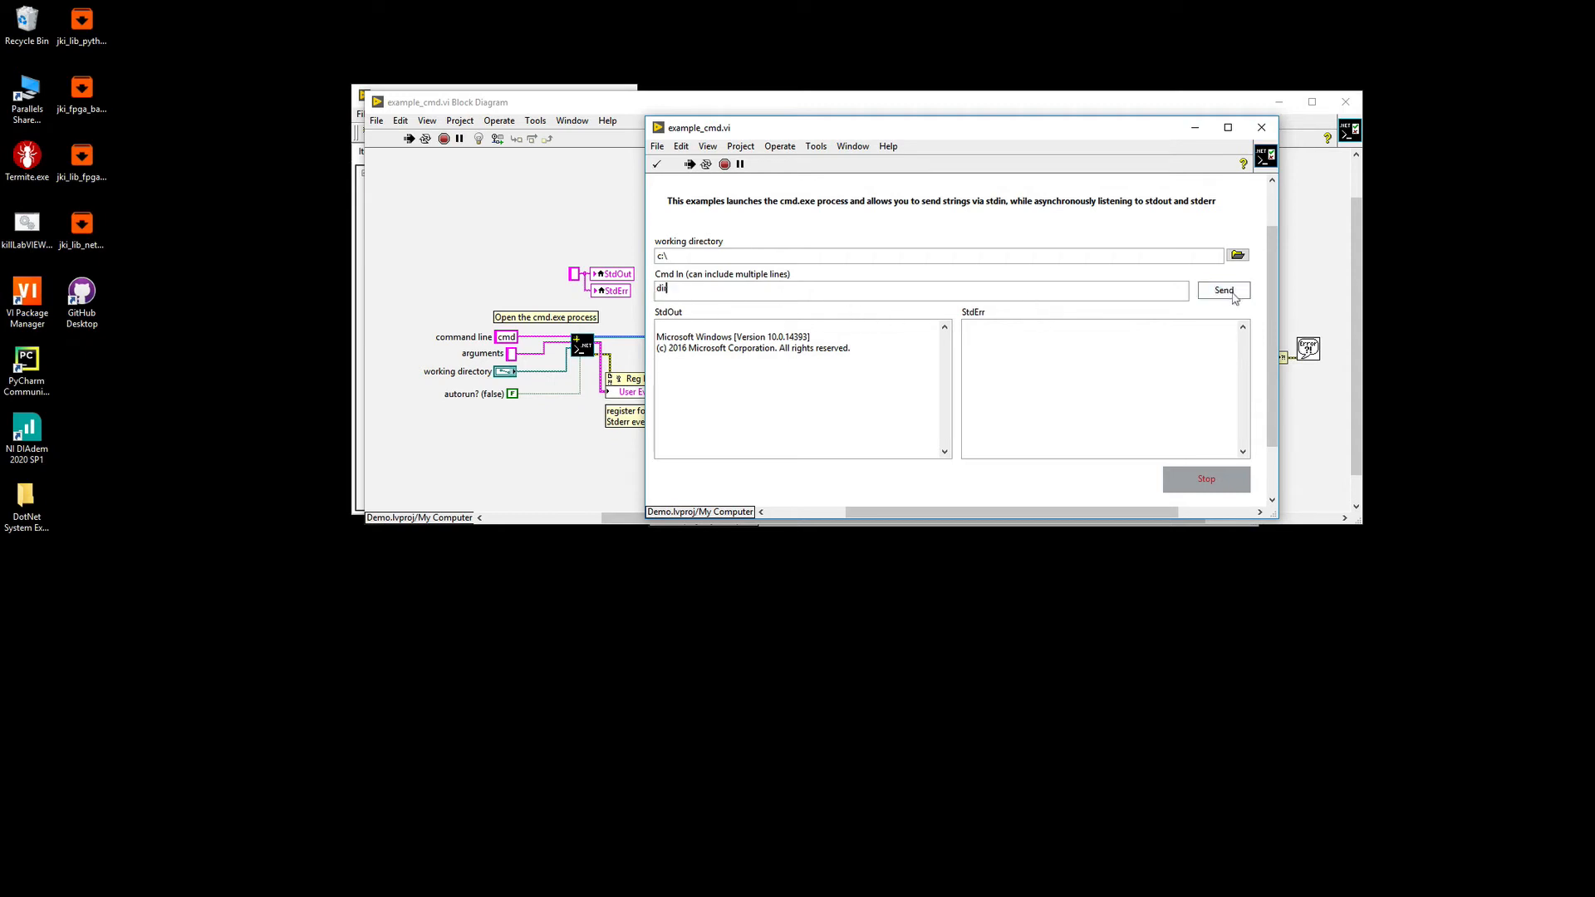
{"action": "left_click", "coordinate": [1223, 289]}
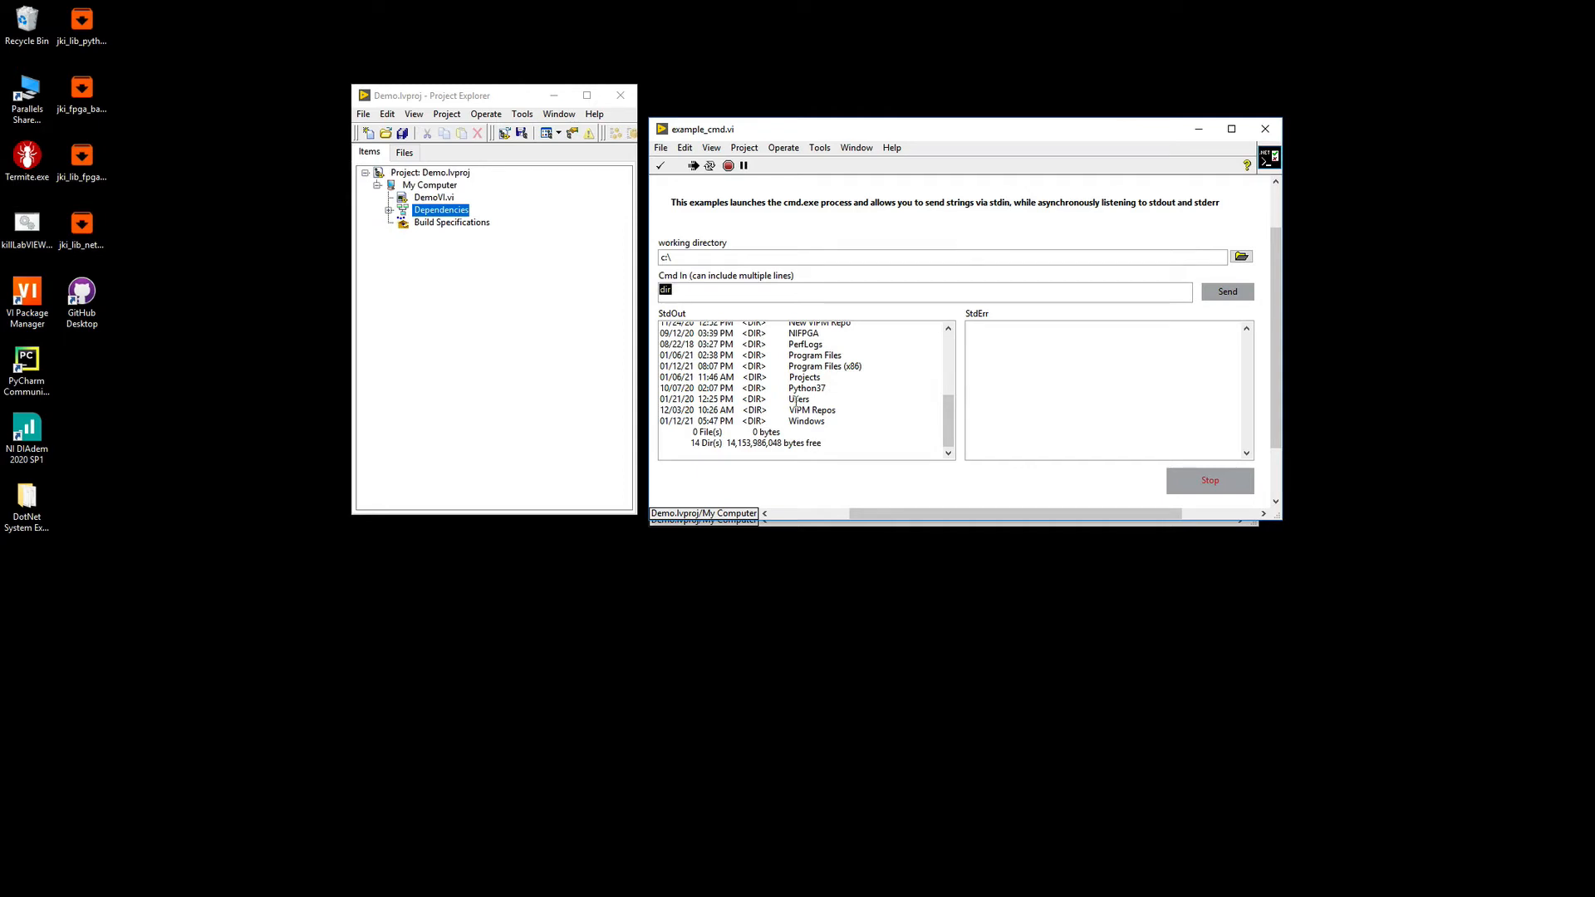
{"action": "type", "text": "cd"}
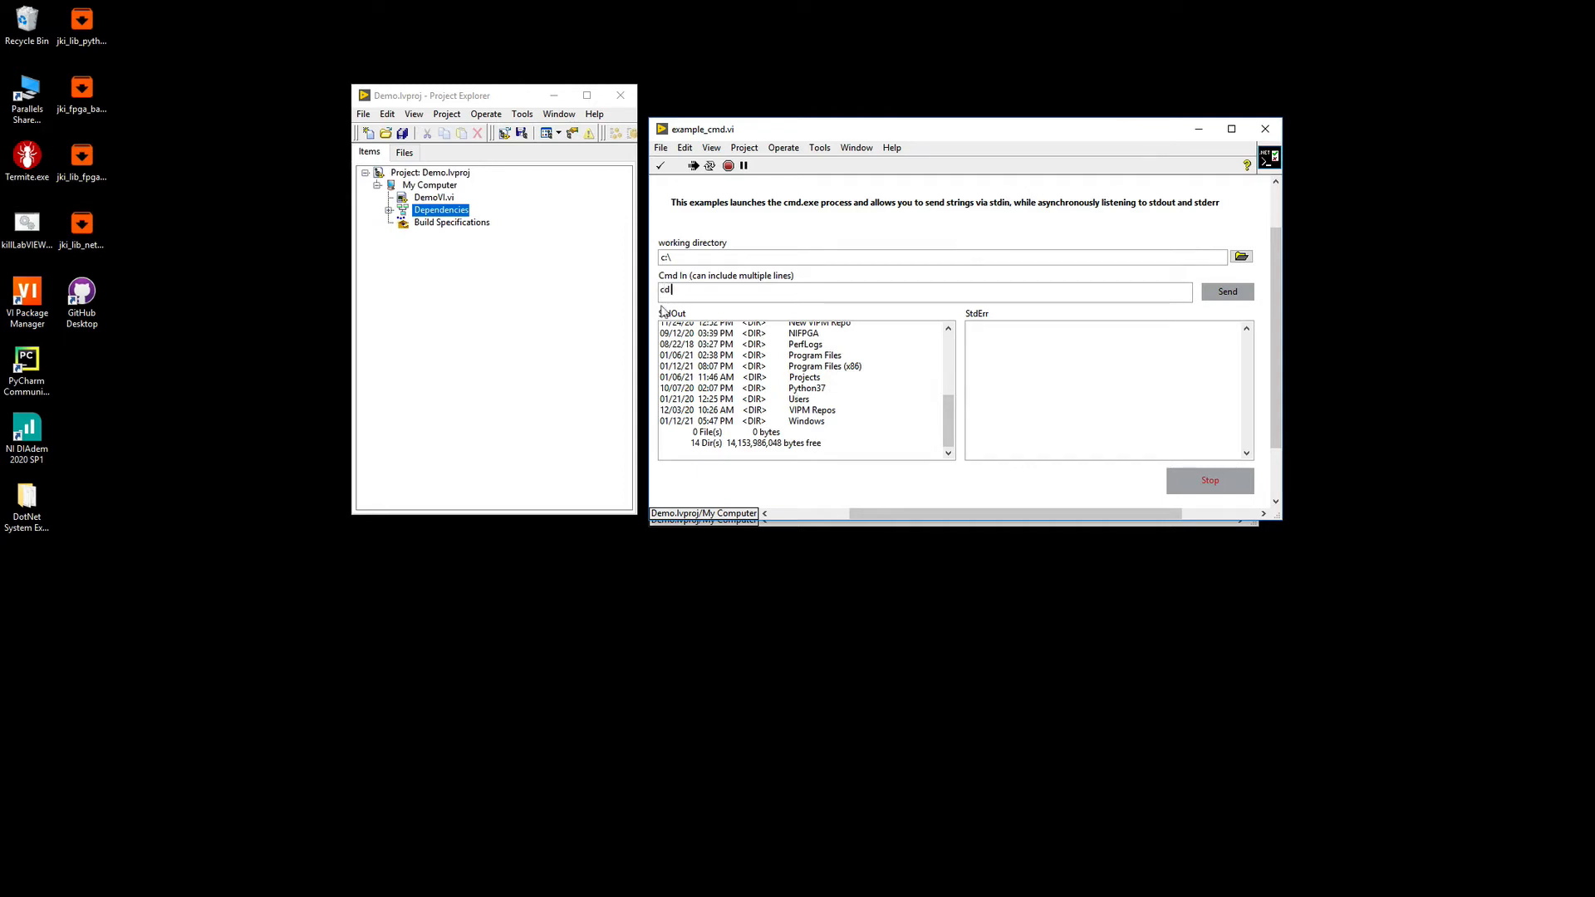
{"action": "type", "text": "Users"}
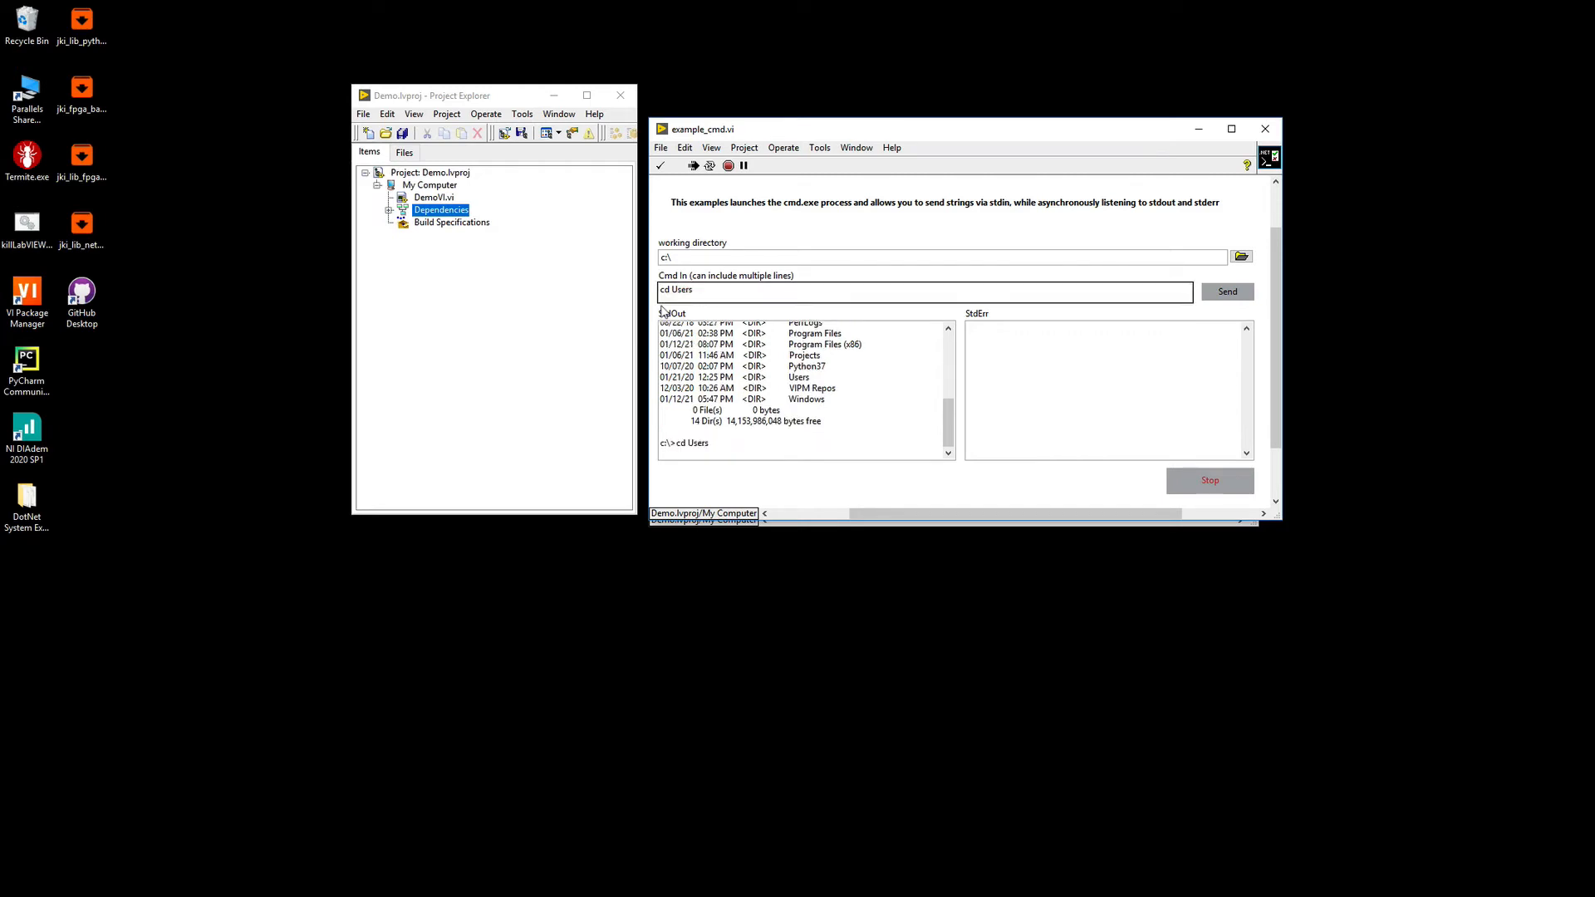
{"action": "type", "text": "dir"}
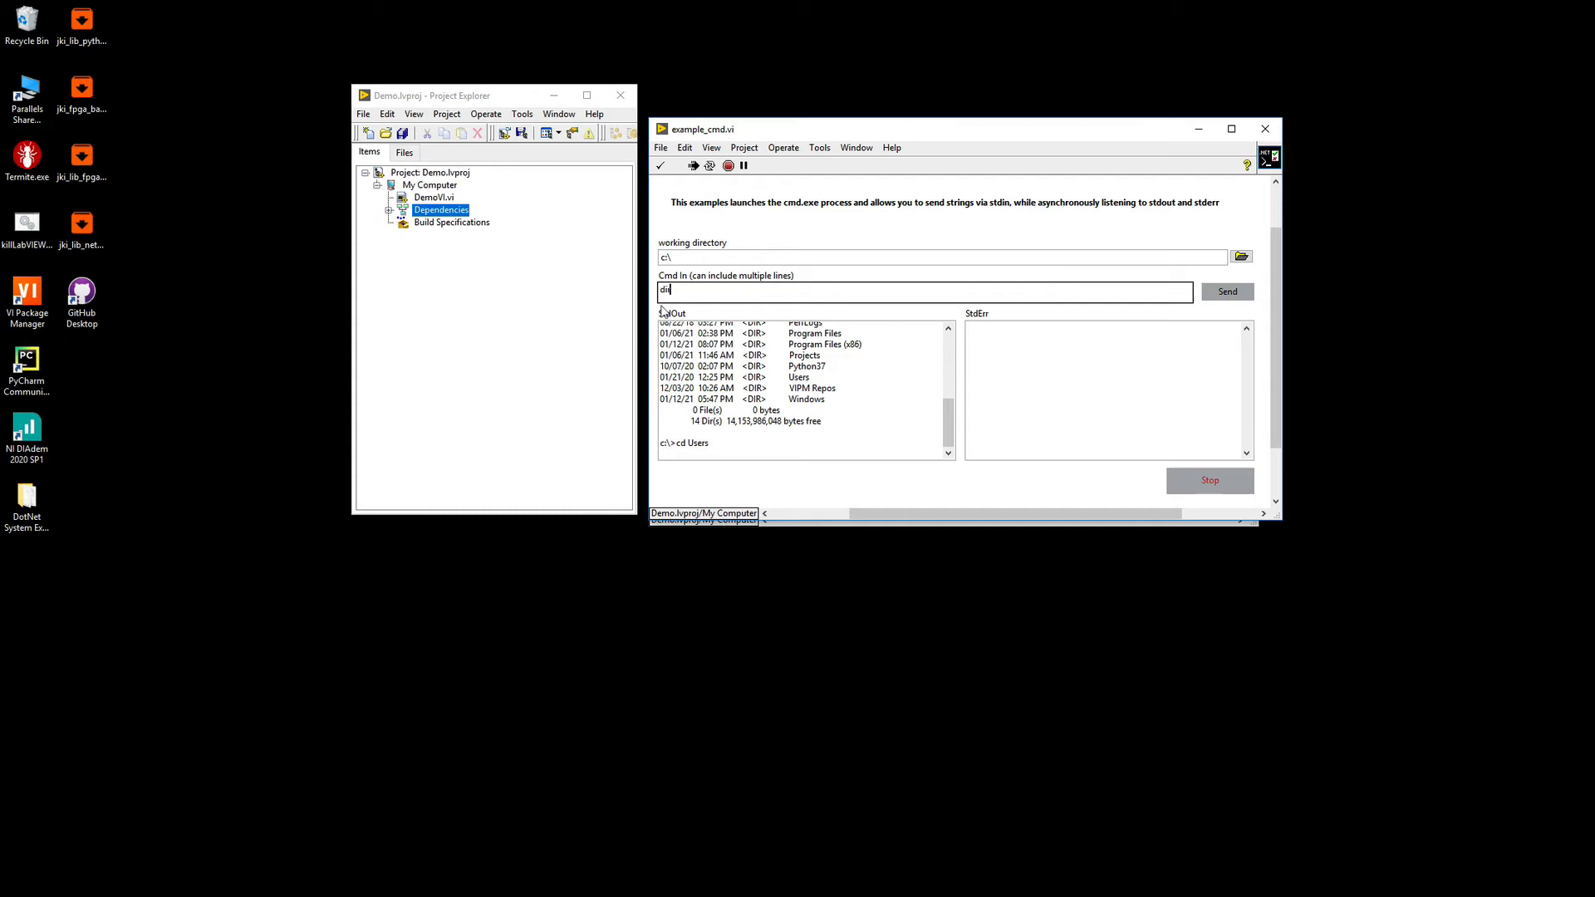
{"action": "left_click", "coordinate": [1226, 292]}
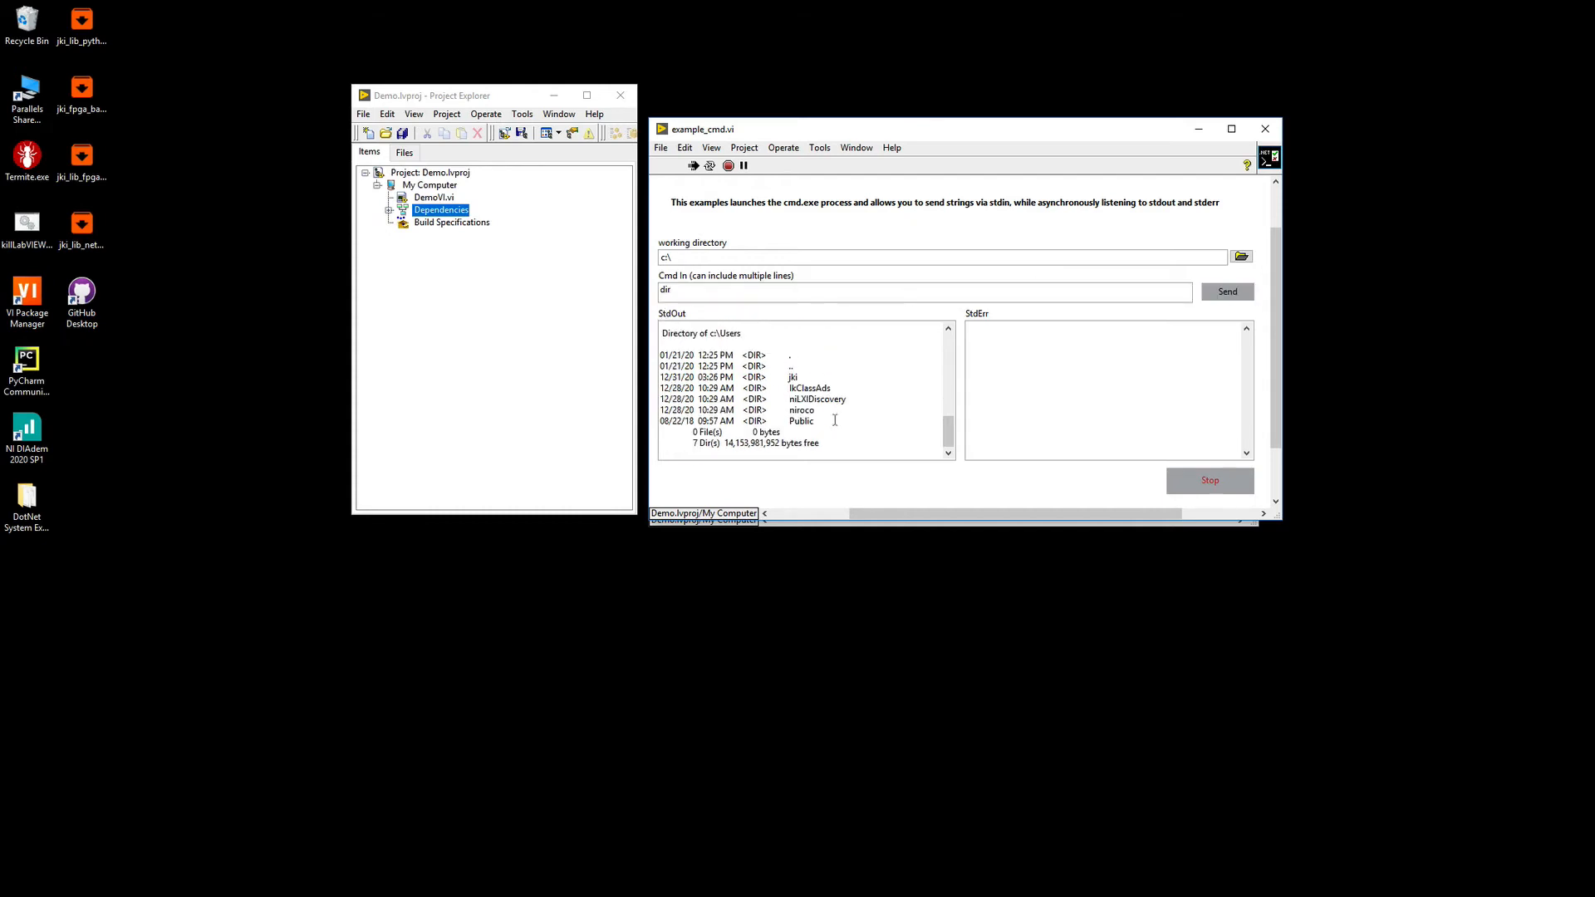
{"action": "mouse_move", "coordinate": [716, 317]}
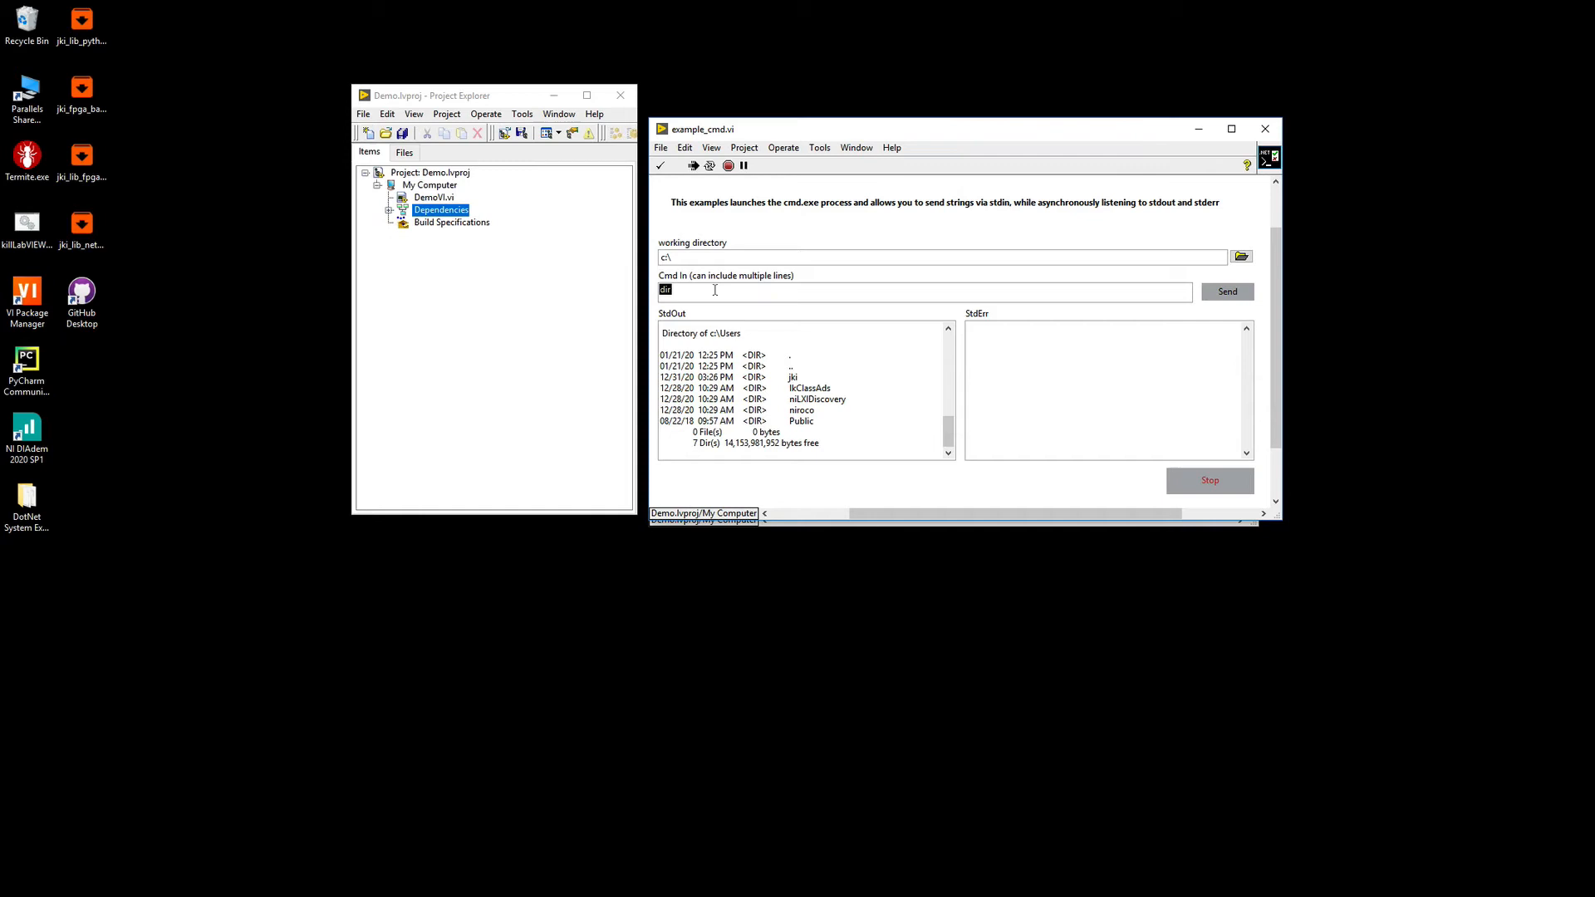
Send the invalid command 'hfhfhf' and view its 'not recognized' error in StdErr.
{"action": "type", "text": "hfhfhf"}
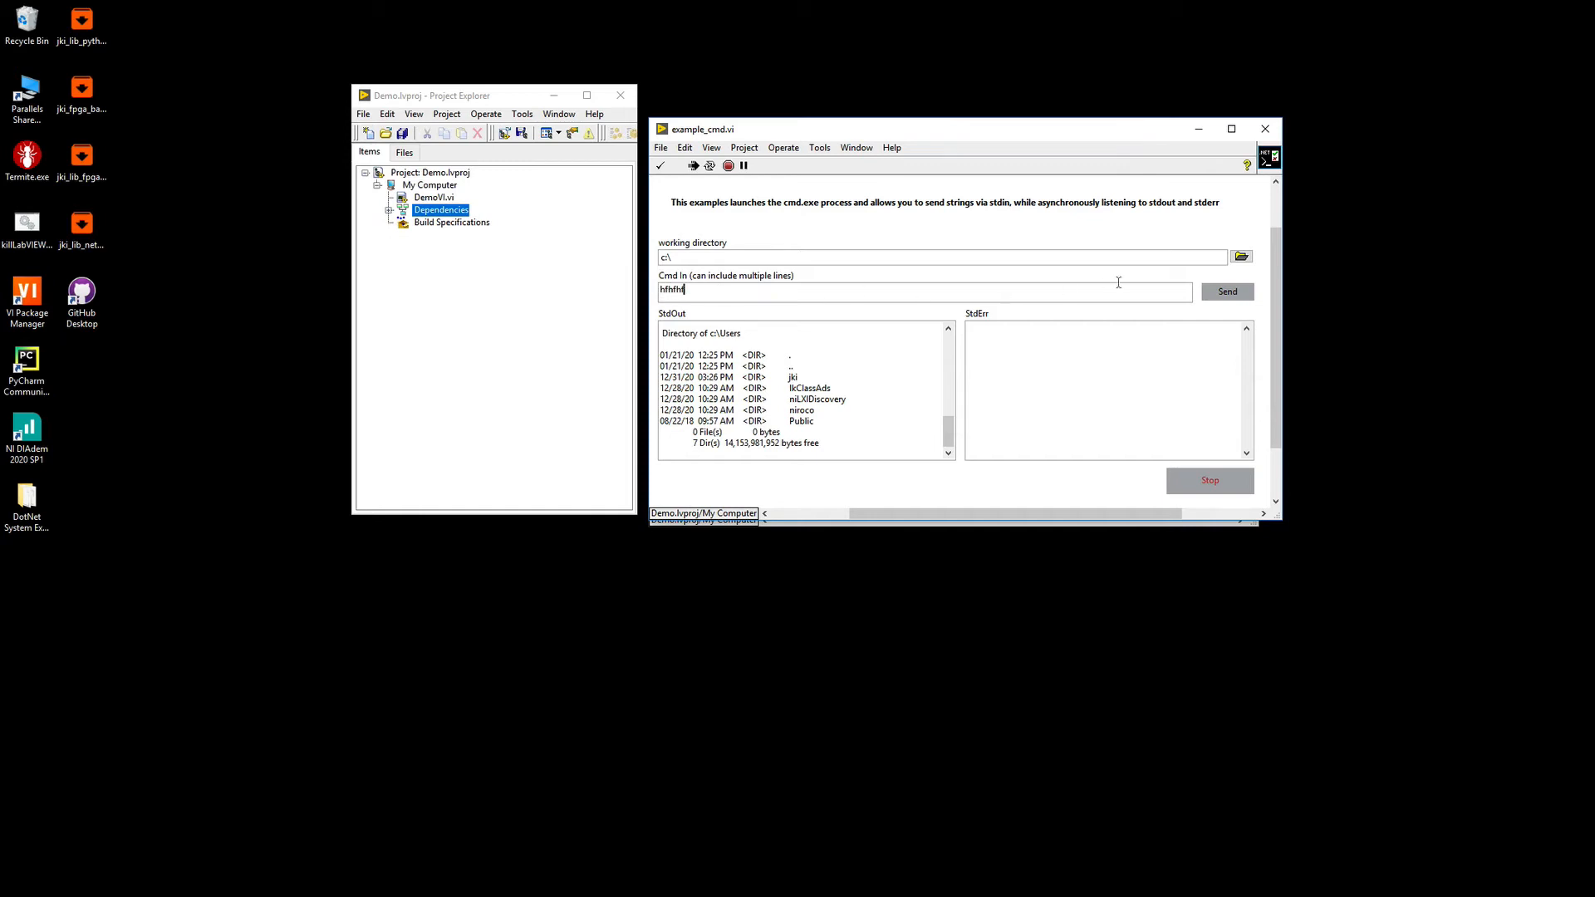
{"action": "left_click", "coordinate": [1226, 293]}
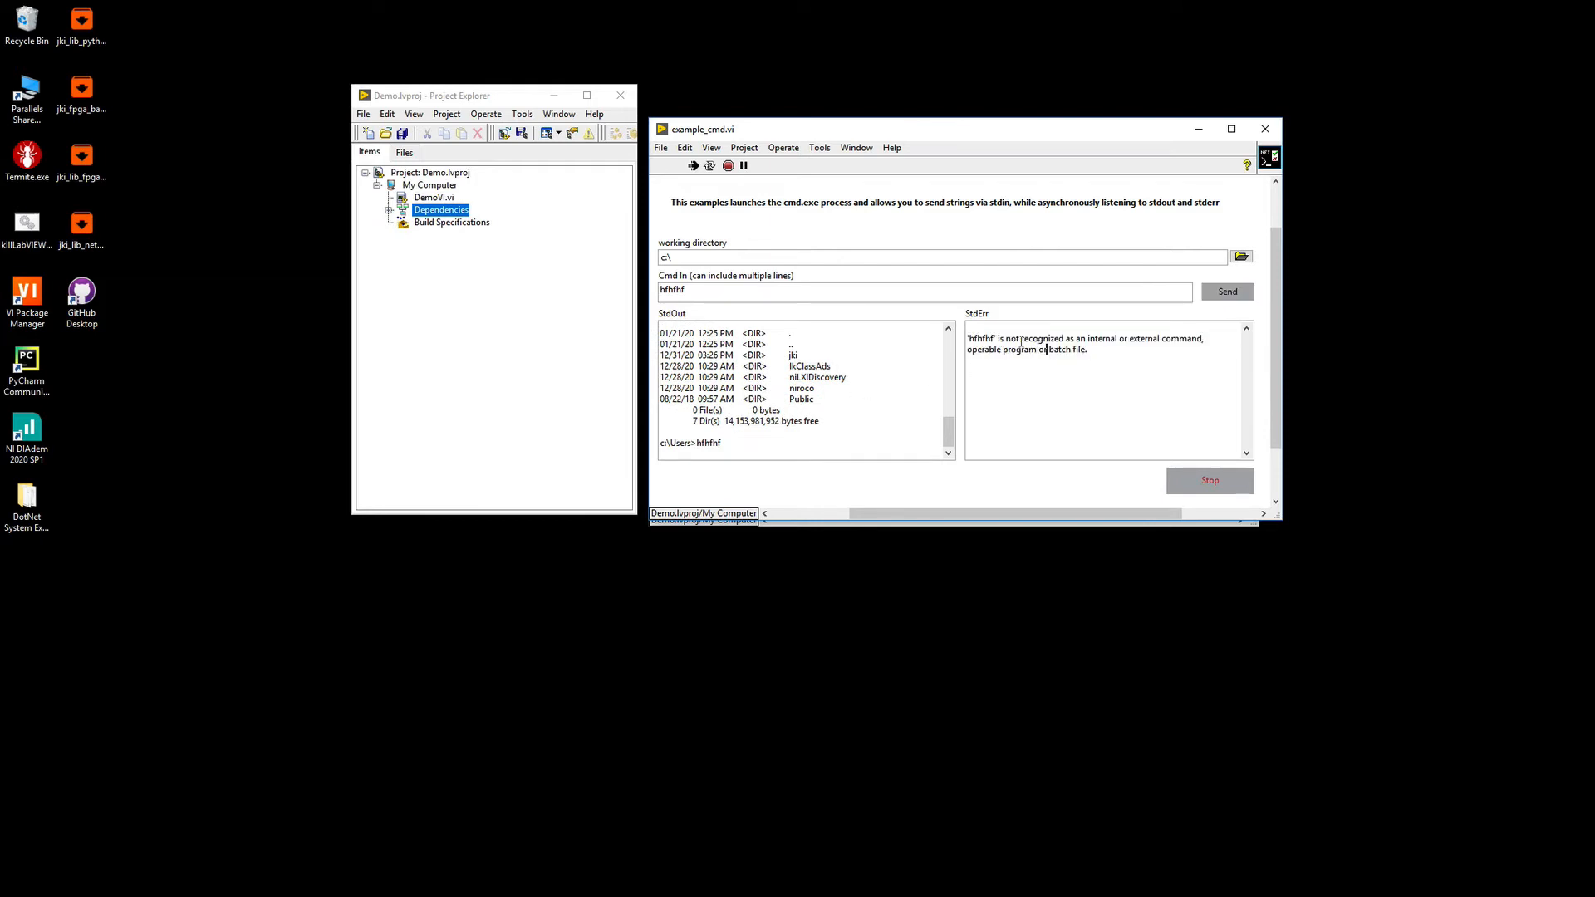
{"action": "mouse_move", "coordinate": [977, 352]}
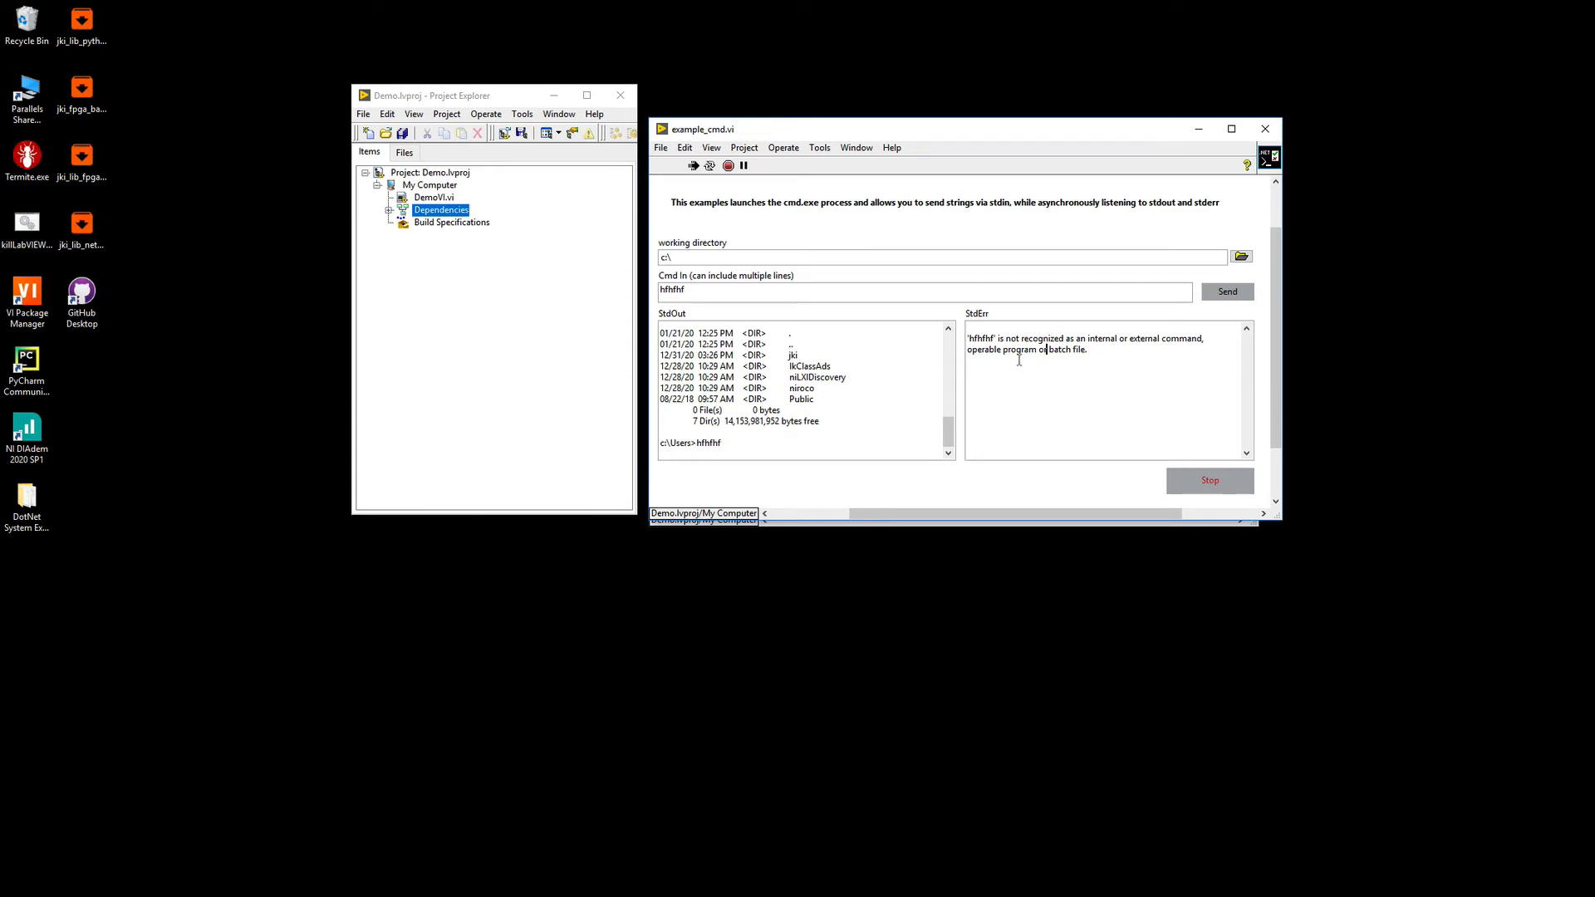
{"action": "mouse_move", "coordinate": [894, 350]}
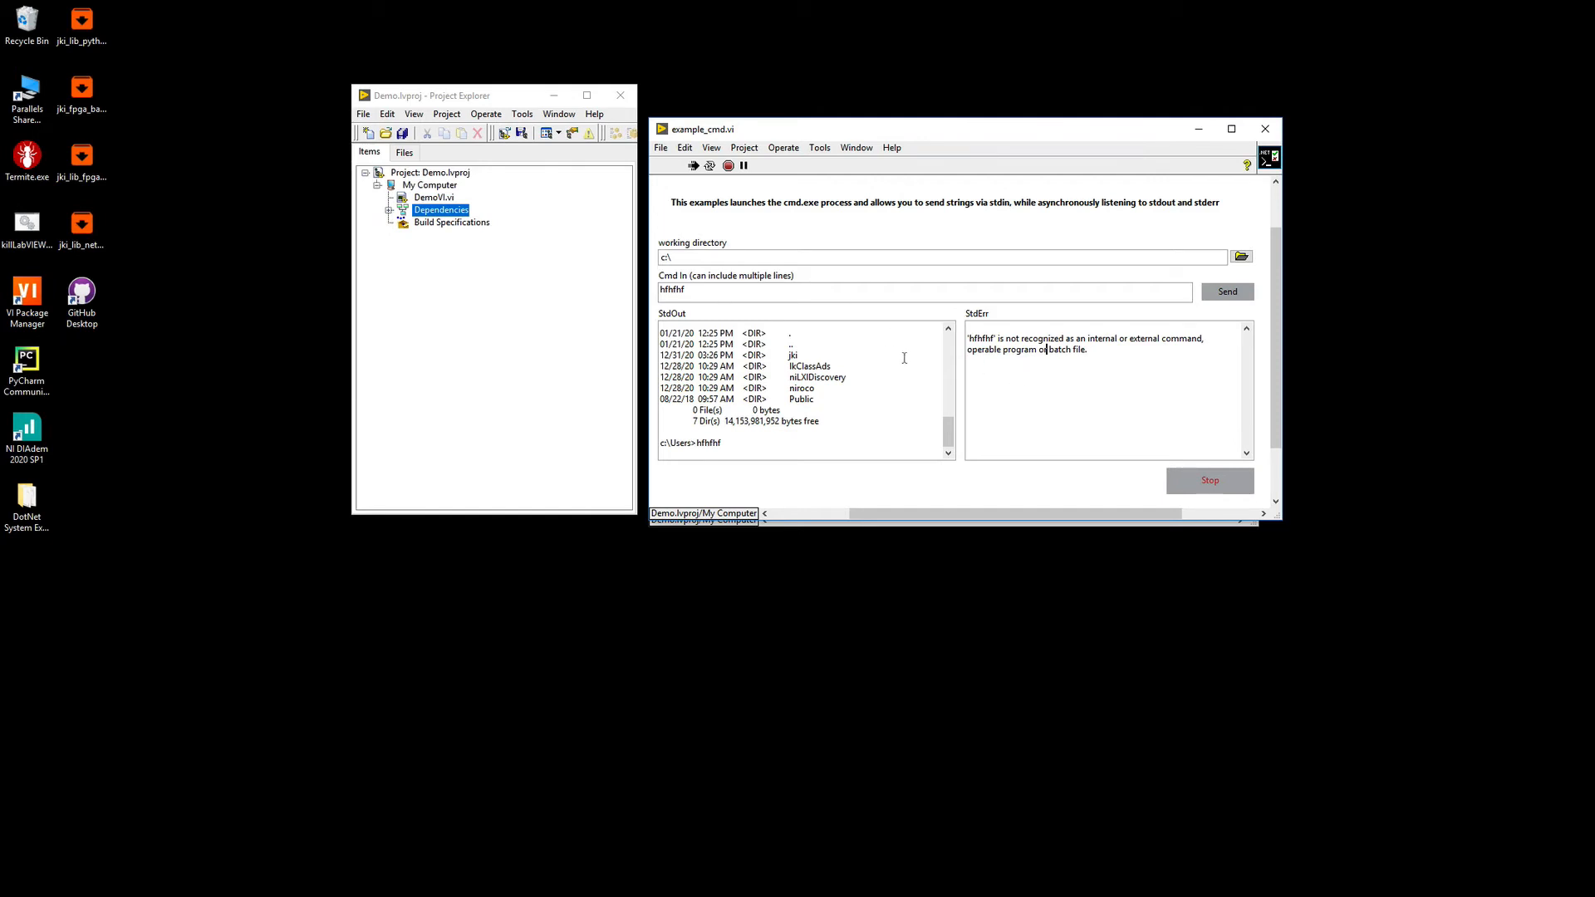
{"action": "mouse_move", "coordinate": [909, 386]}
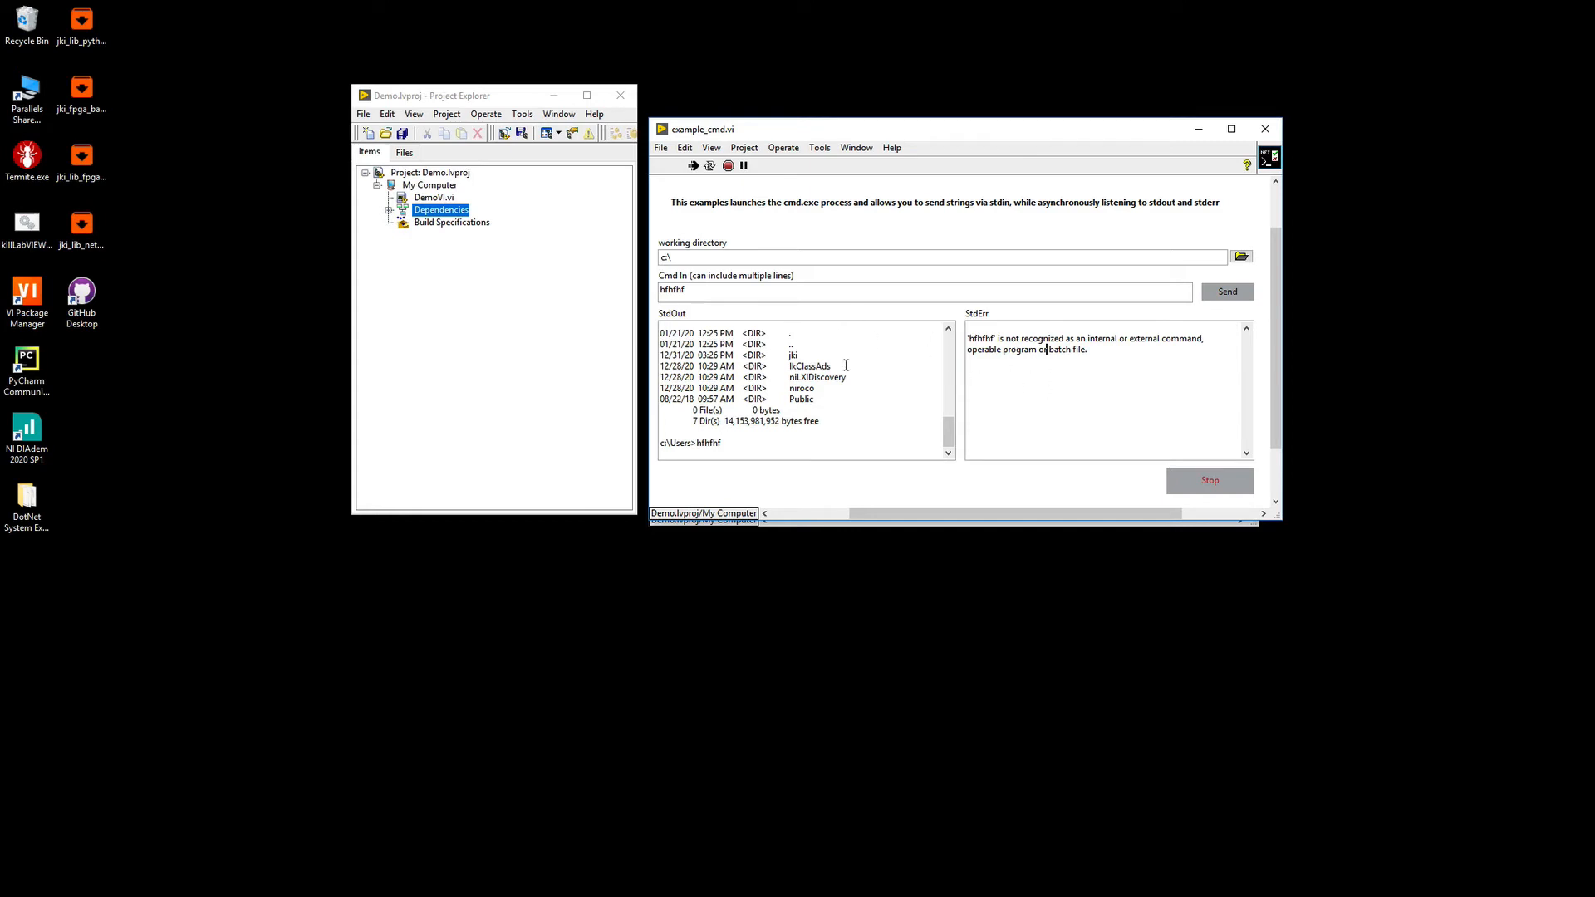
{"action": "mouse_move", "coordinate": [894, 390]}
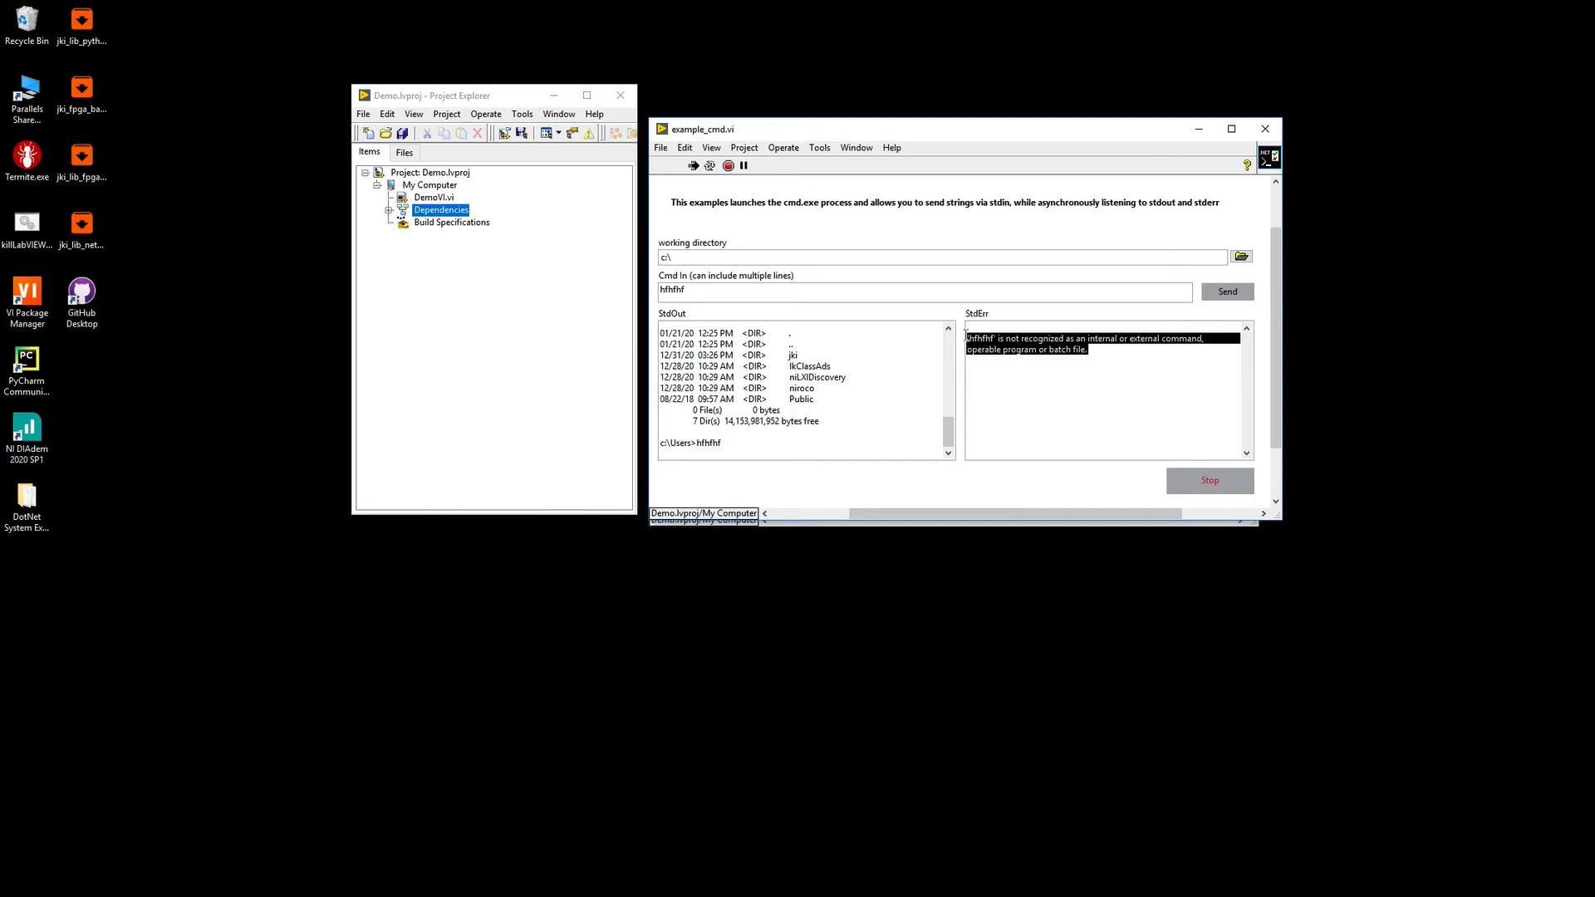
{"action": "left_click", "coordinate": [1031, 349]}
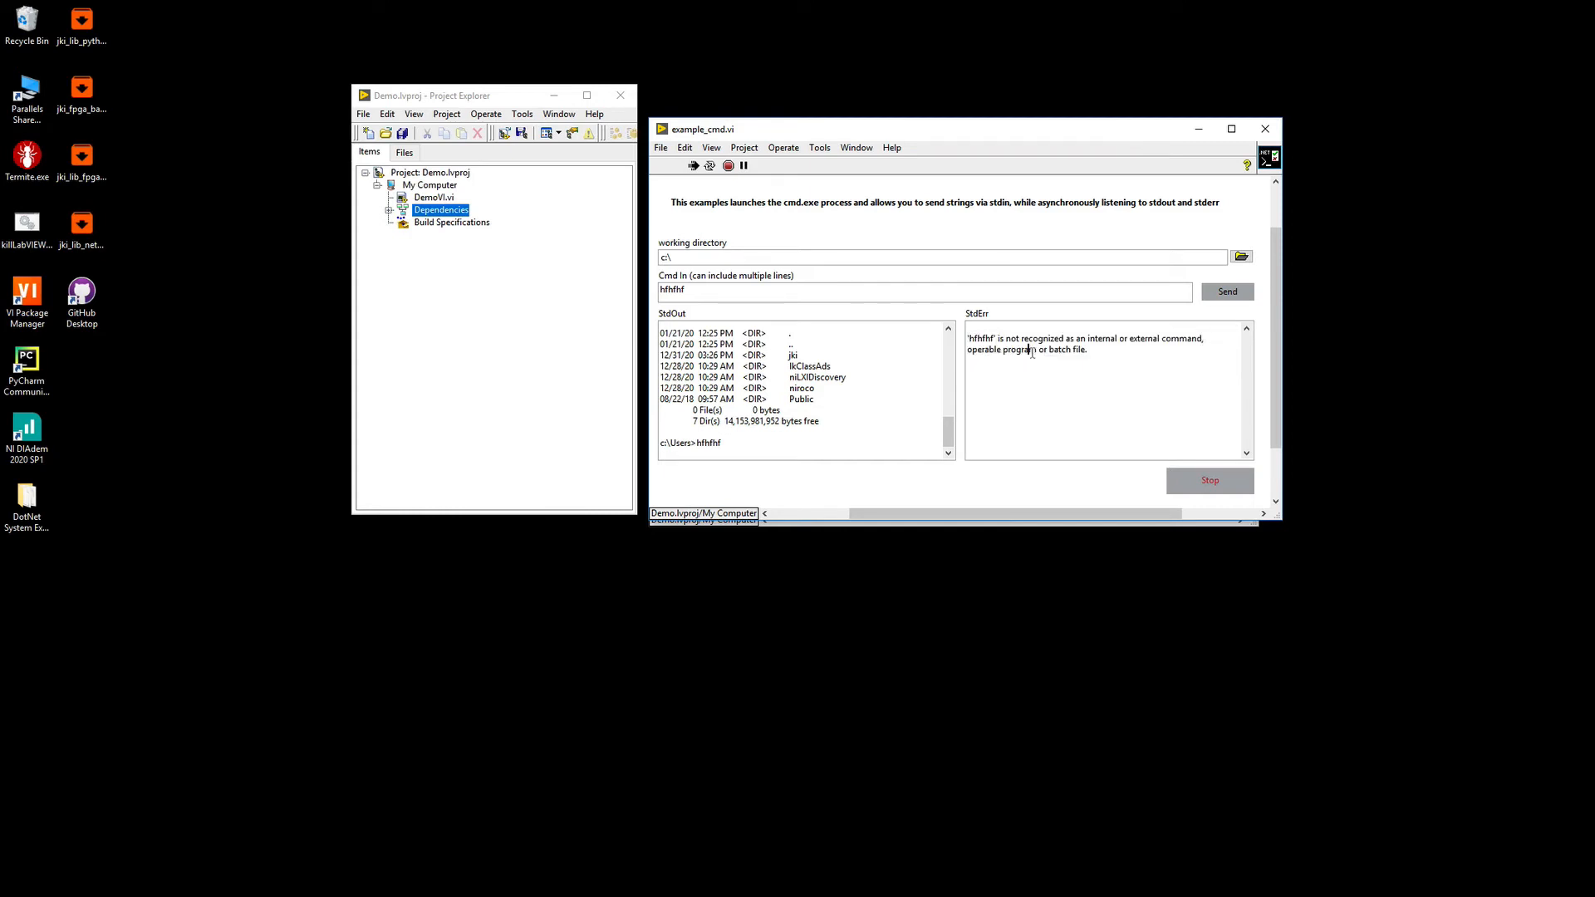
{"action": "mouse_move", "coordinate": [804, 359]}
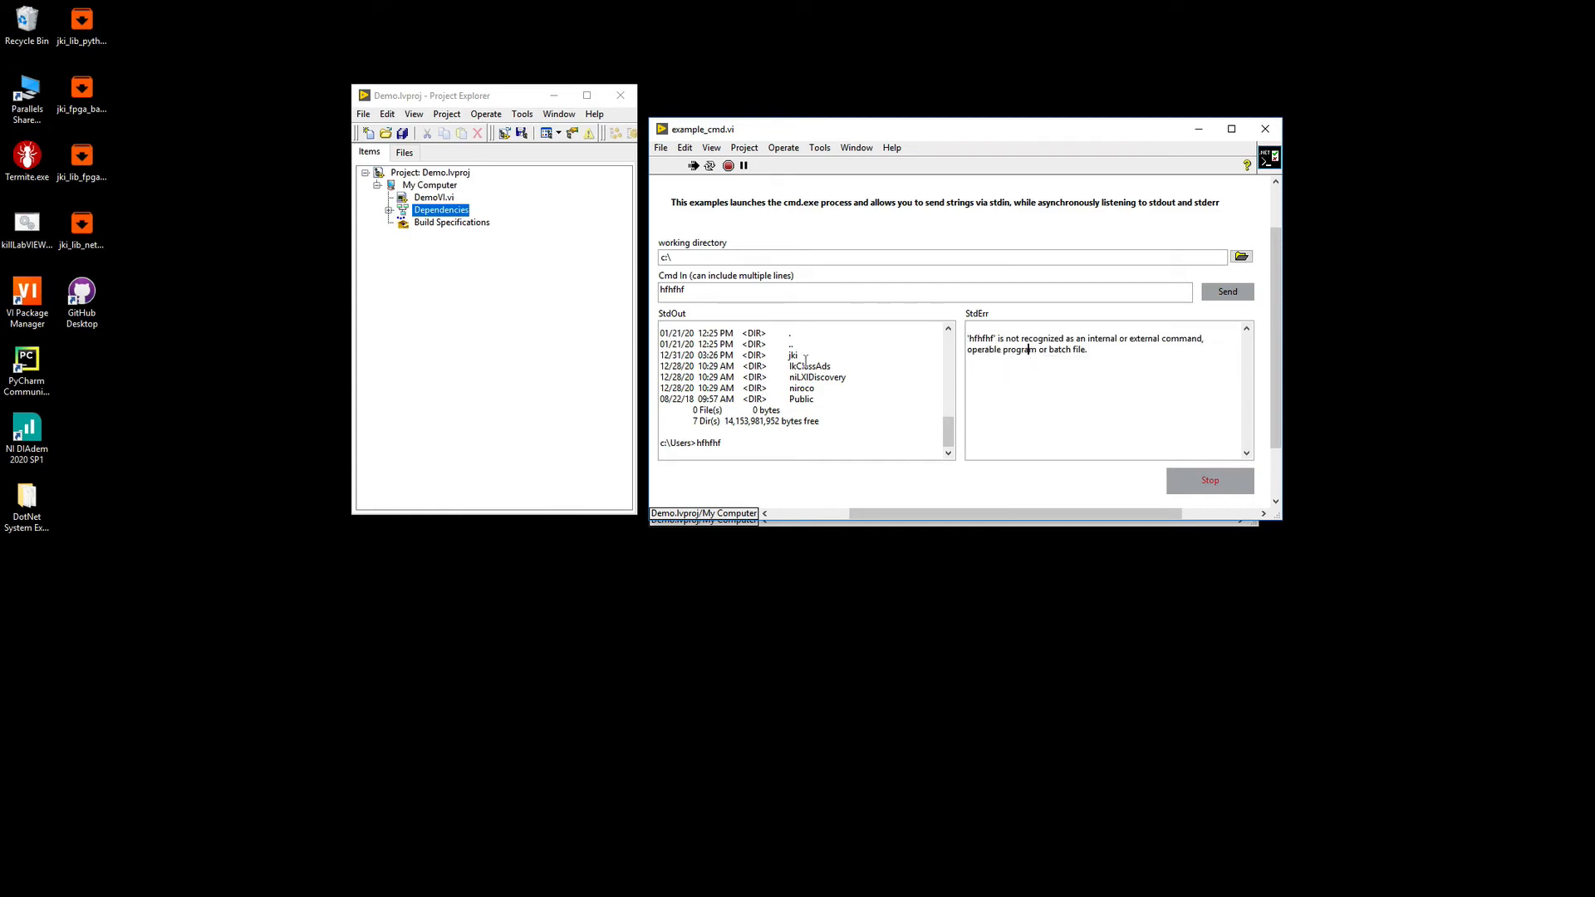
{"action": "mouse_move", "coordinate": [826, 348]}
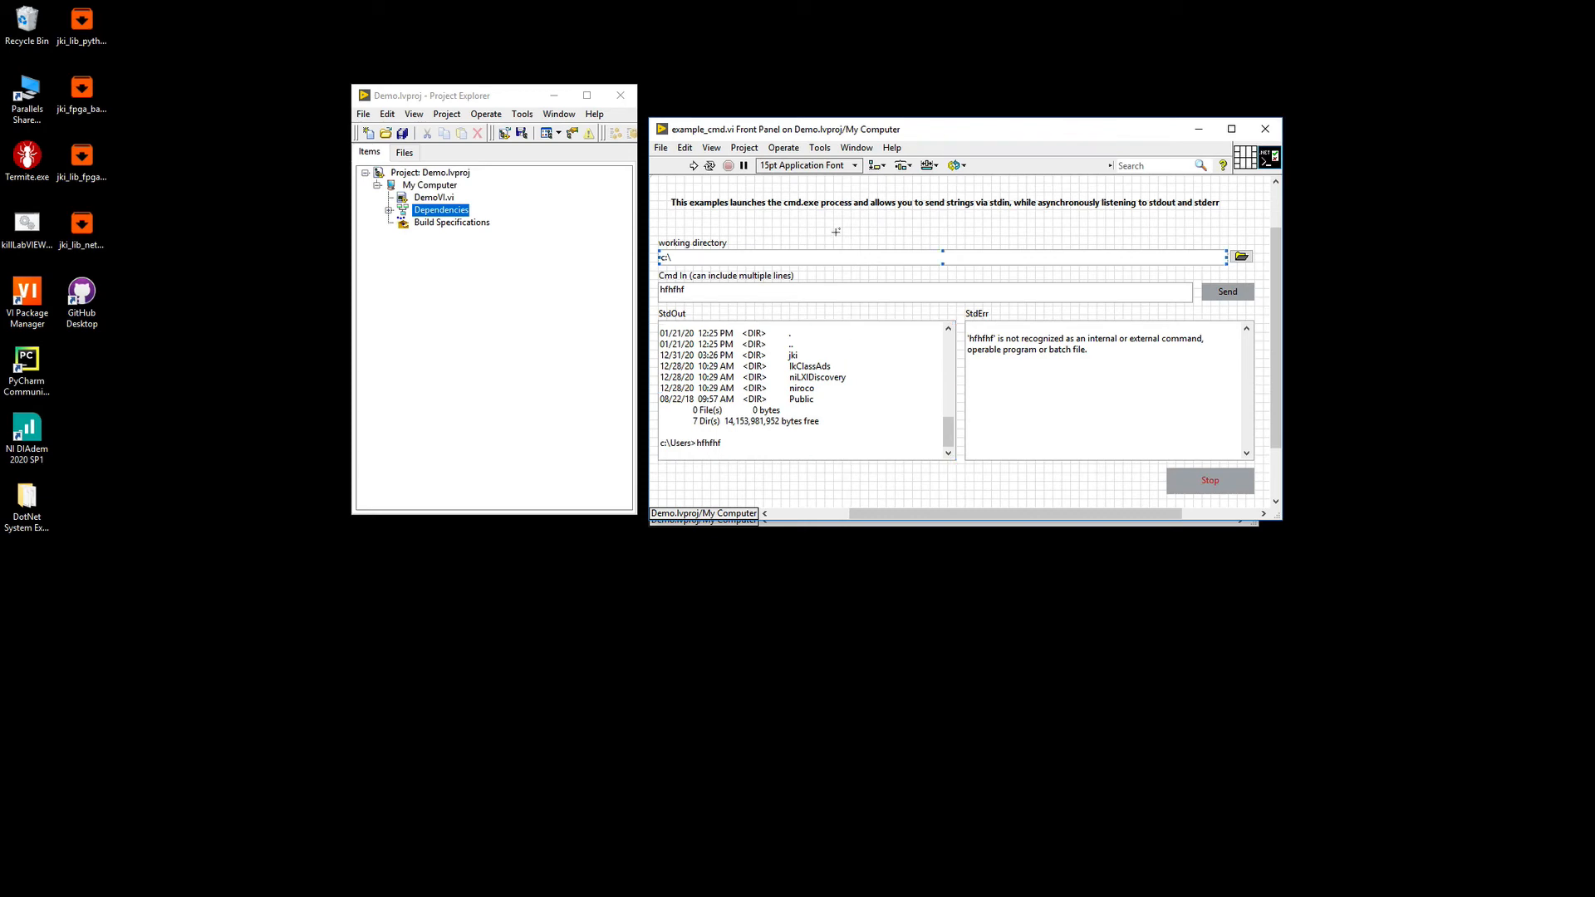
Save an additional copy as example_python_script_Demo.vi added to Demo.lvproj.
{"action": "left_click", "coordinate": [661, 148]}
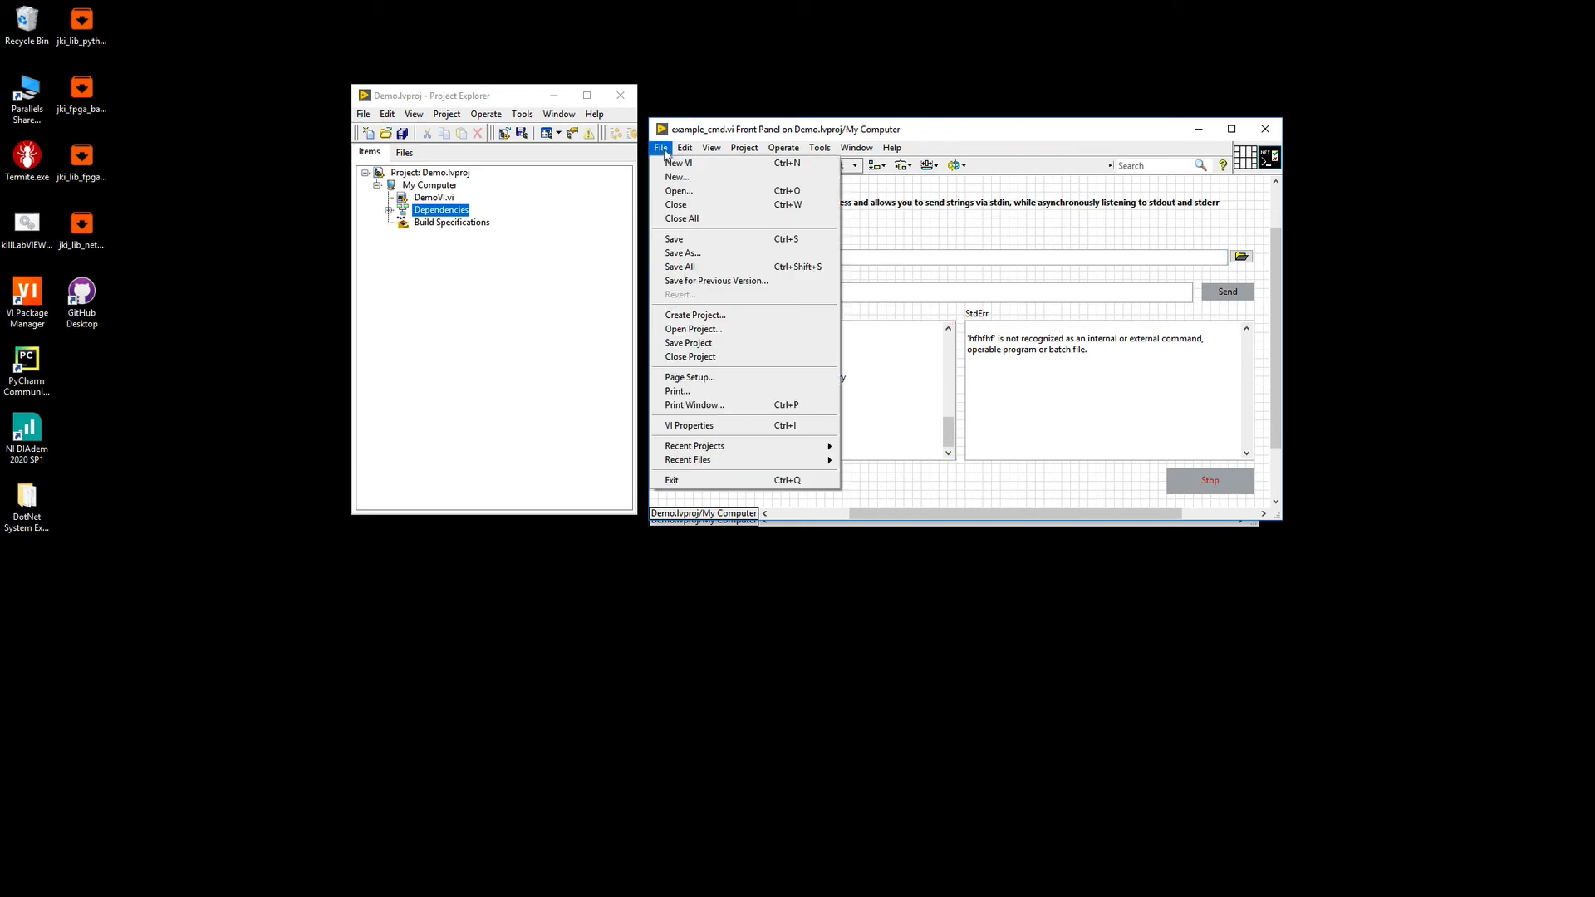
{"action": "left_click", "coordinate": [683, 252]}
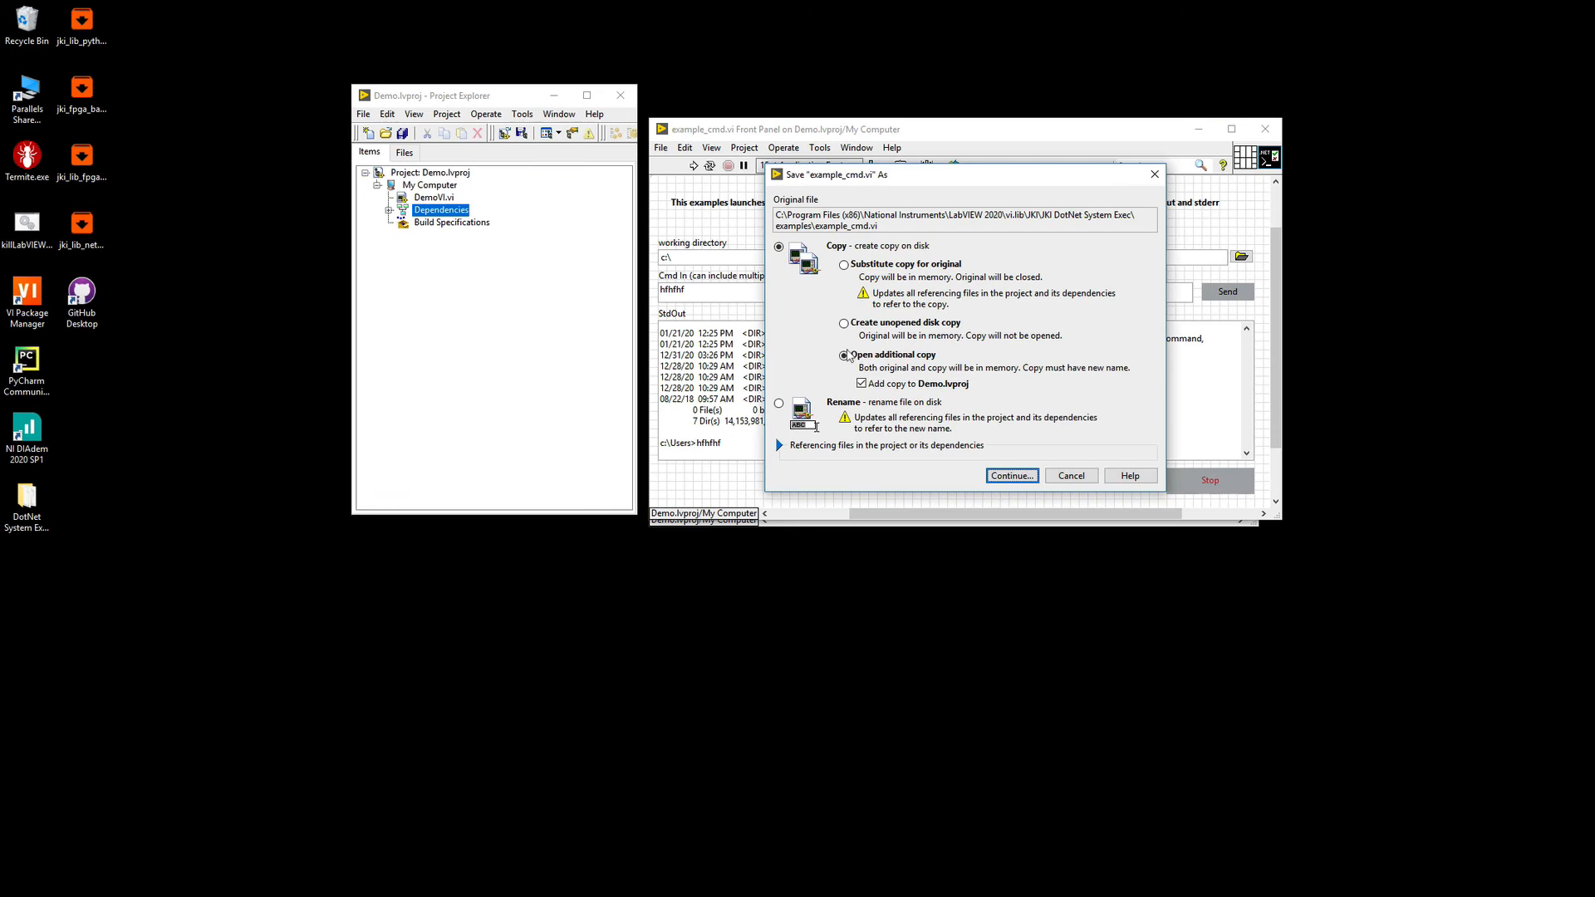
{"action": "left_click", "coordinate": [1010, 475]}
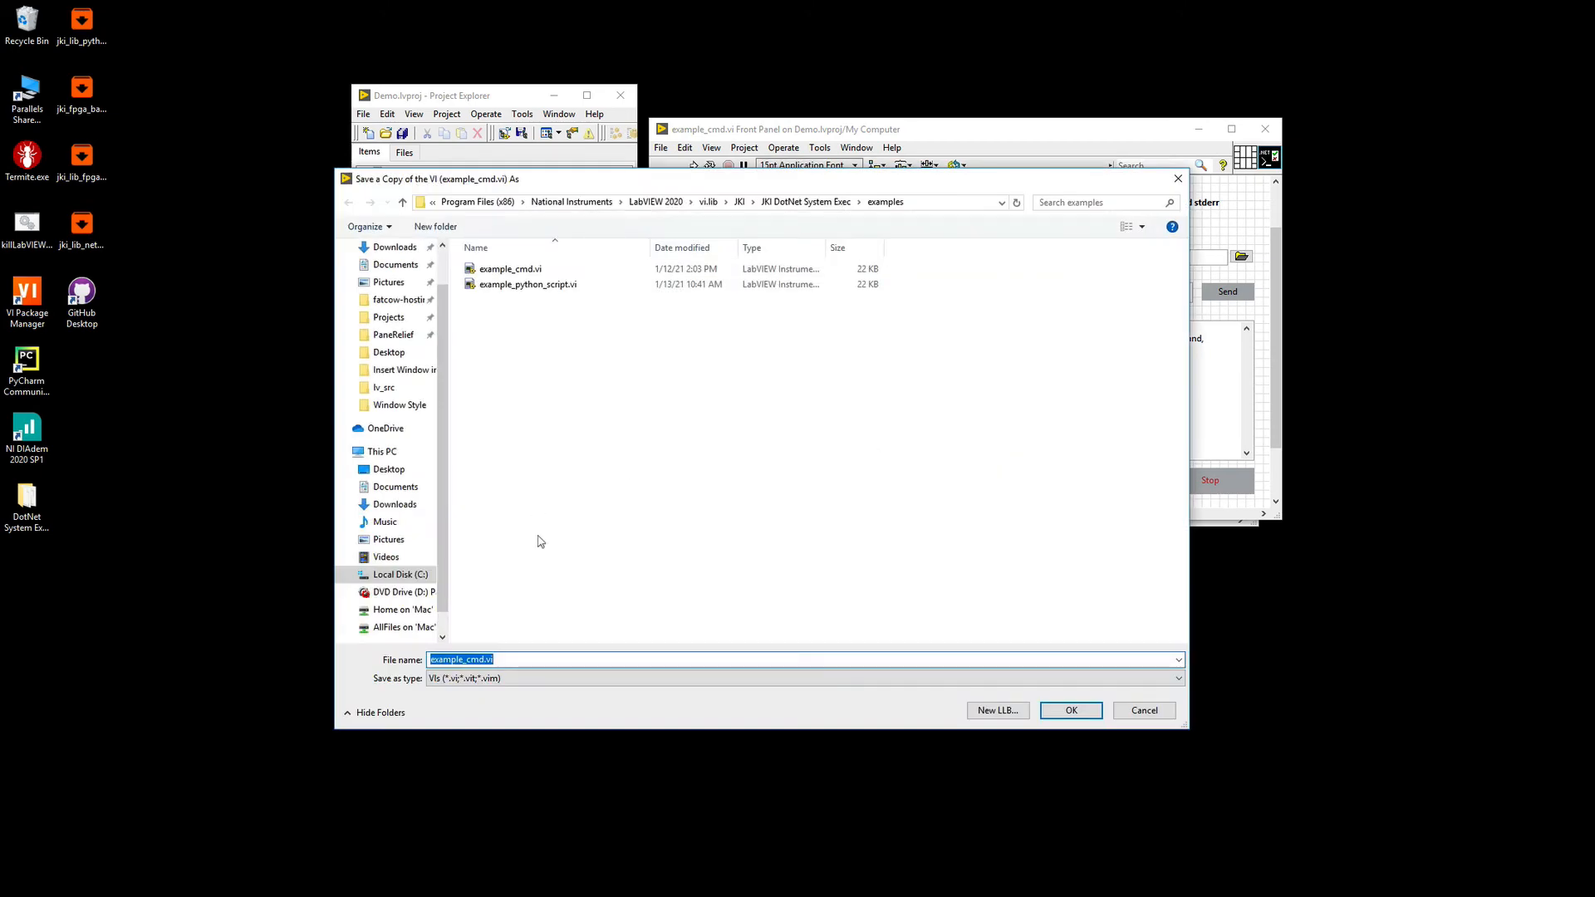
{"action": "left_click", "coordinate": [529, 284]}
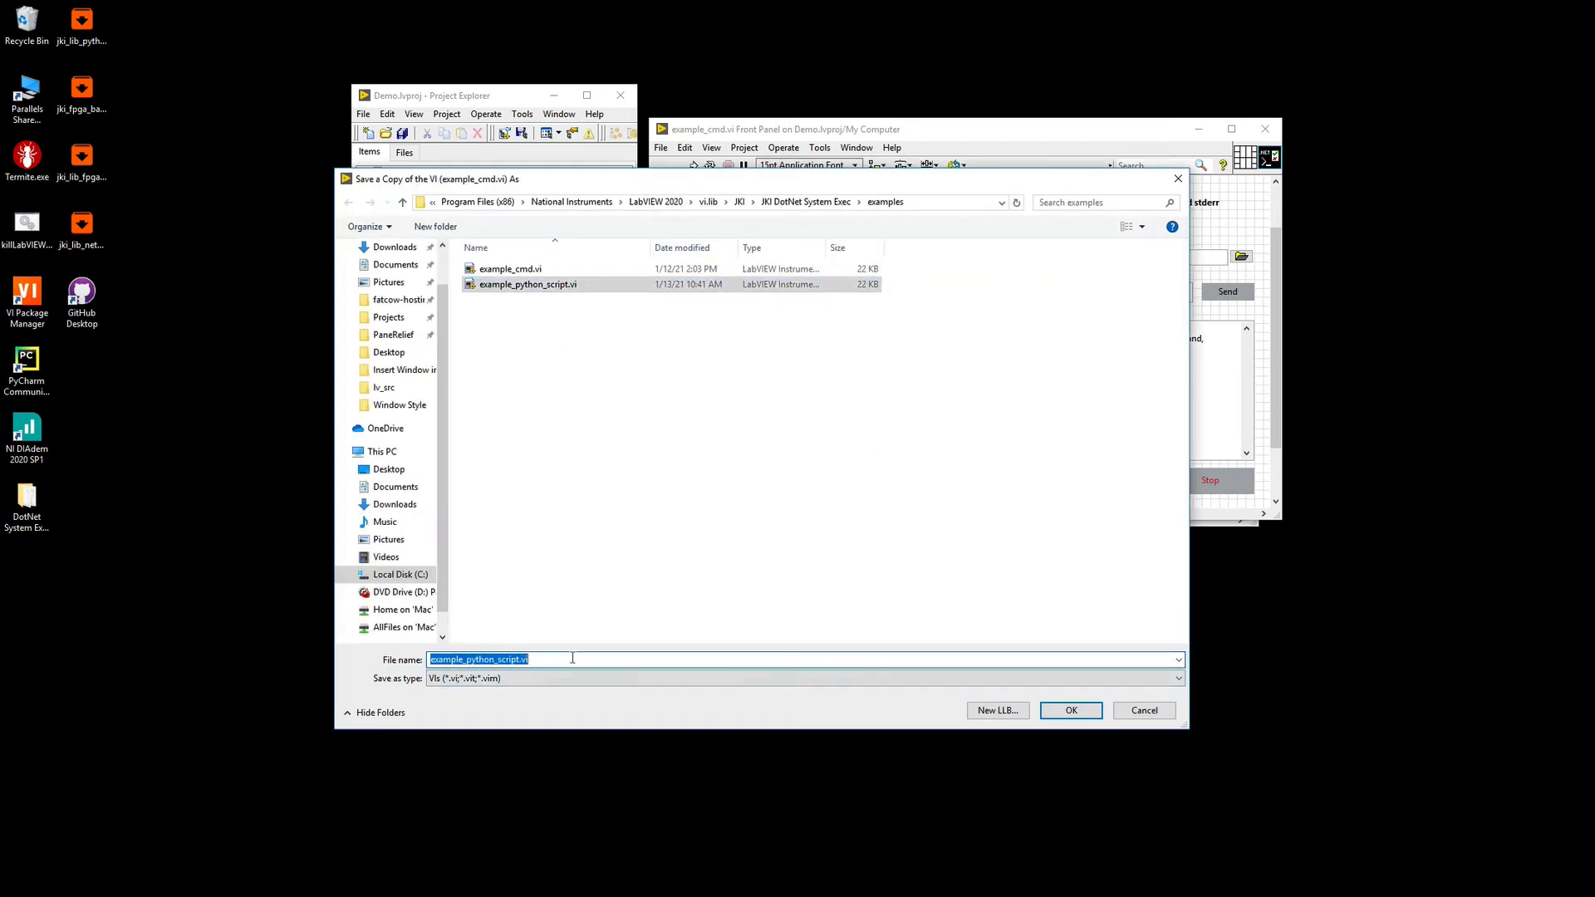
{"action": "left_click", "coordinate": [498, 660]}
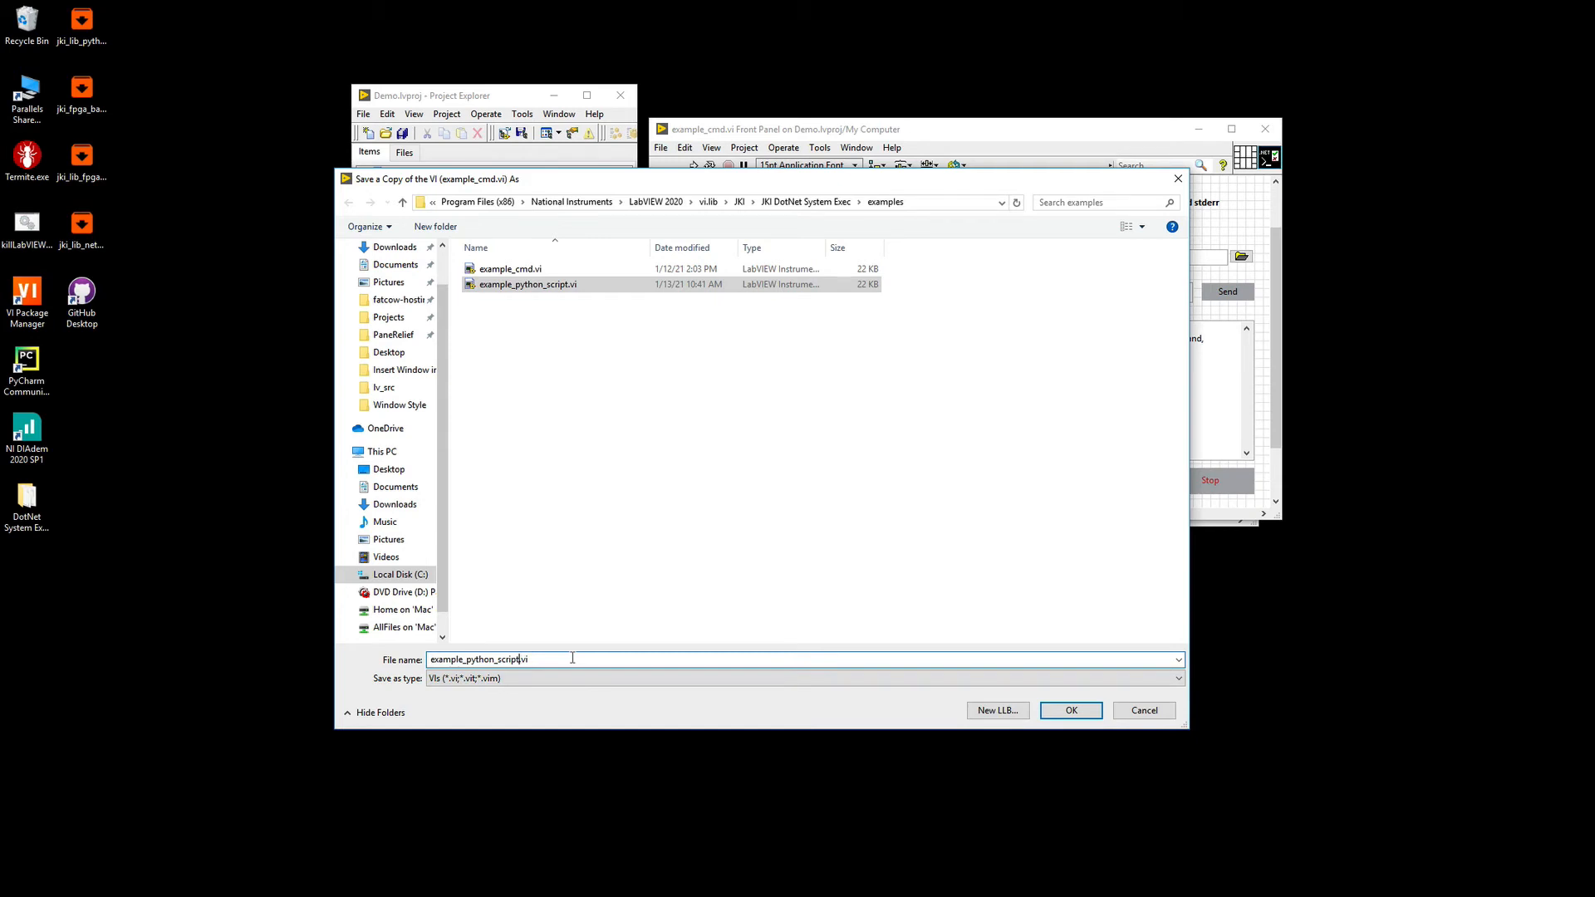
{"action": "left_click", "coordinate": [1070, 709]}
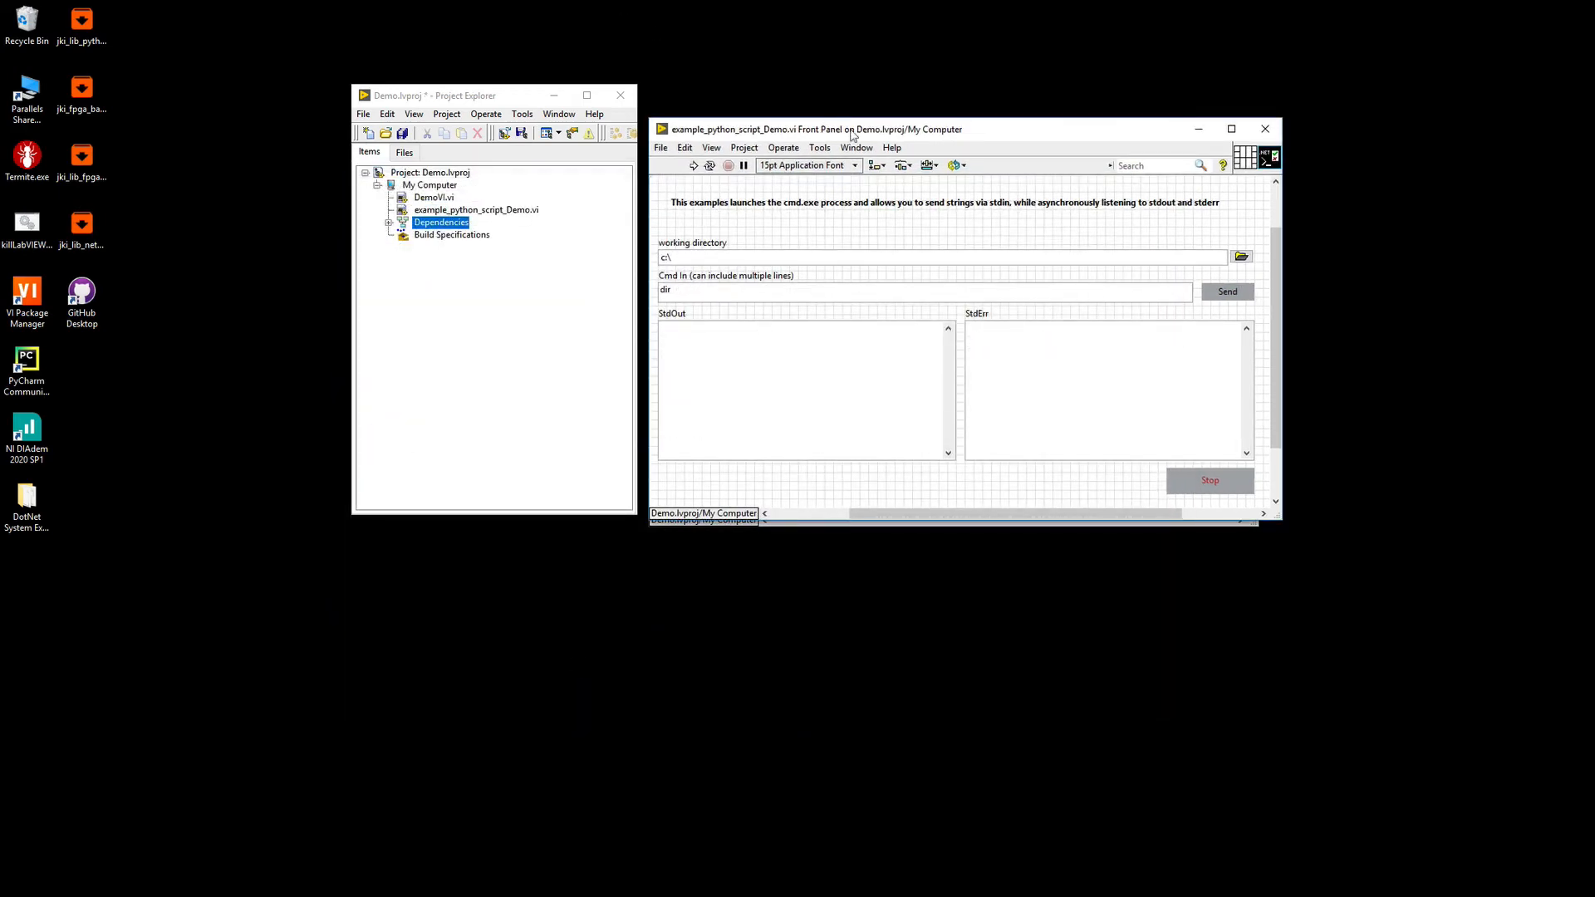
{"action": "left_click", "coordinate": [900, 256]}
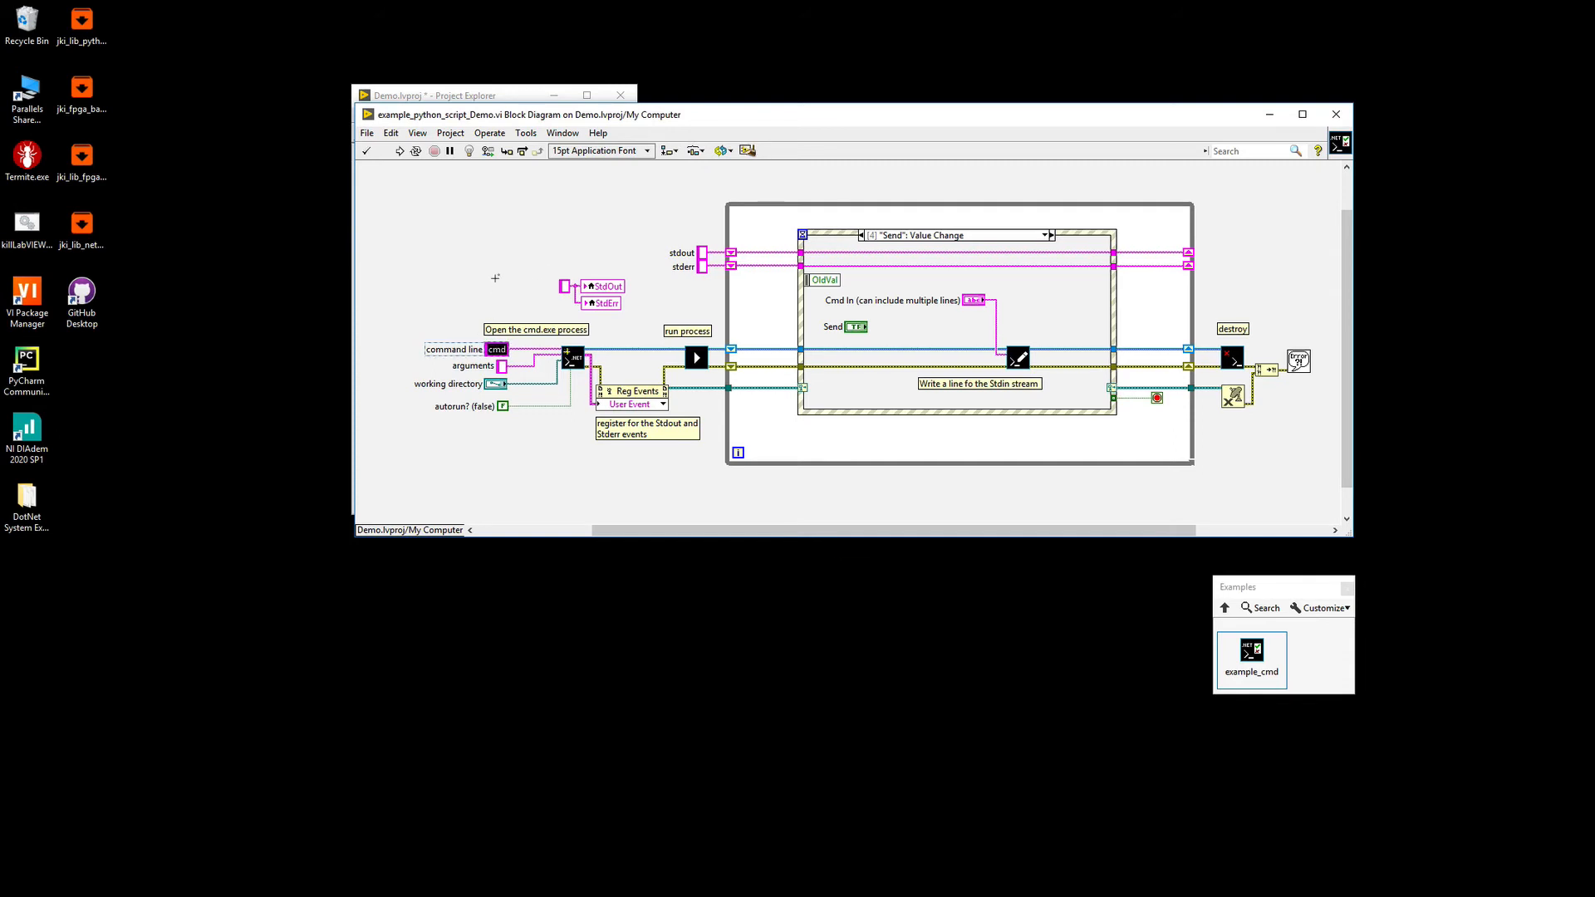
Set the command line constant to python and the arguments constant to outputs.py.
{"action": "type", "text": "python"}
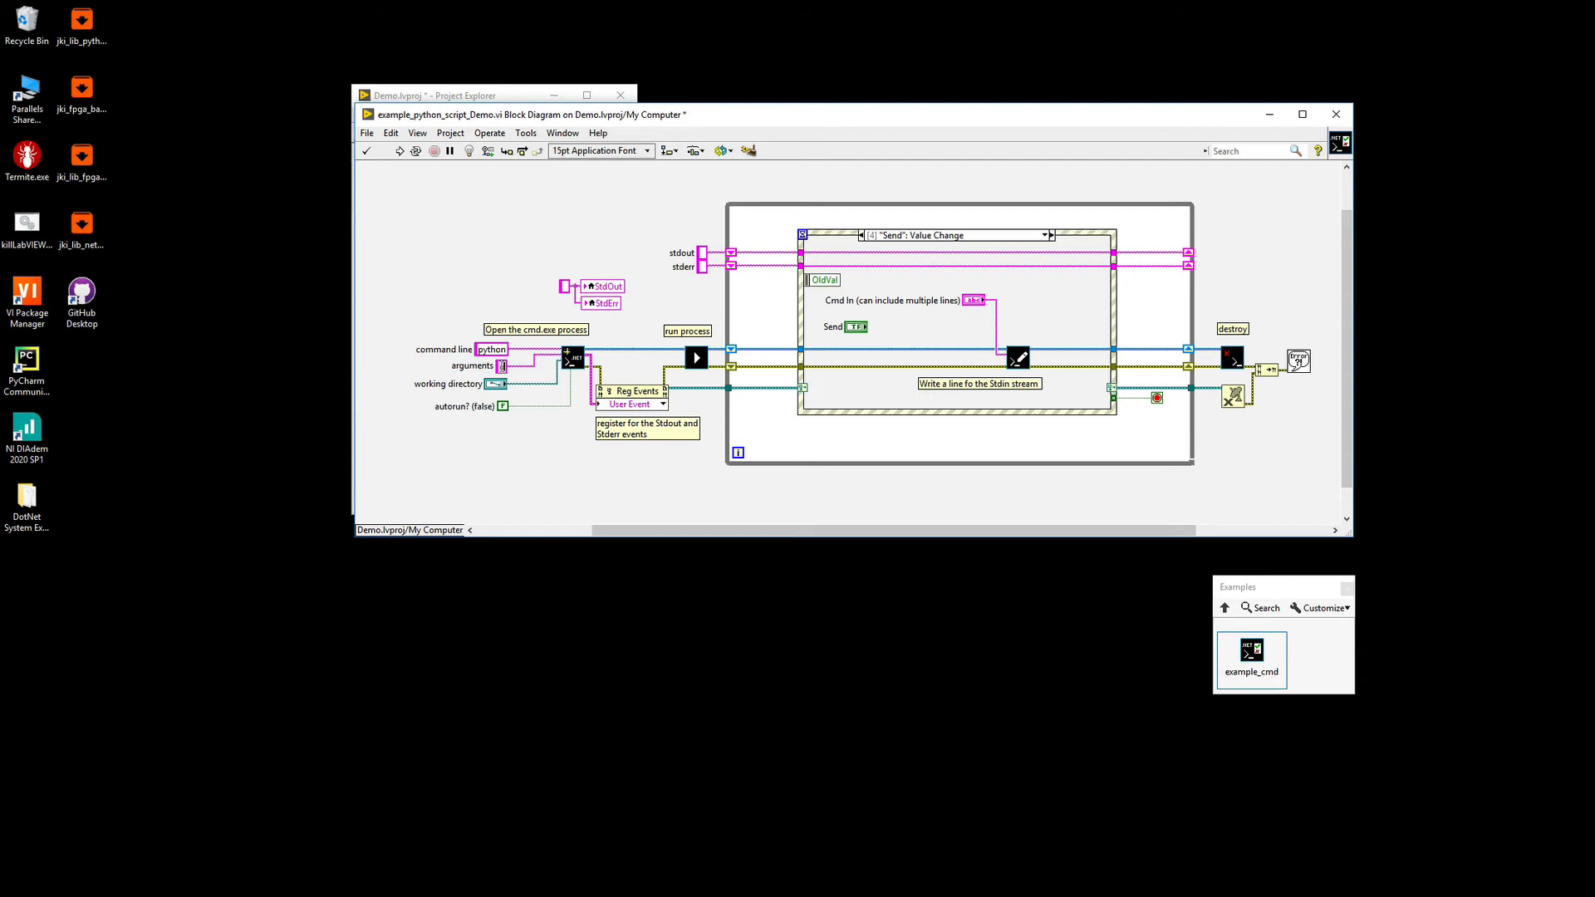
{"action": "type", "text": "outputs.py"}
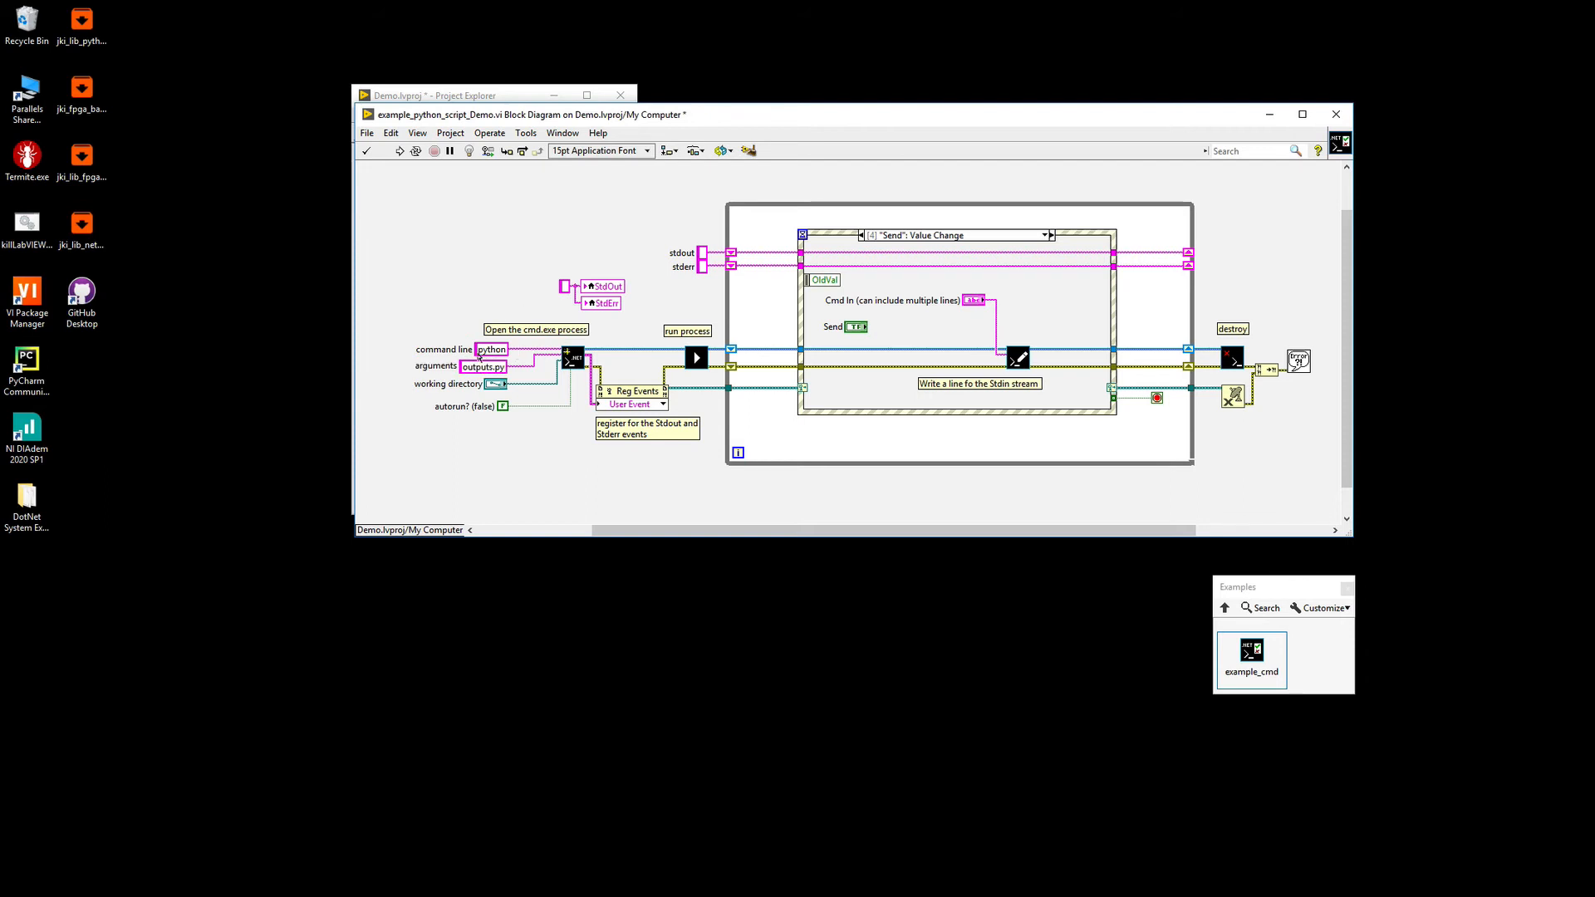
{"action": "mouse_move", "coordinate": [174, 476]}
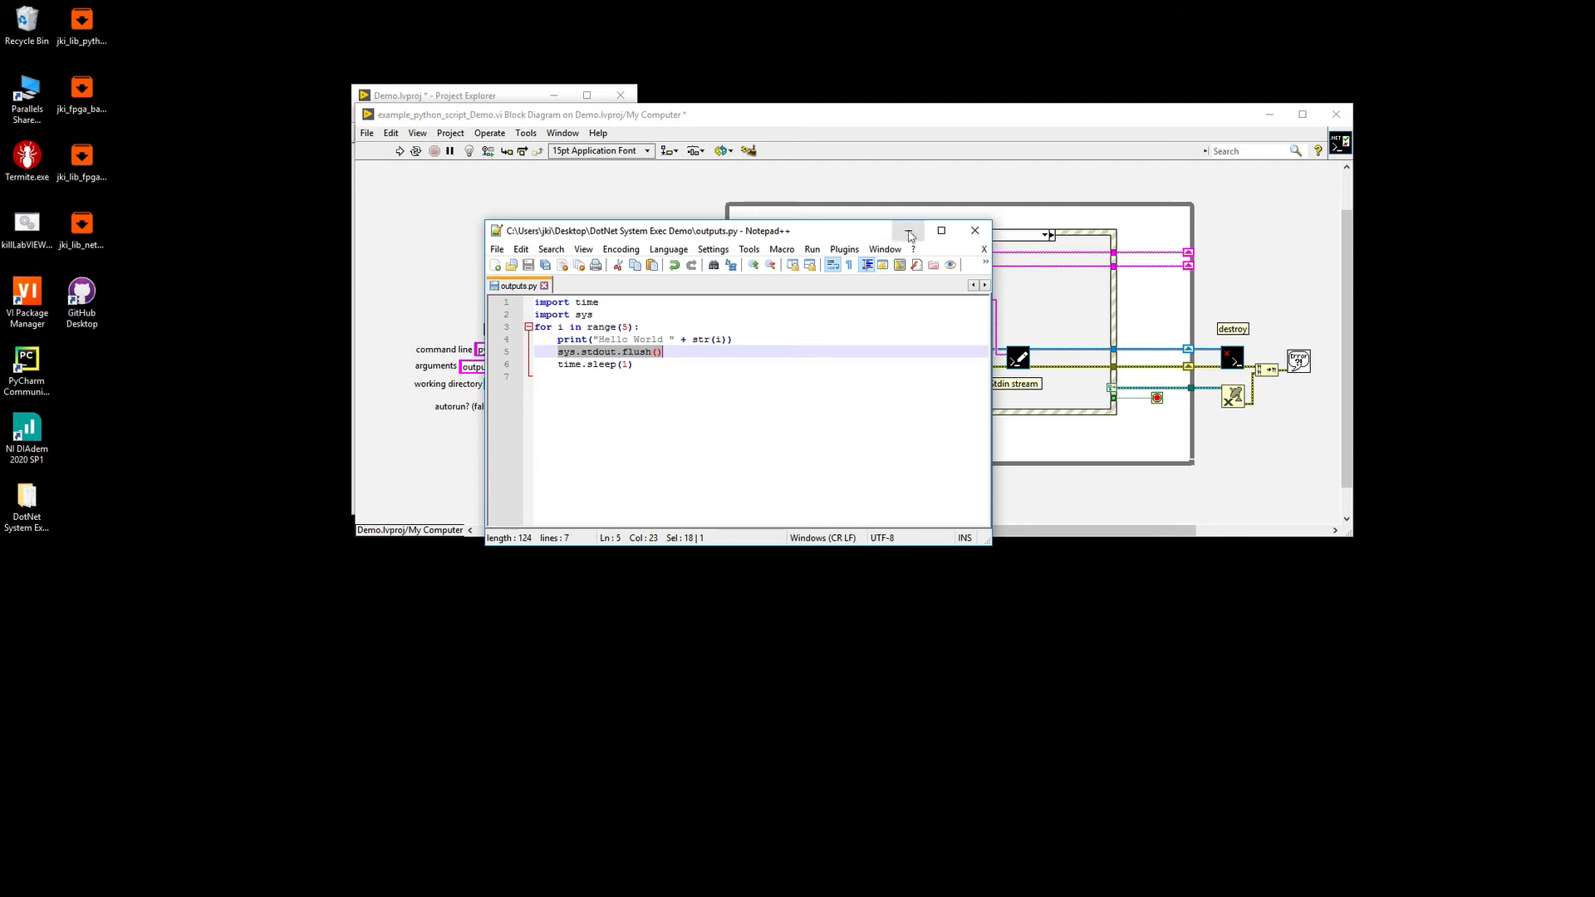
Minimize the Notepad++ window after reviewing the outputs.py loop code.
{"action": "left_click", "coordinate": [974, 229]}
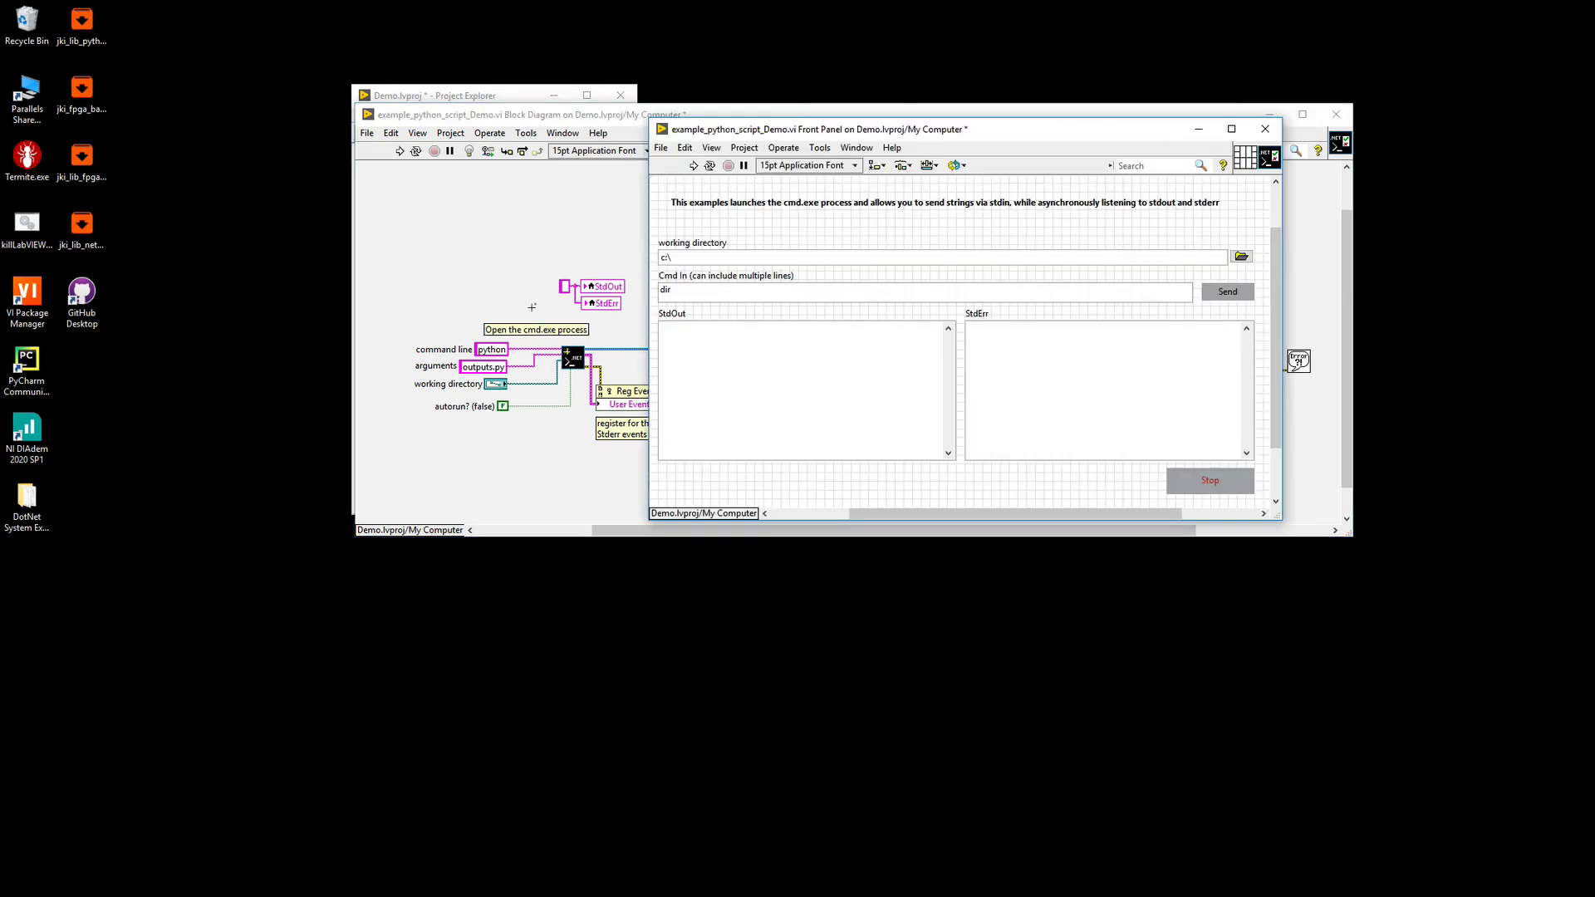
Look up the DotNet System Exec Demo folder's full location from its desktop Properties.
{"action": "left_click", "coordinate": [713, 256]}
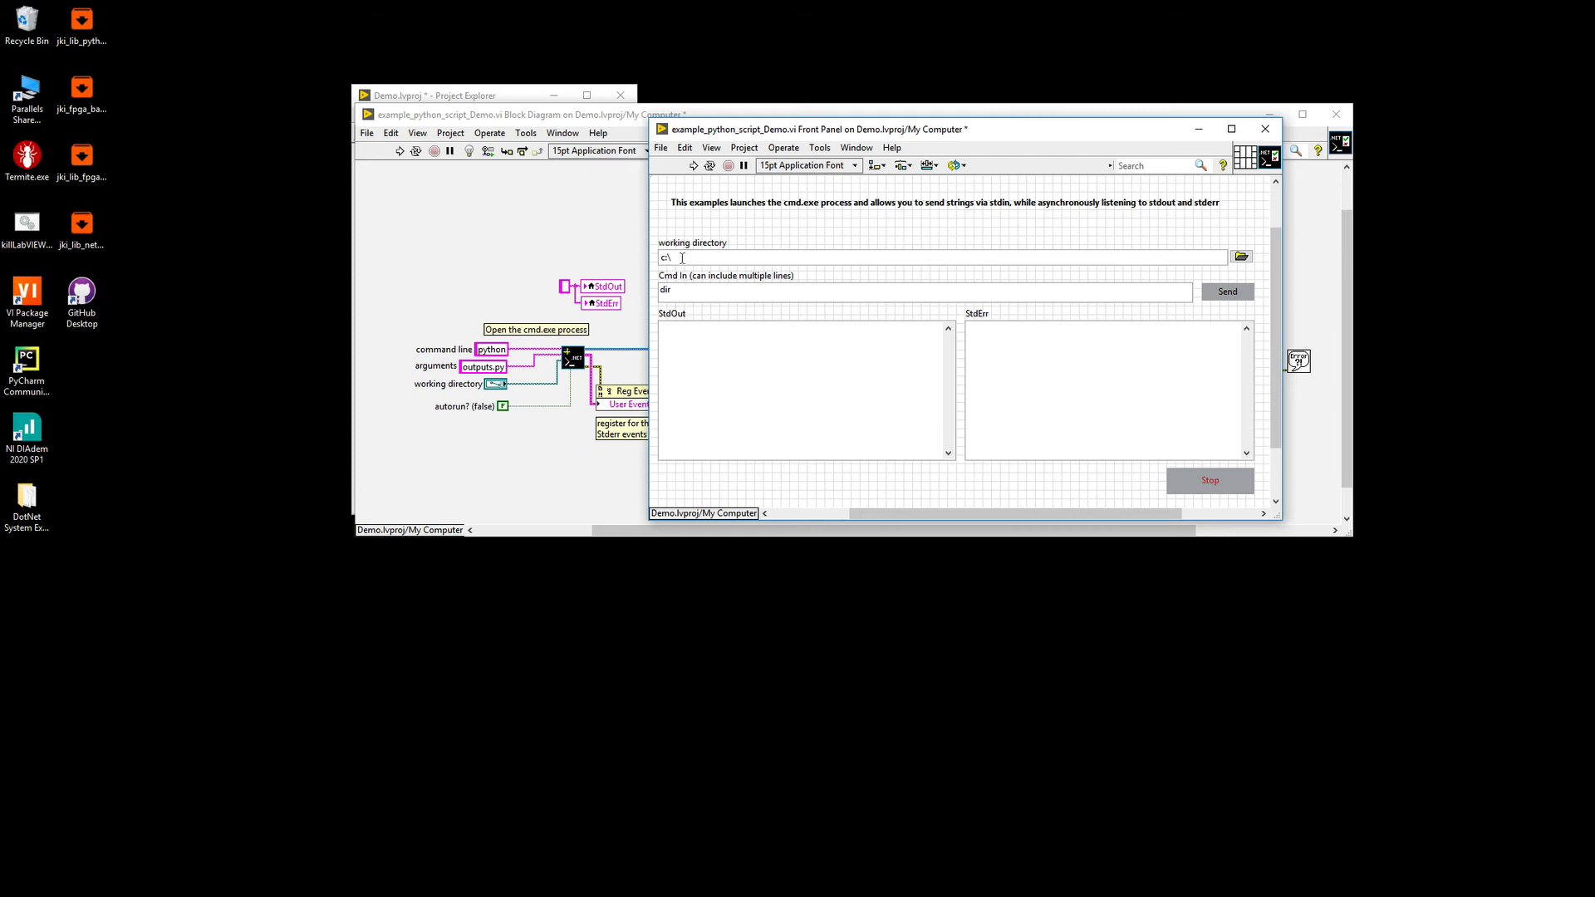
{"action": "left_click", "coordinate": [25, 498]}
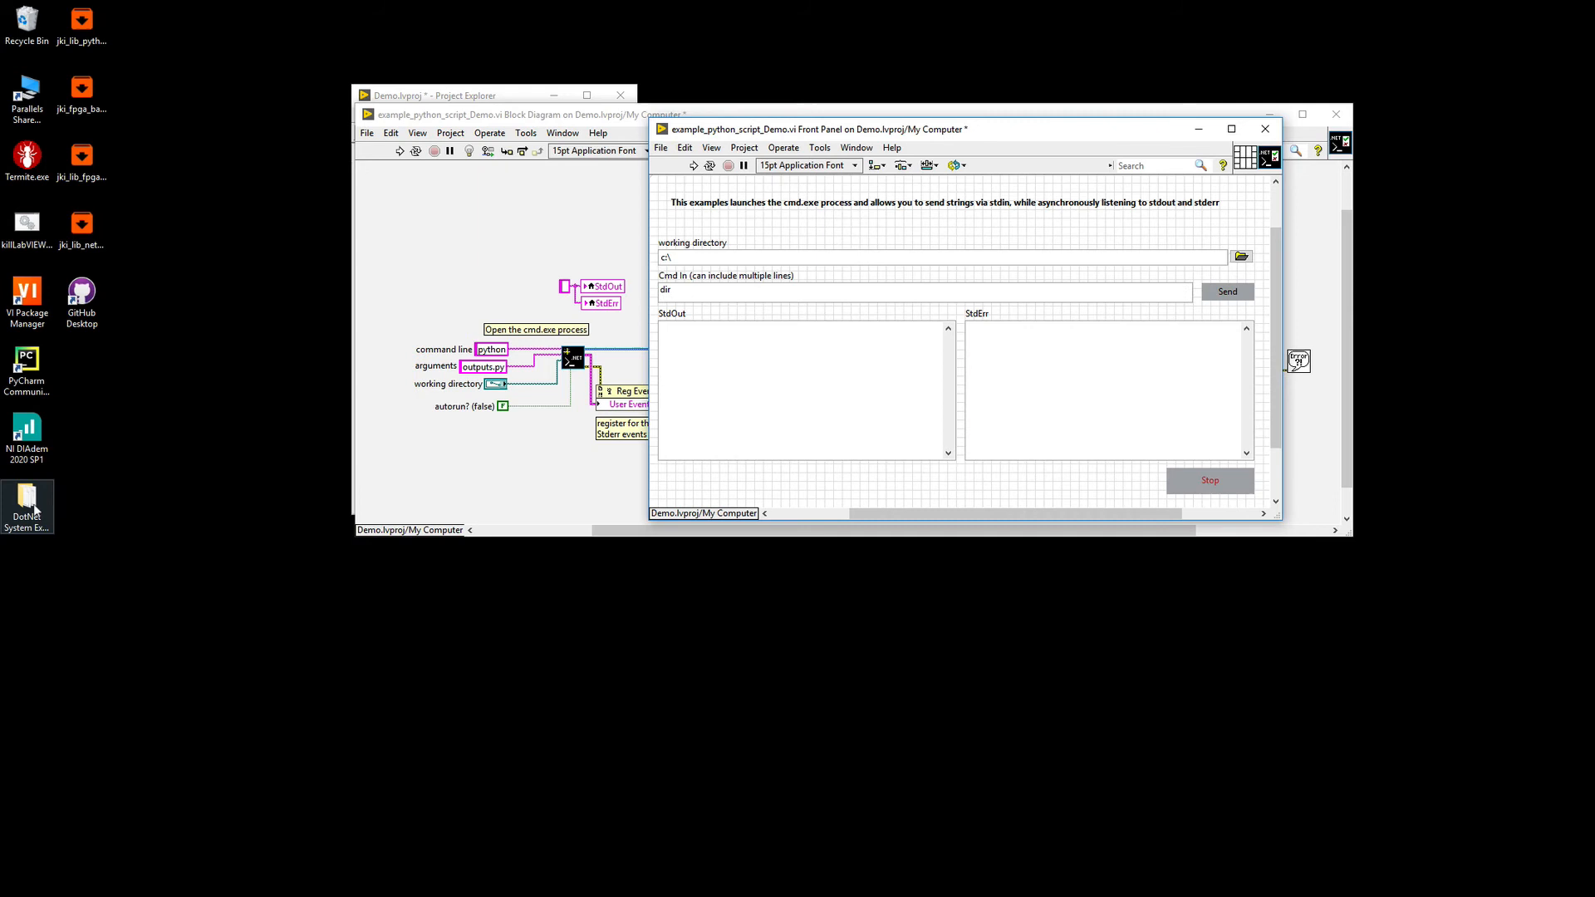
{"action": "right_click", "coordinate": [27, 499]}
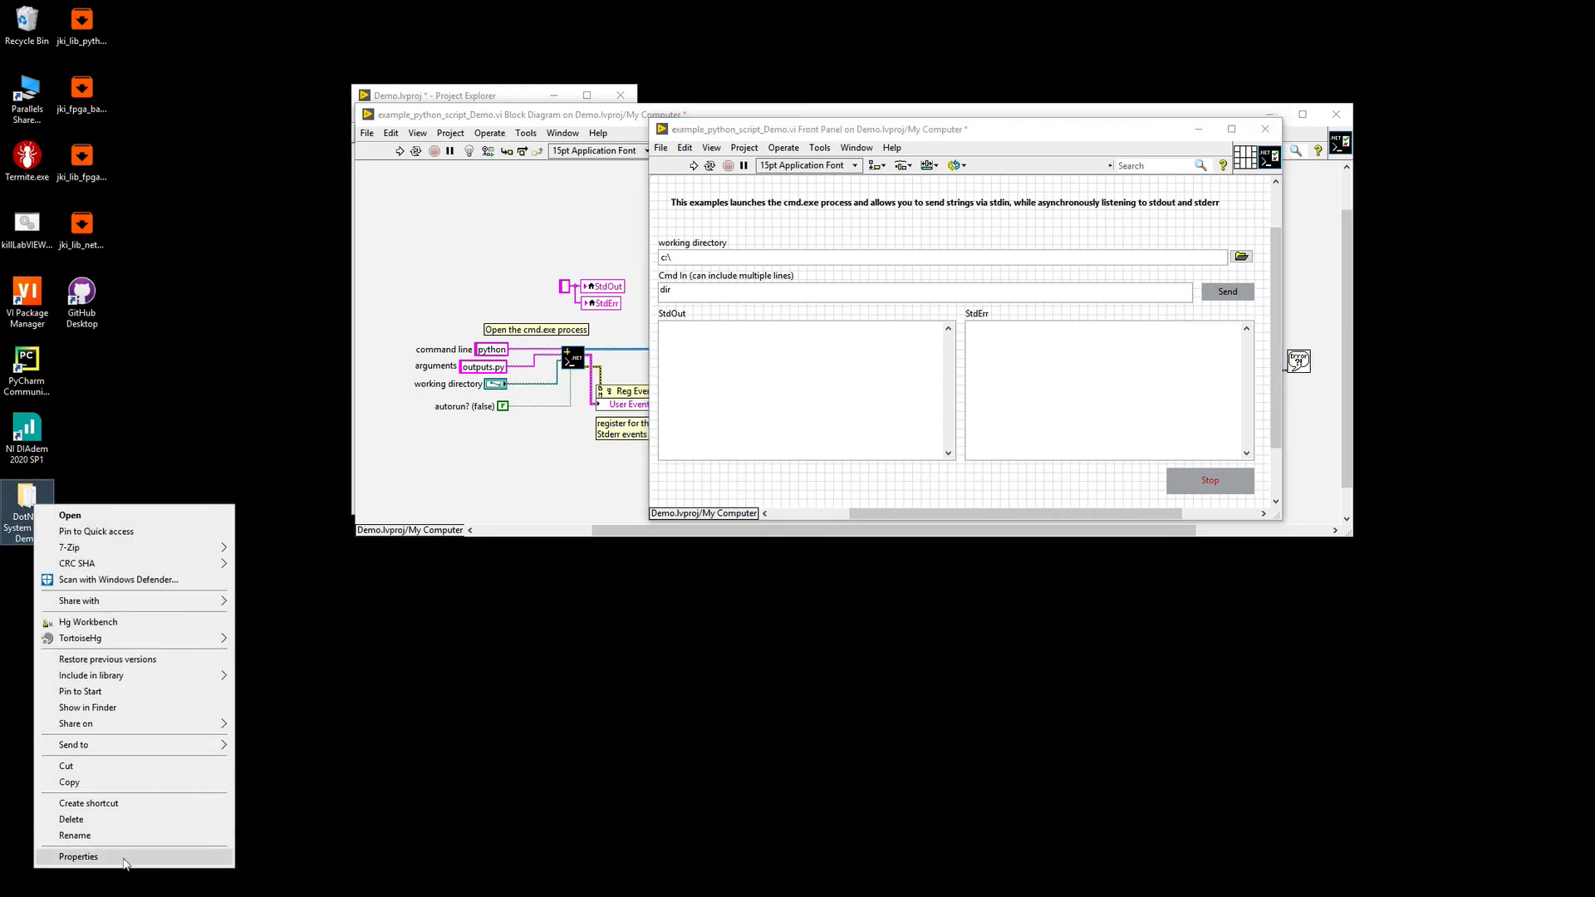
{"action": "left_click", "coordinate": [78, 857]}
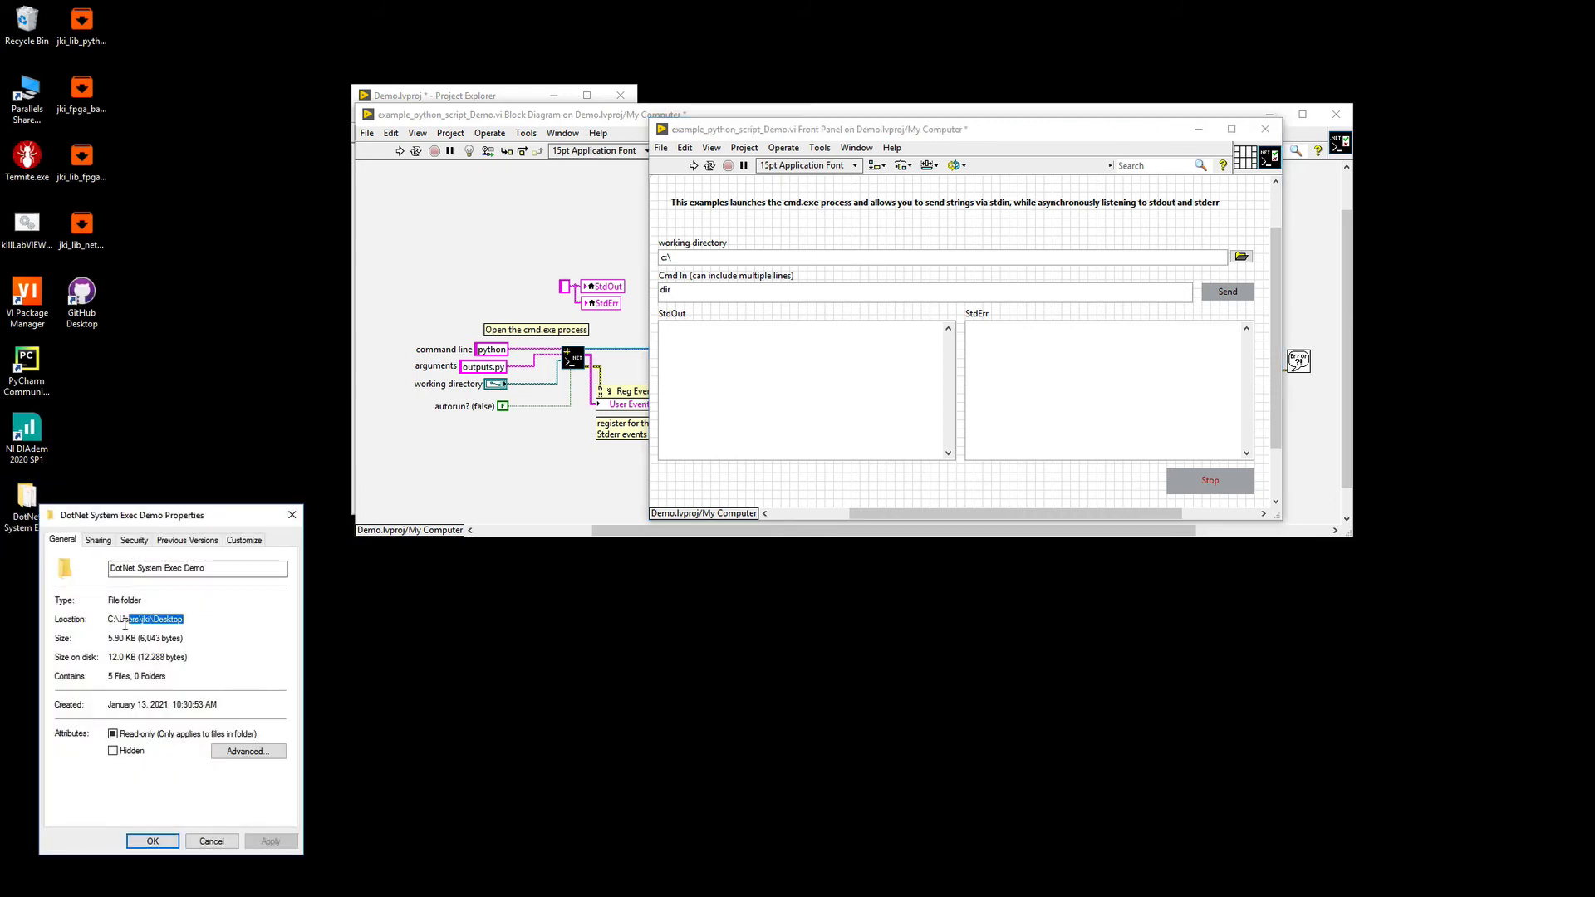
{"action": "triple_click", "coordinate": [145, 618]}
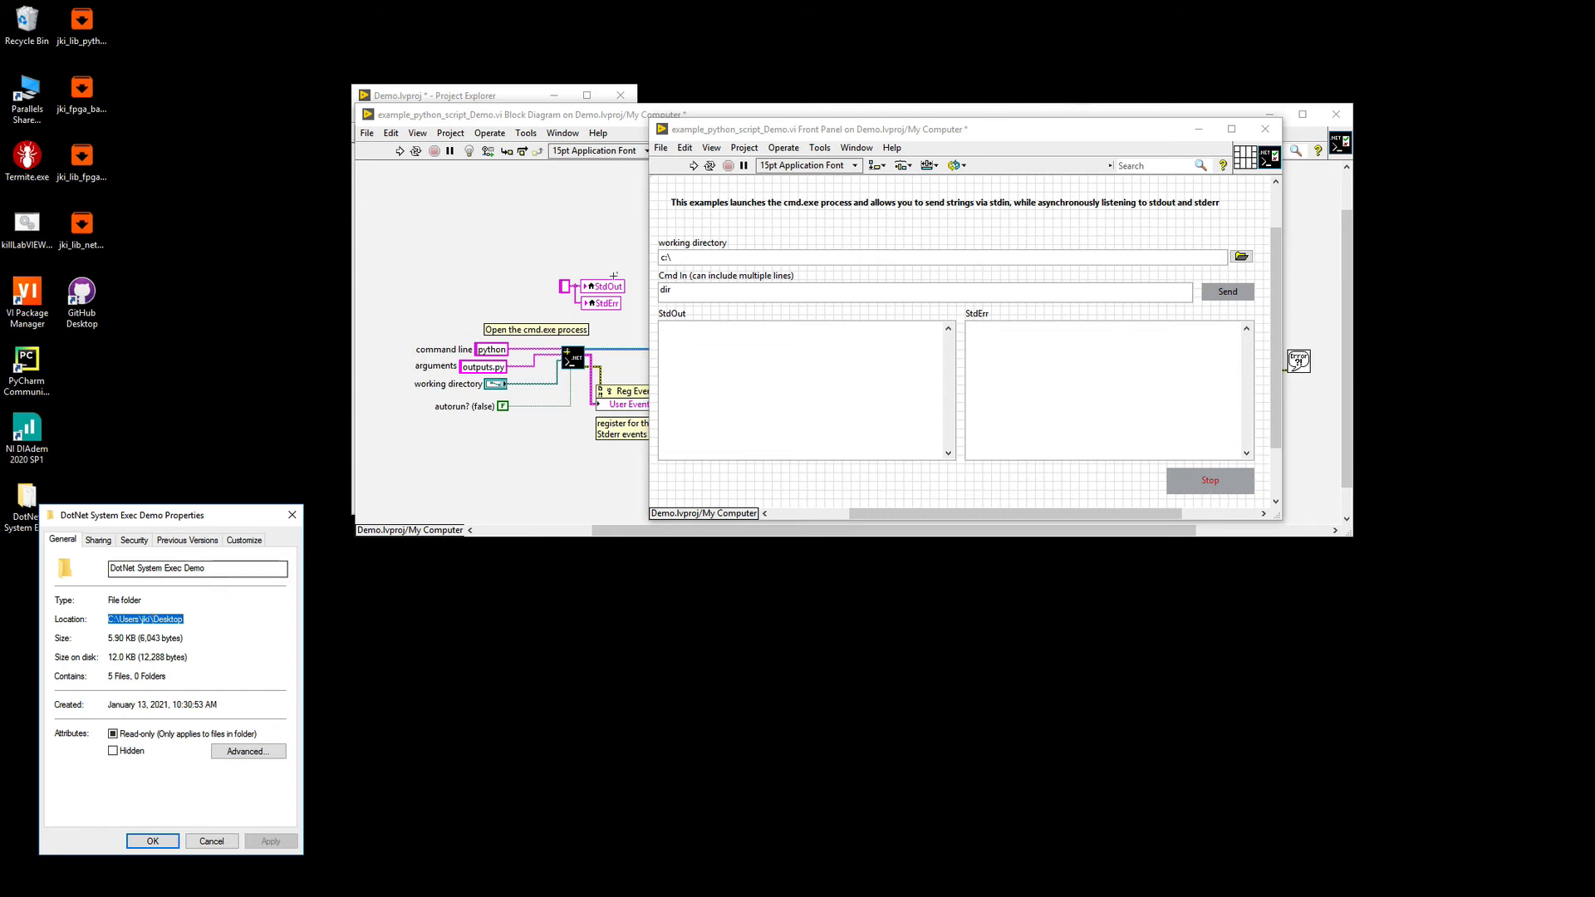
Enter C:\Users\jki\Desktop\DotNet System Exec Demo as the working directory.
{"action": "type", "text": "C:\\Users\\jki\\Desktop"}
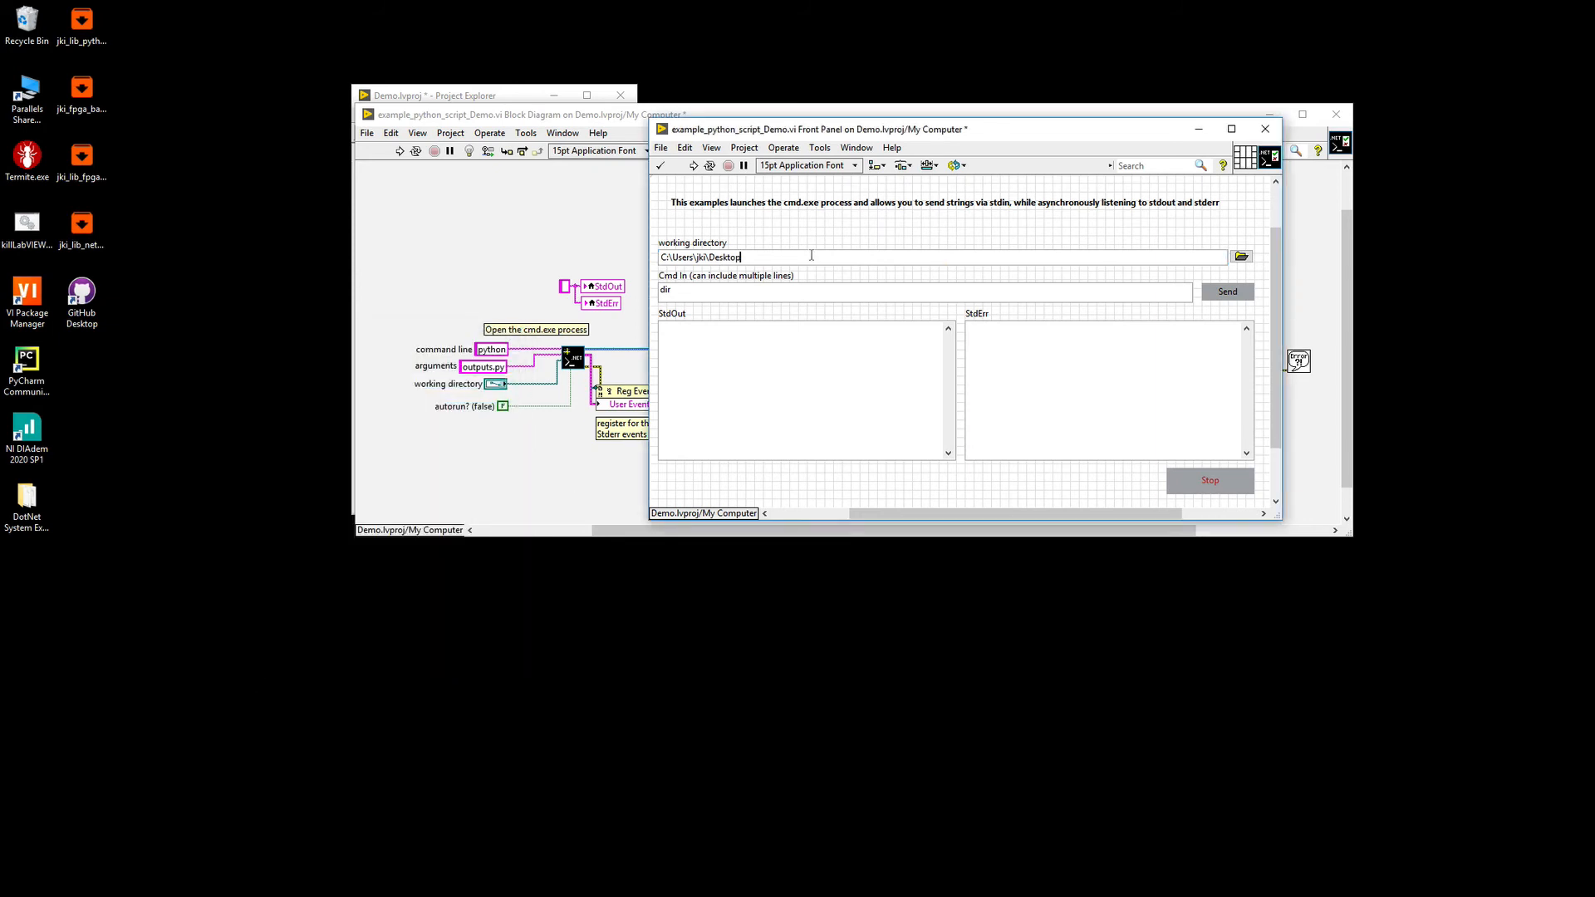
{"action": "type", "text": "\\DotNet System Exec Demo"}
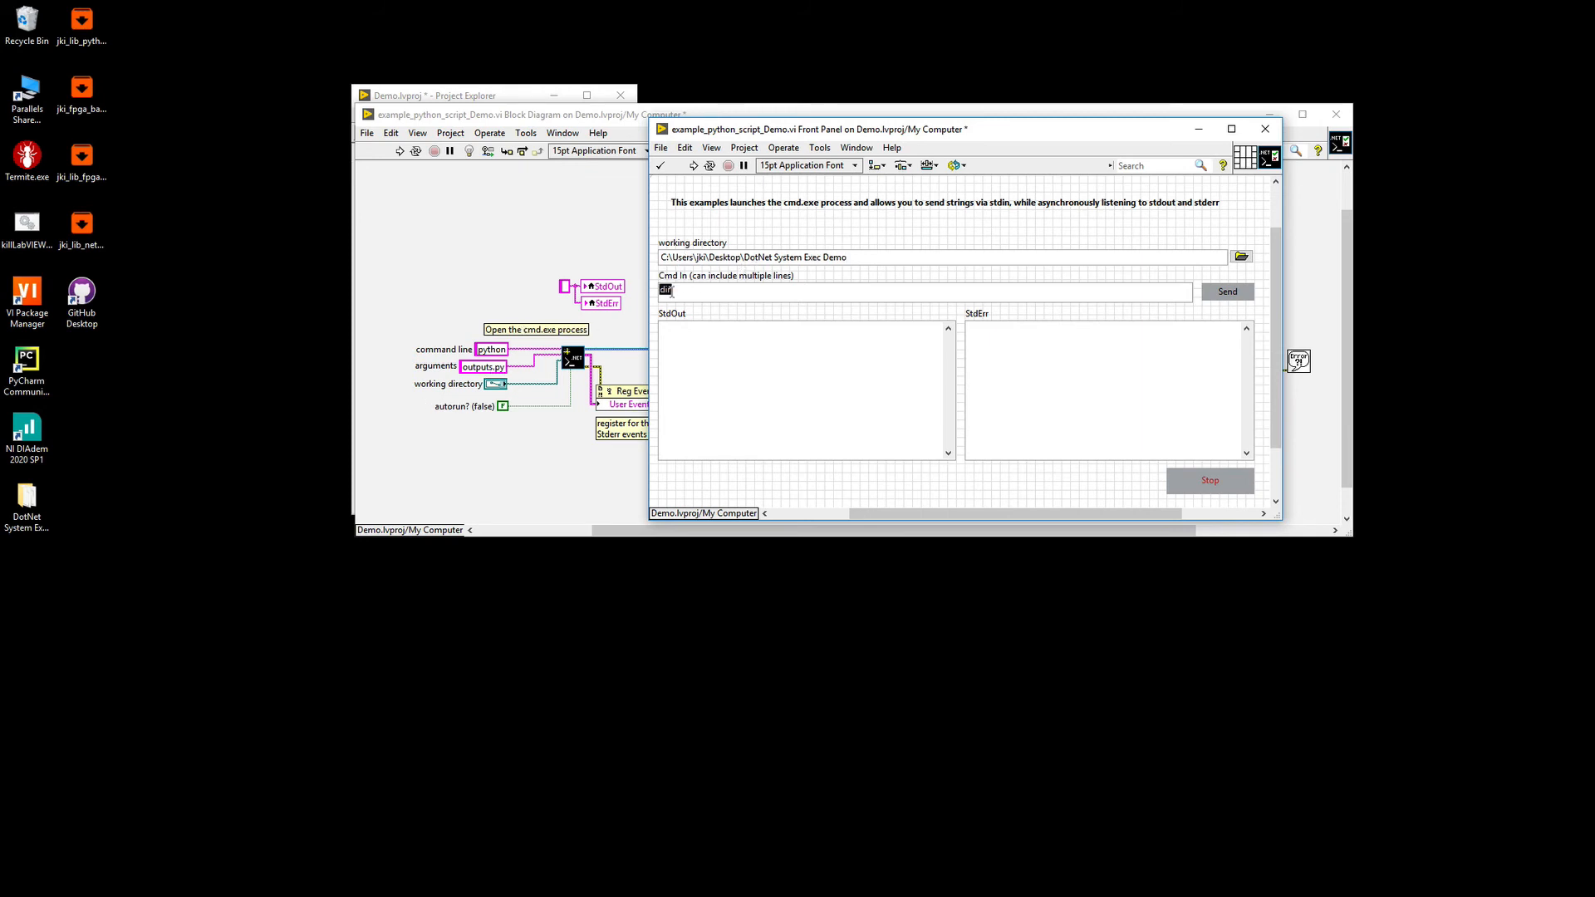
Clear the leftover Cmd In text and run the VI so outputs.py streams Hello World 0-4.
{"action": "left_click", "coordinate": [695, 164]}
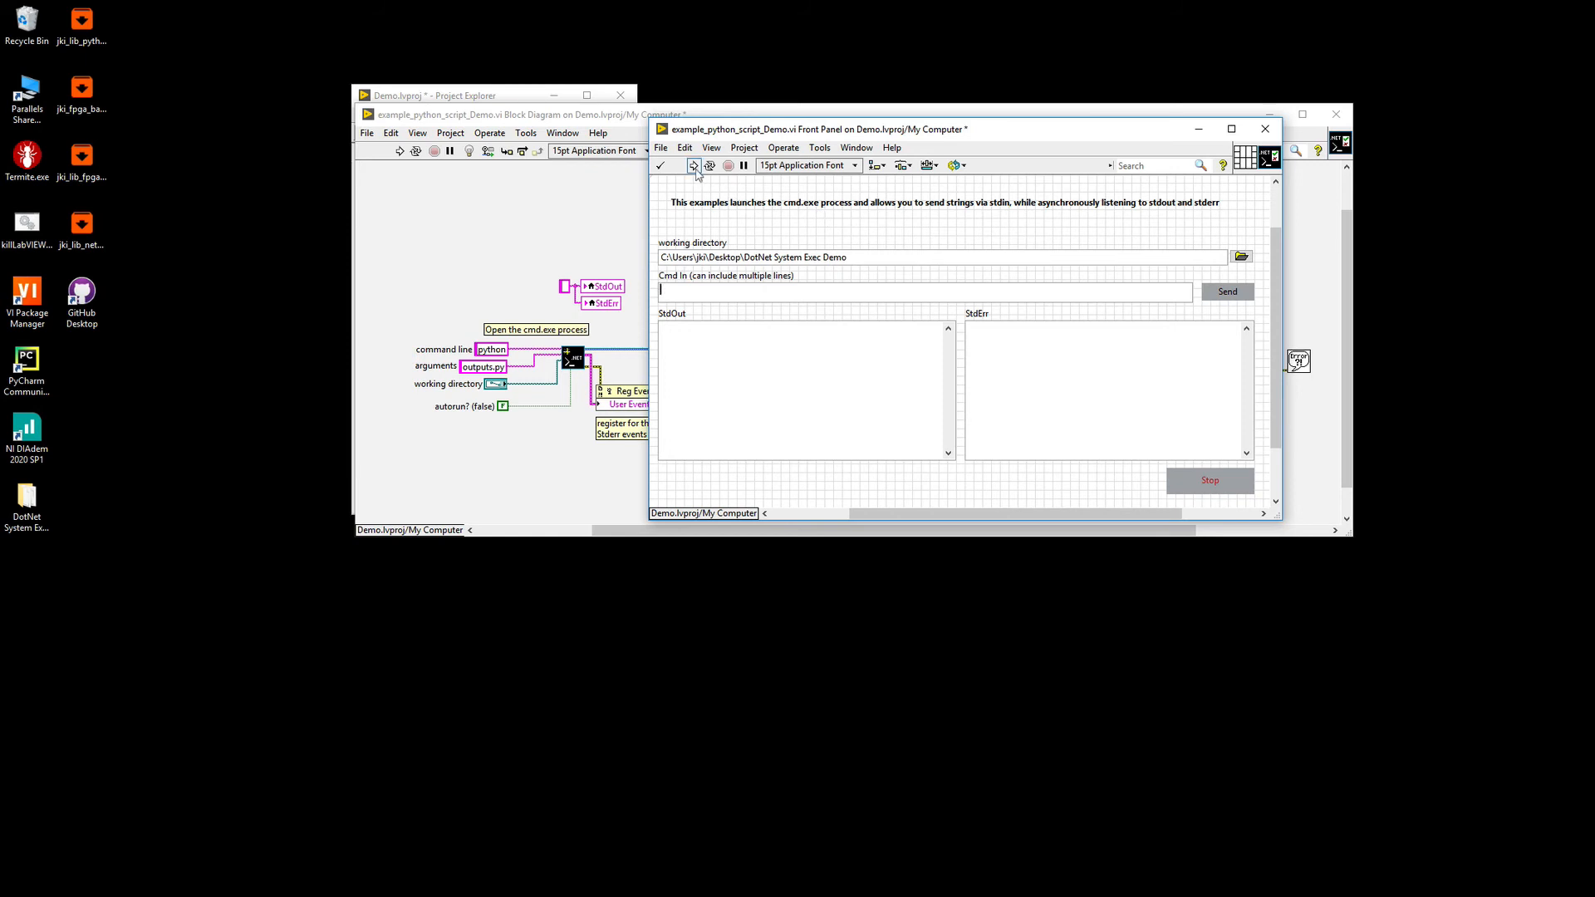
{"action": "left_click", "coordinate": [695, 164]}
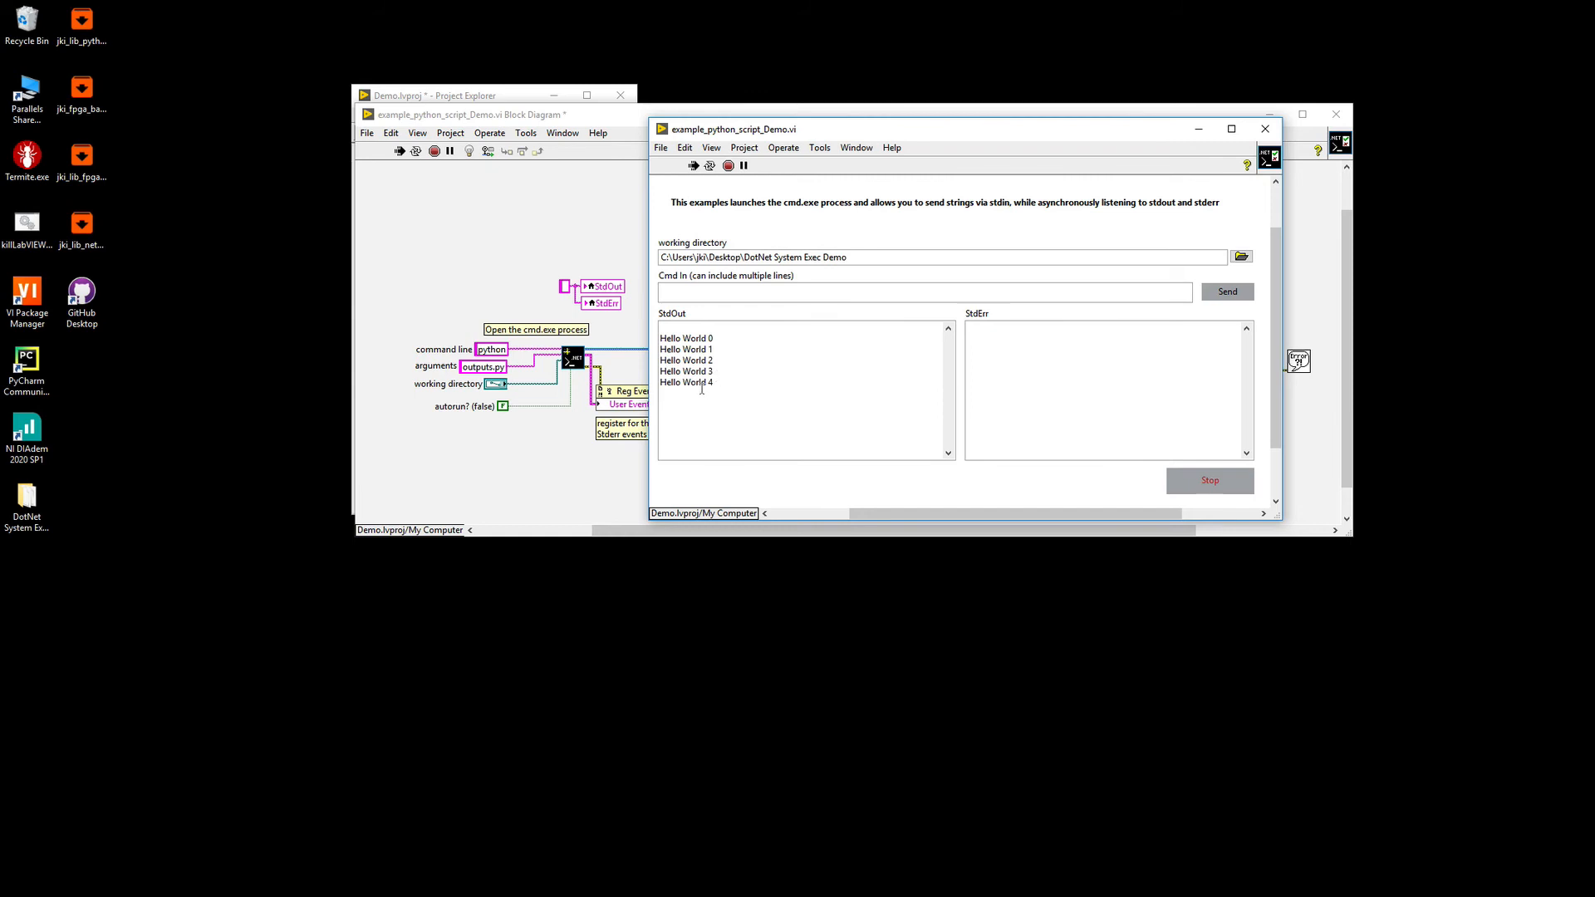
{"action": "mouse_move", "coordinate": [771, 382]}
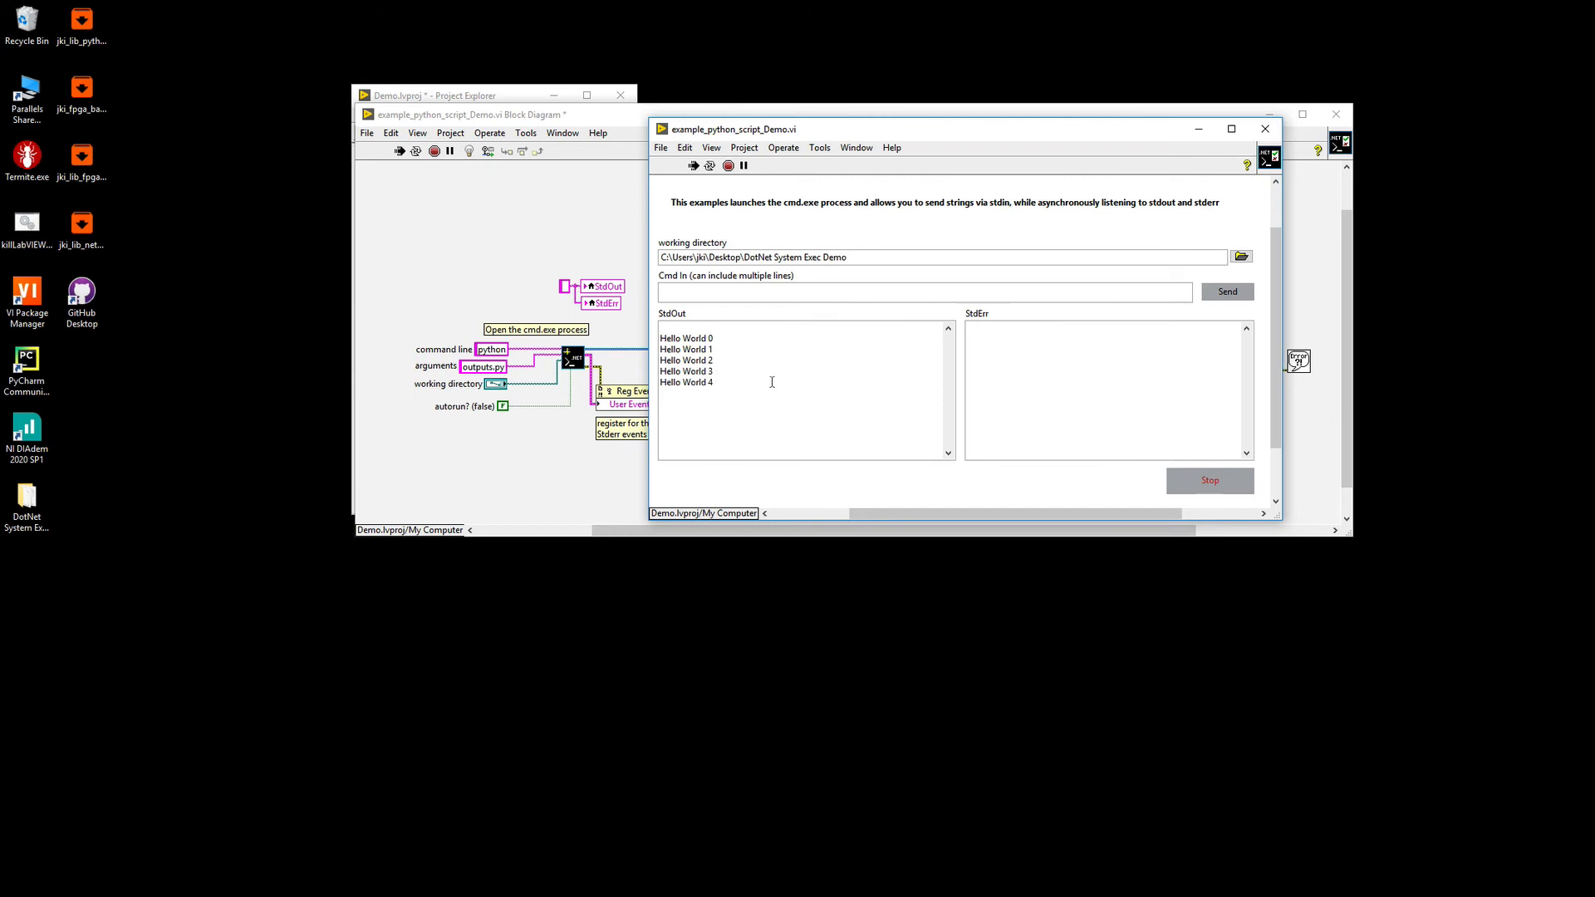
{"action": "mouse_move", "coordinate": [786, 369]}
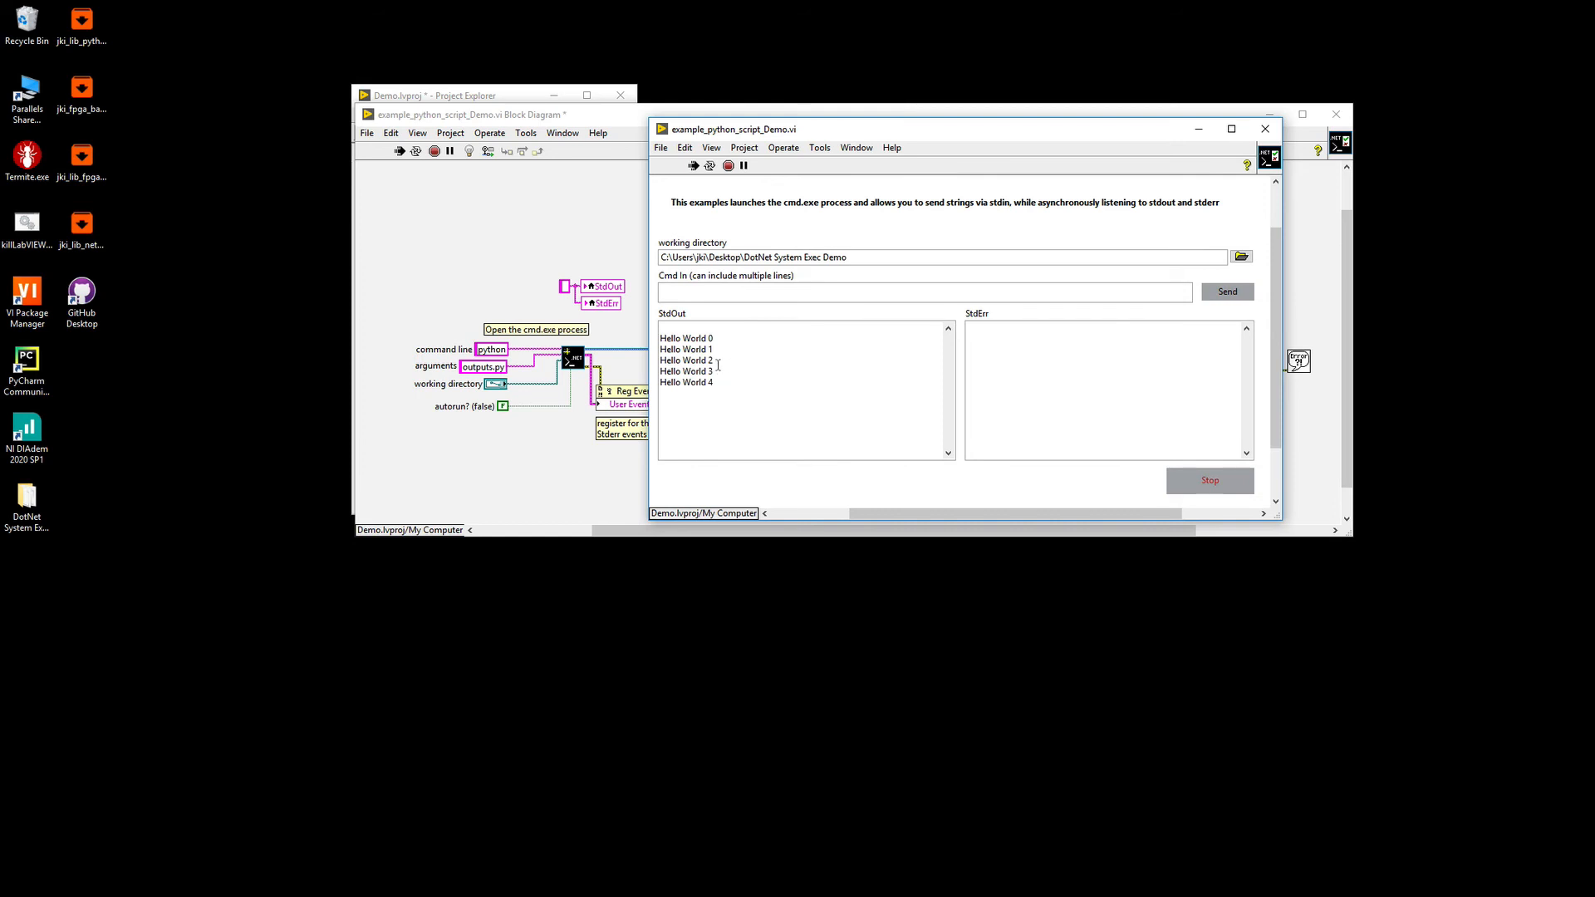
{"action": "mouse_move", "coordinate": [818, 139]}
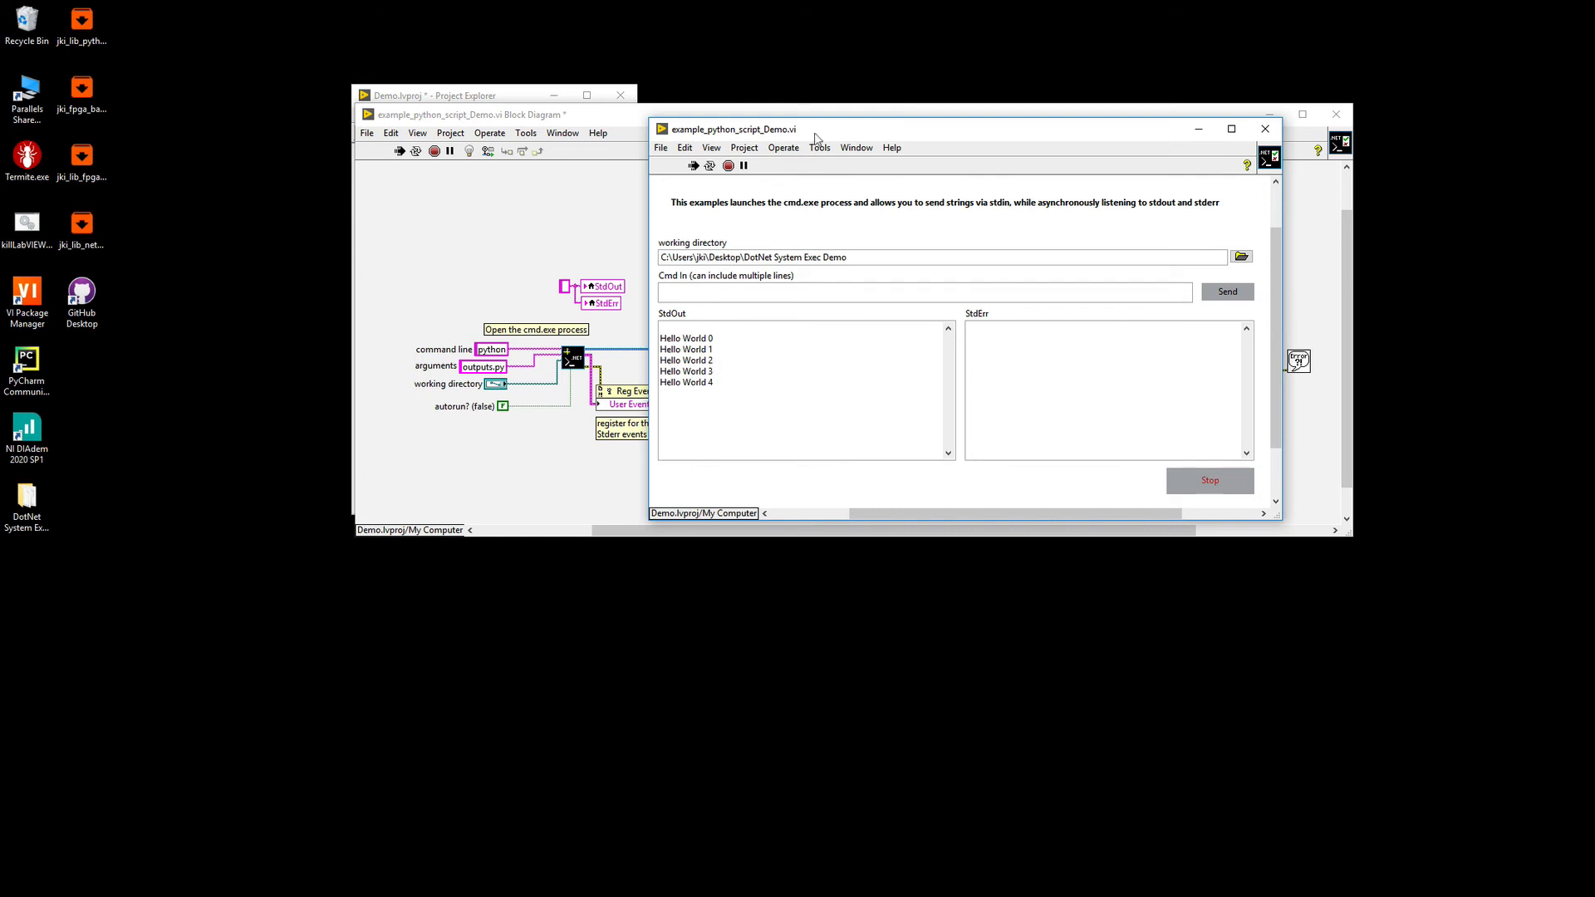
{"action": "mouse_move", "coordinate": [778, 339]}
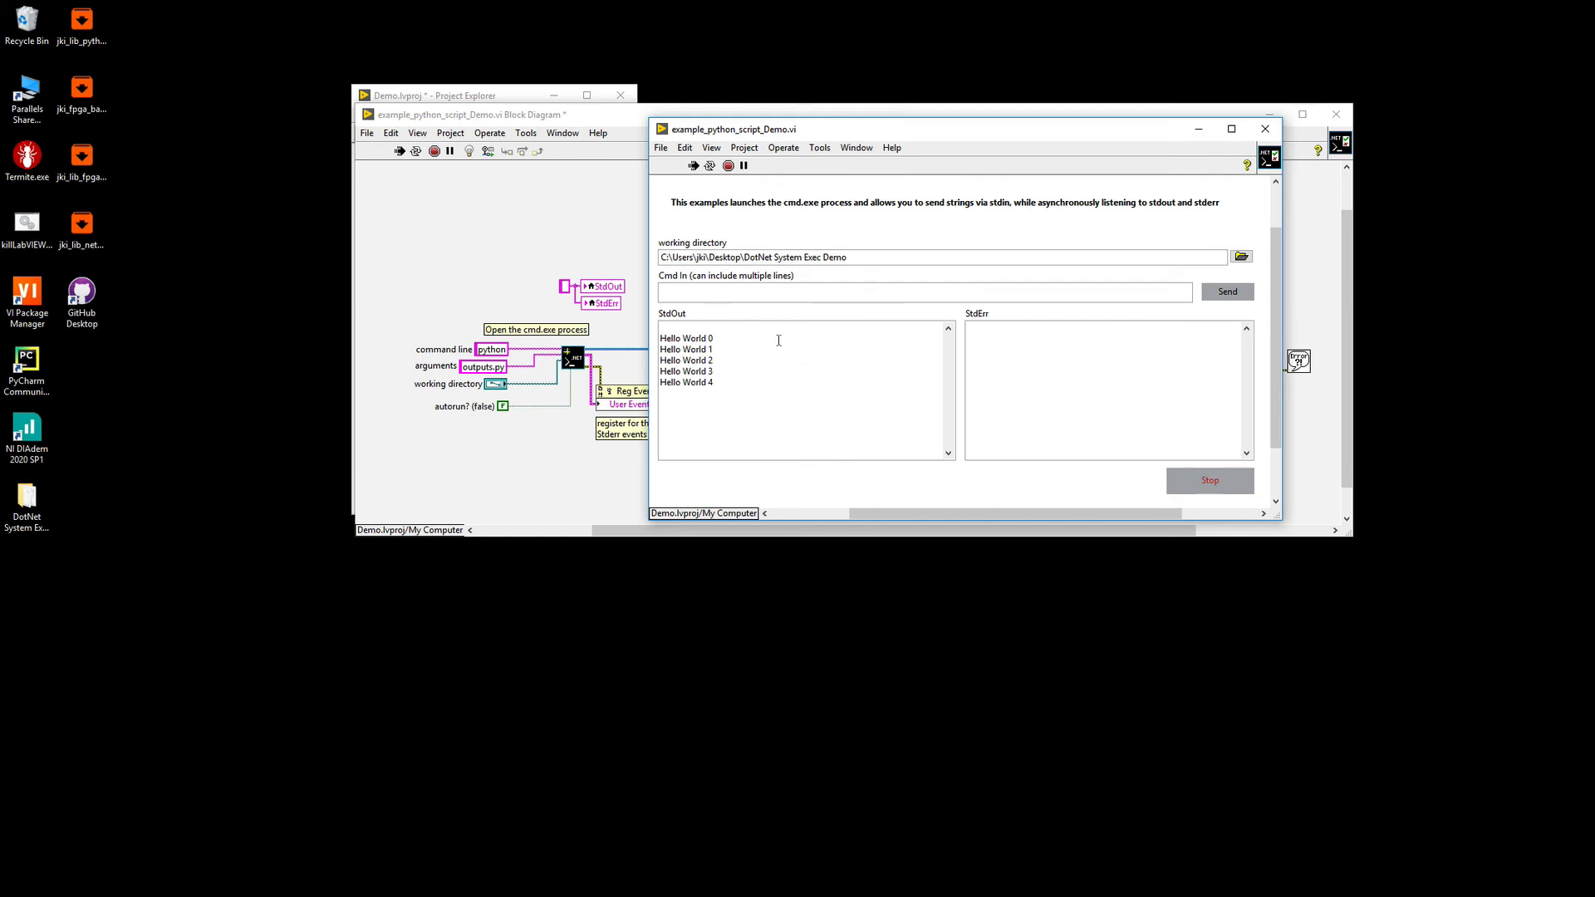
{"action": "mouse_move", "coordinate": [812, 319]}
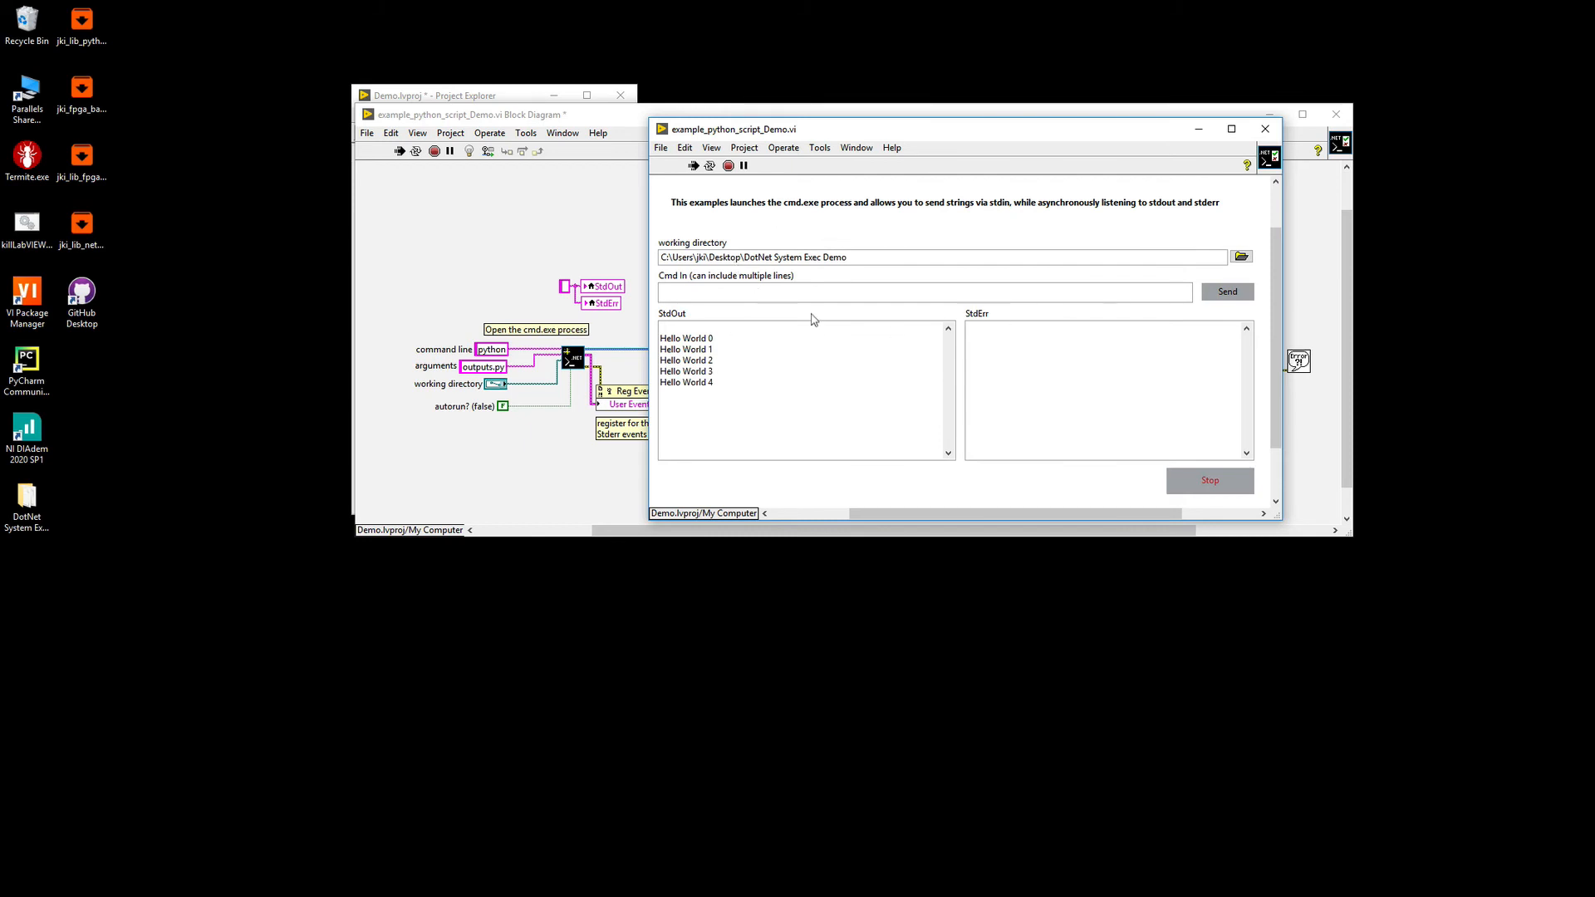
{"action": "mouse_move", "coordinate": [1180, 486]}
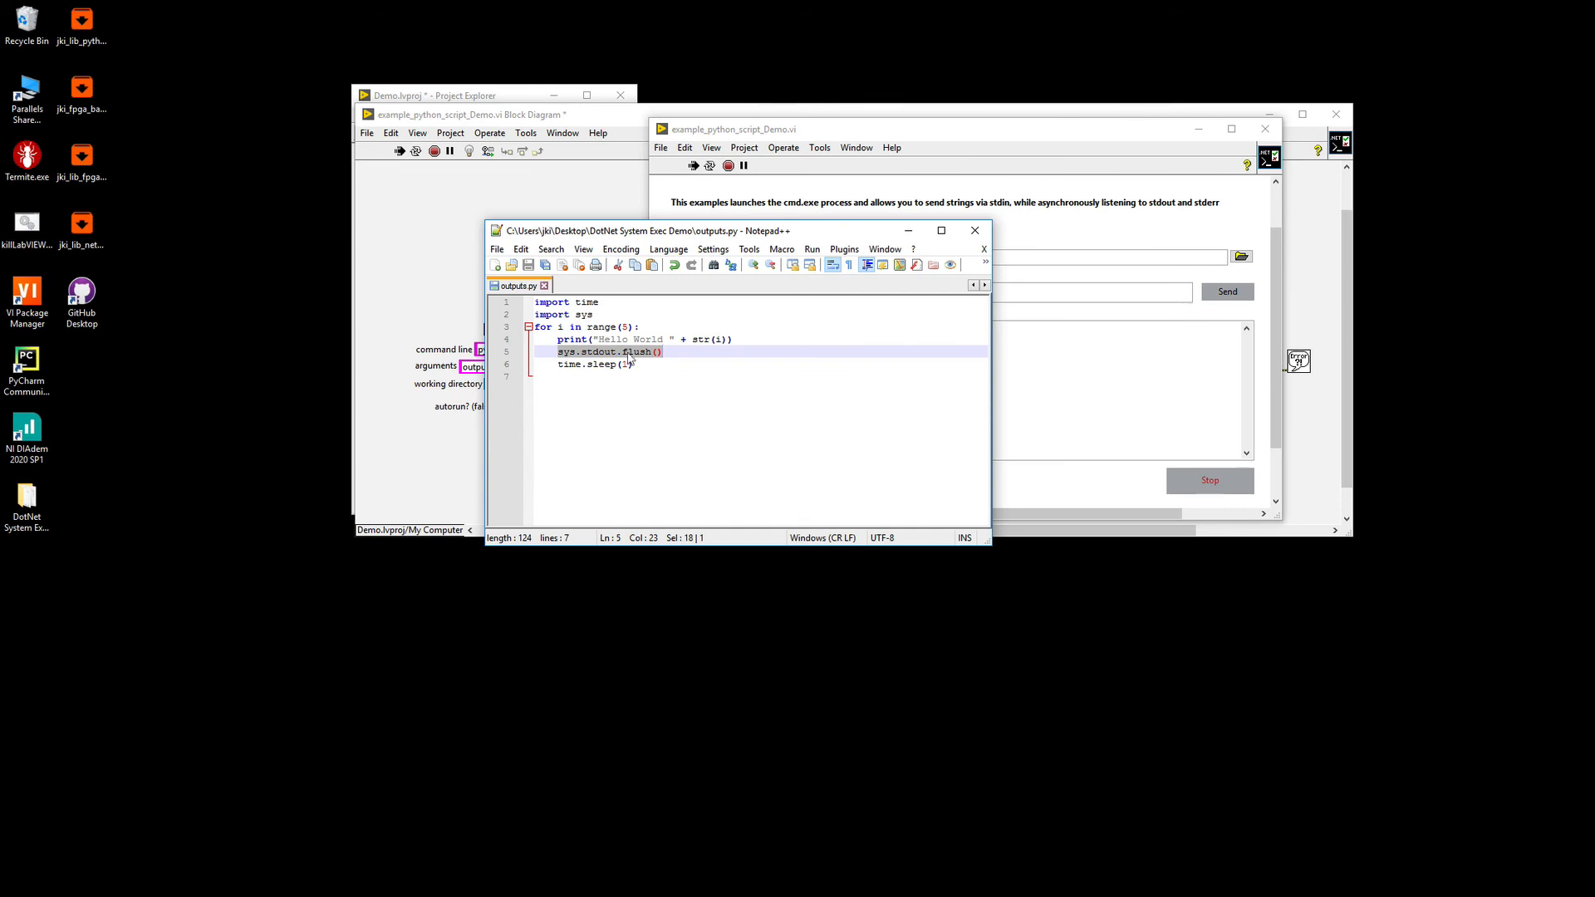
Change the print line to "Step " plus the index plus "Started" and save outputs.py.
{"action": "left_click", "coordinate": [635, 364]}
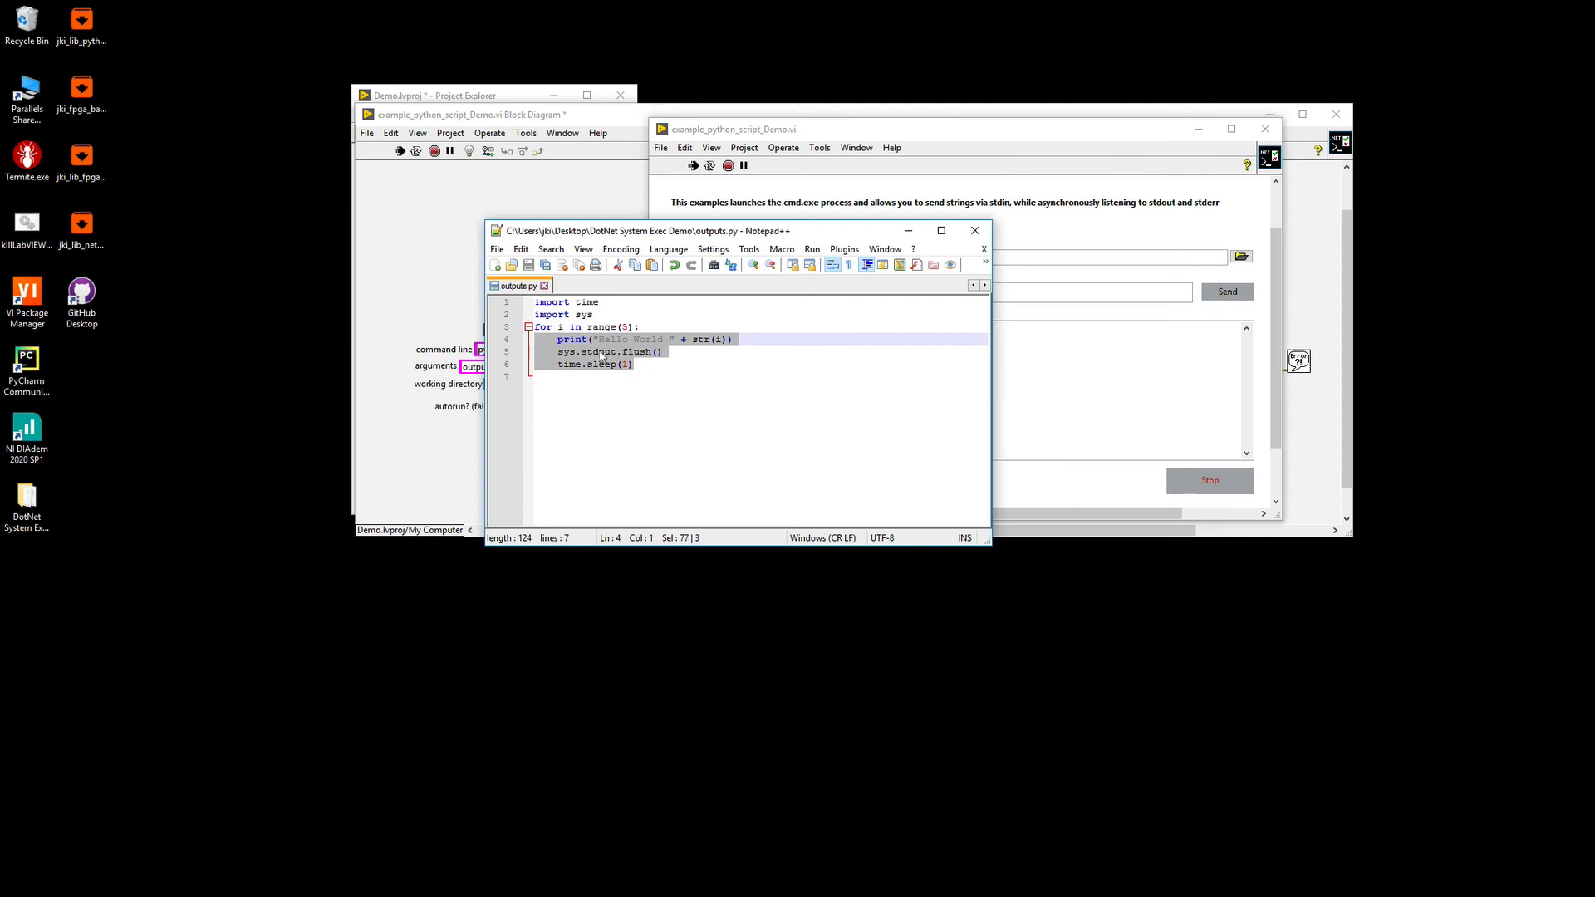
{"action": "mouse_move", "coordinate": [781, 249]}
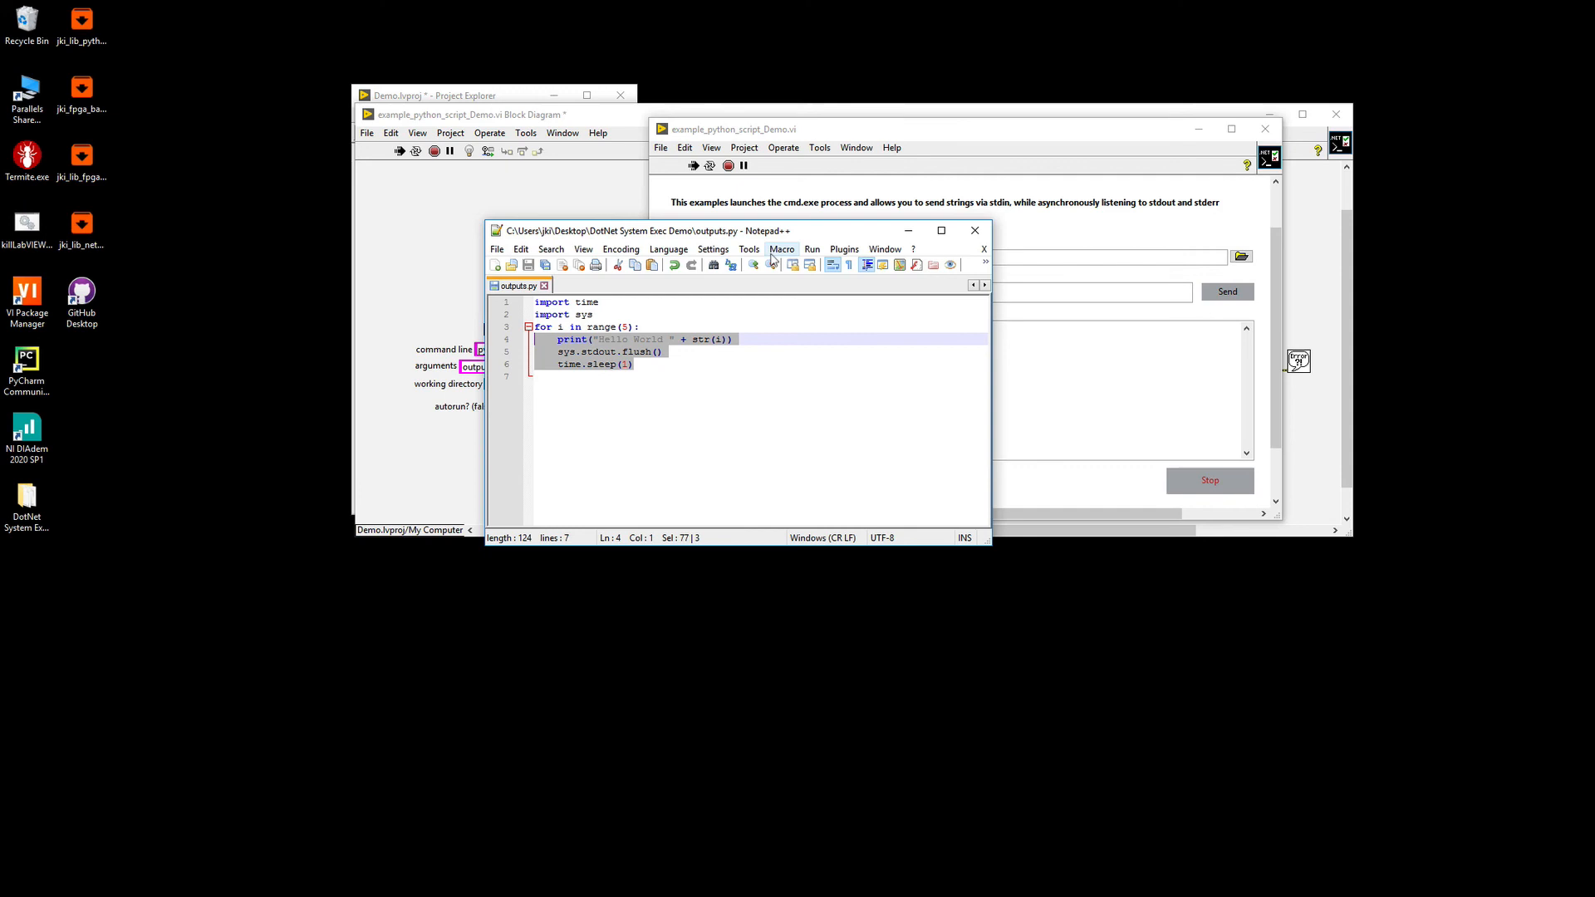
{"action": "left_click", "coordinate": [663, 351]}
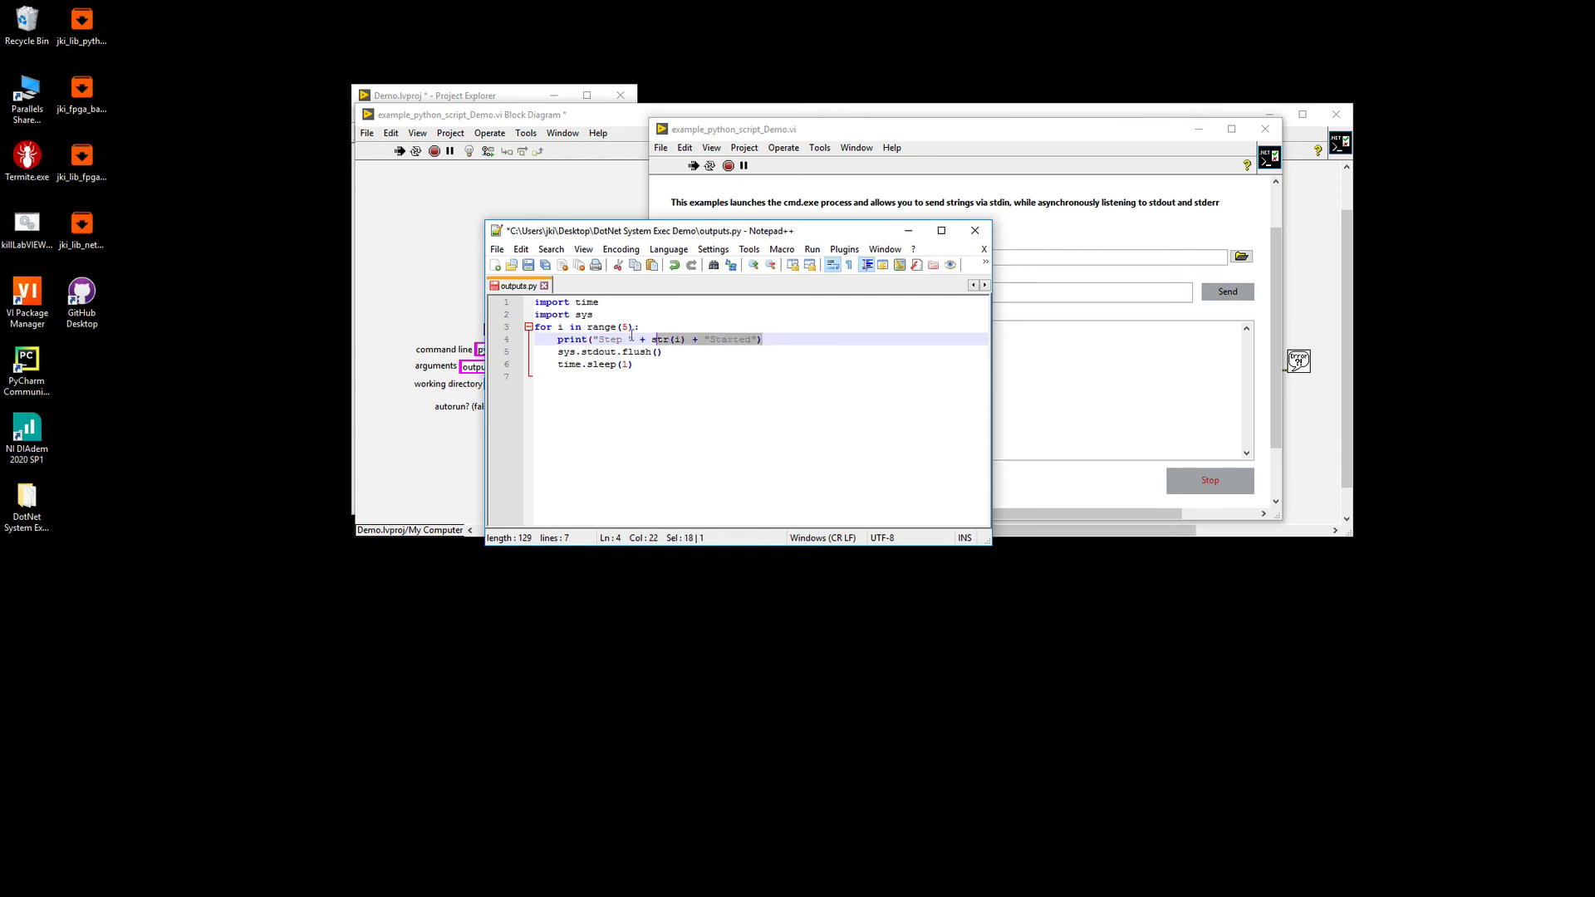
{"action": "left_click", "coordinate": [662, 351]}
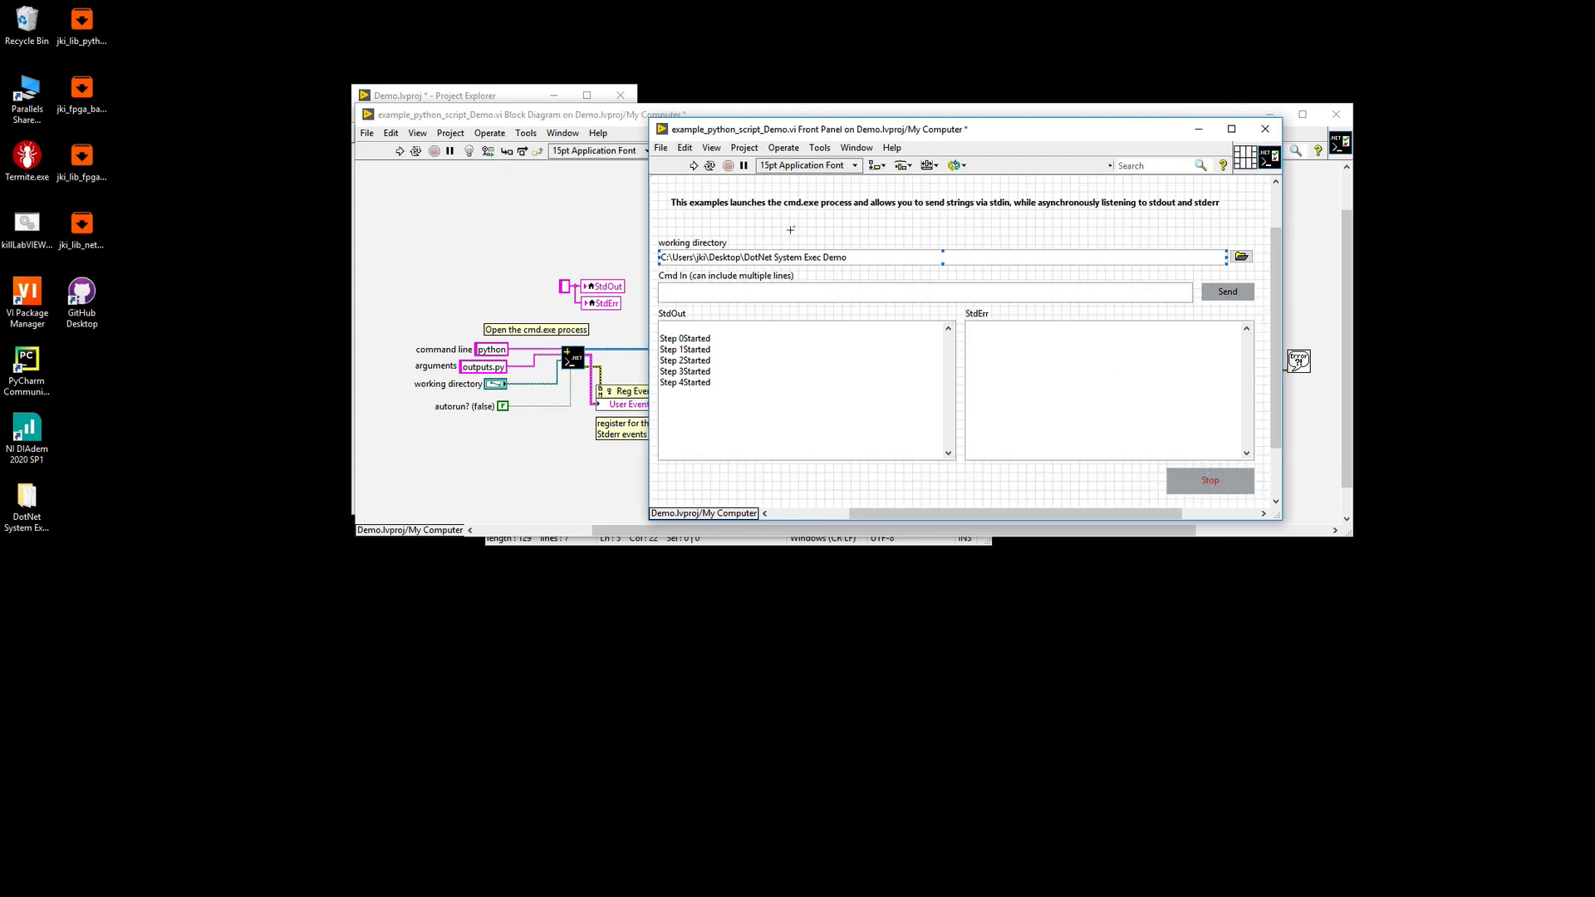
{"action": "mouse_move", "coordinate": [804, 225]}
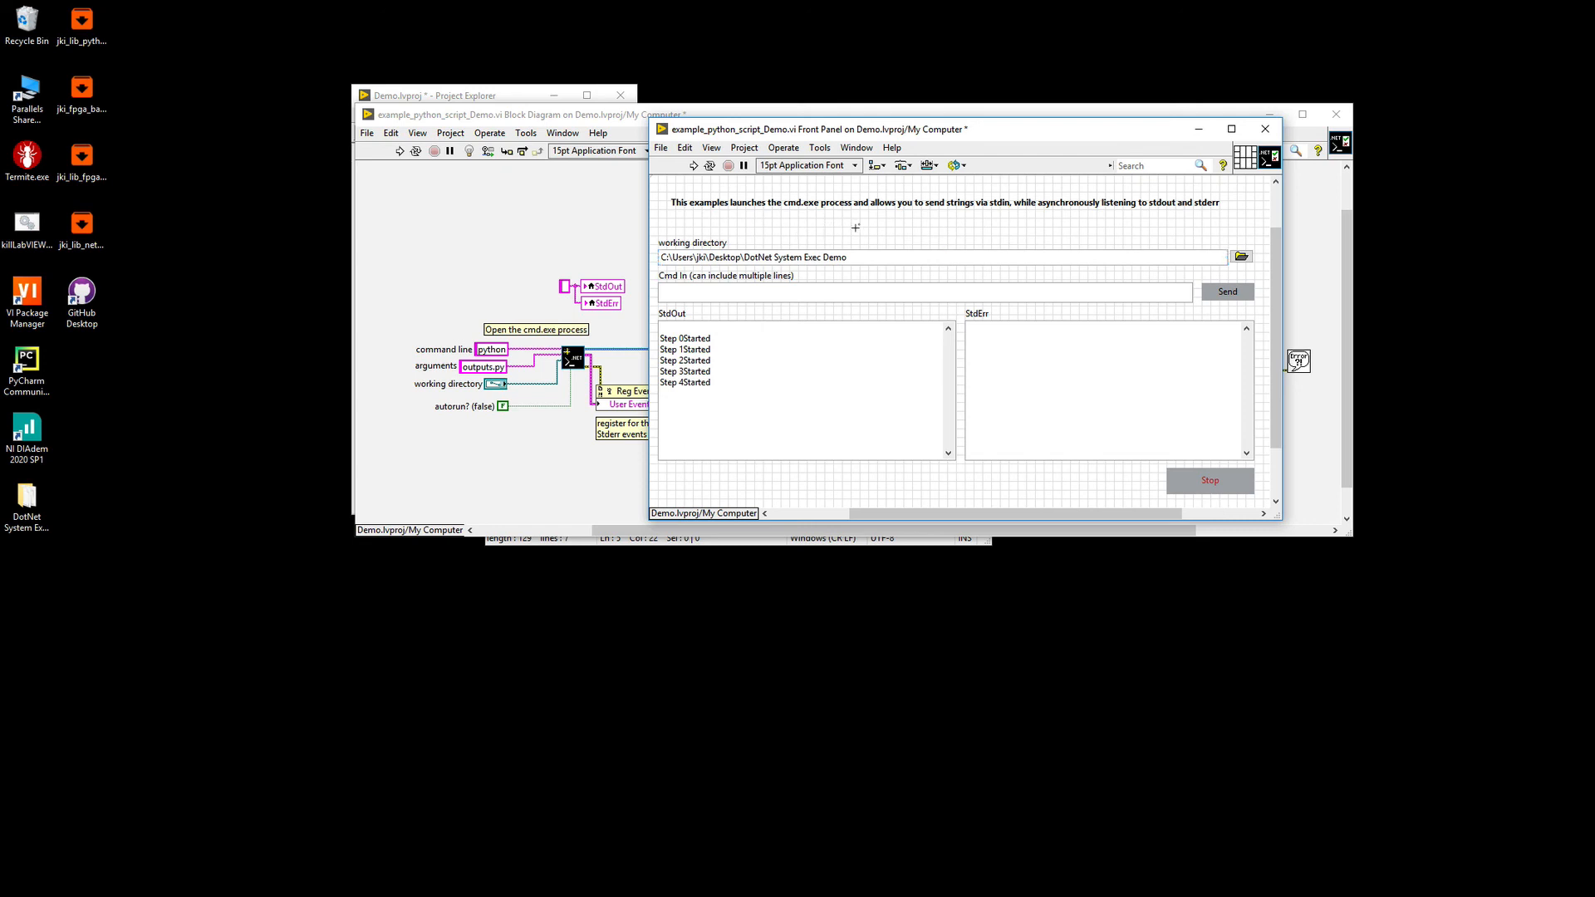
{"action": "mouse_move", "coordinate": [877, 236]}
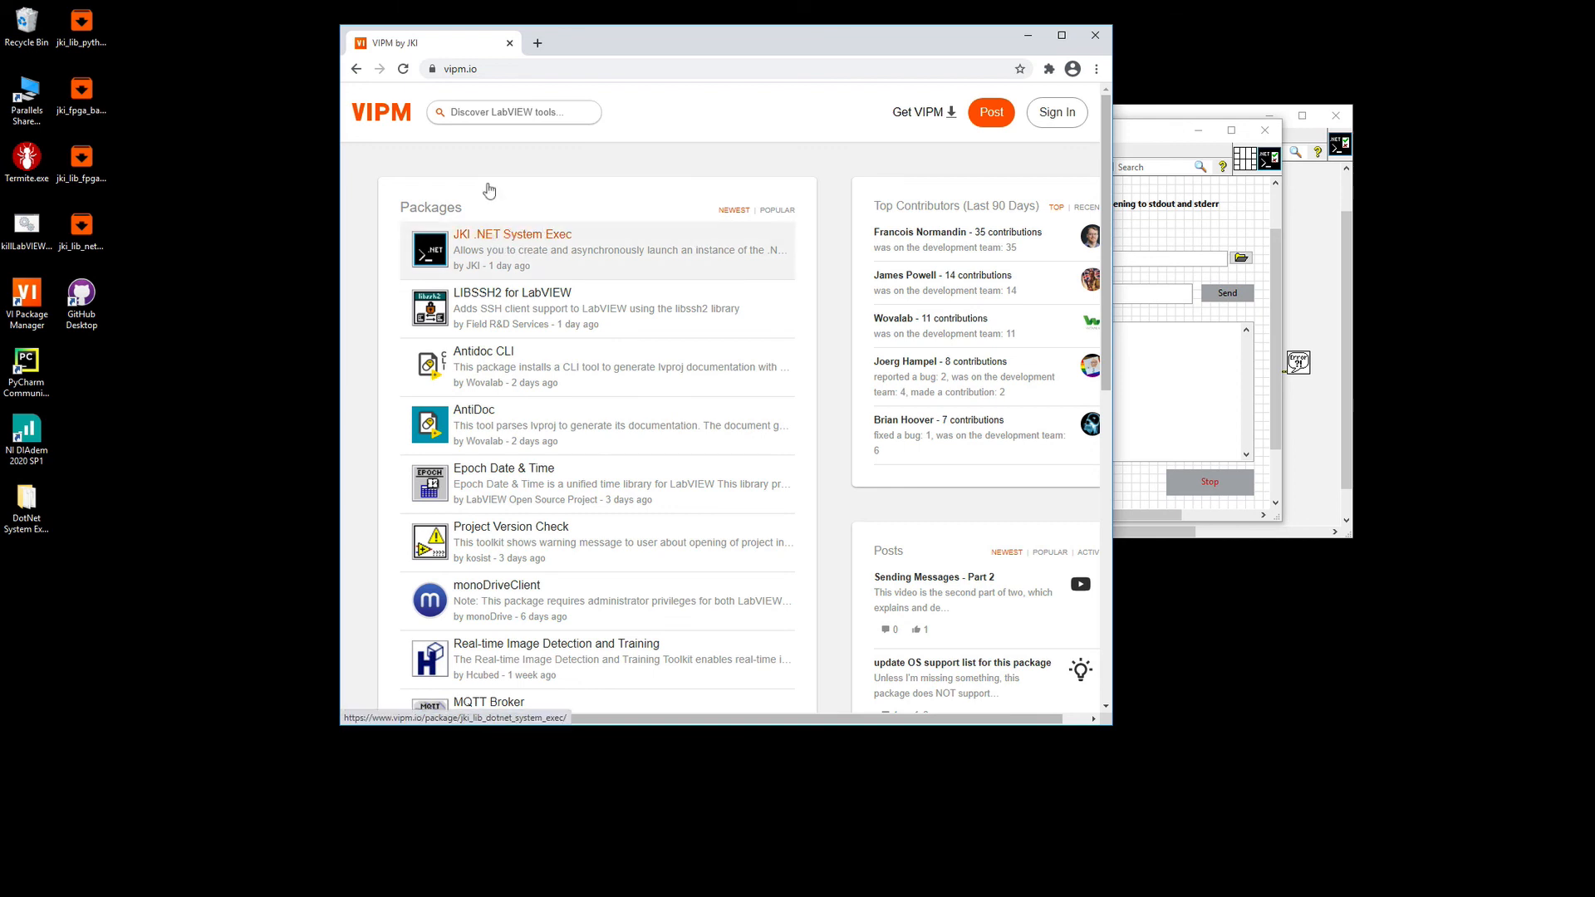
Open the JKI .NET System Exec package page on vipm.io and browse its version and install details.
{"action": "left_click", "coordinate": [514, 234]}
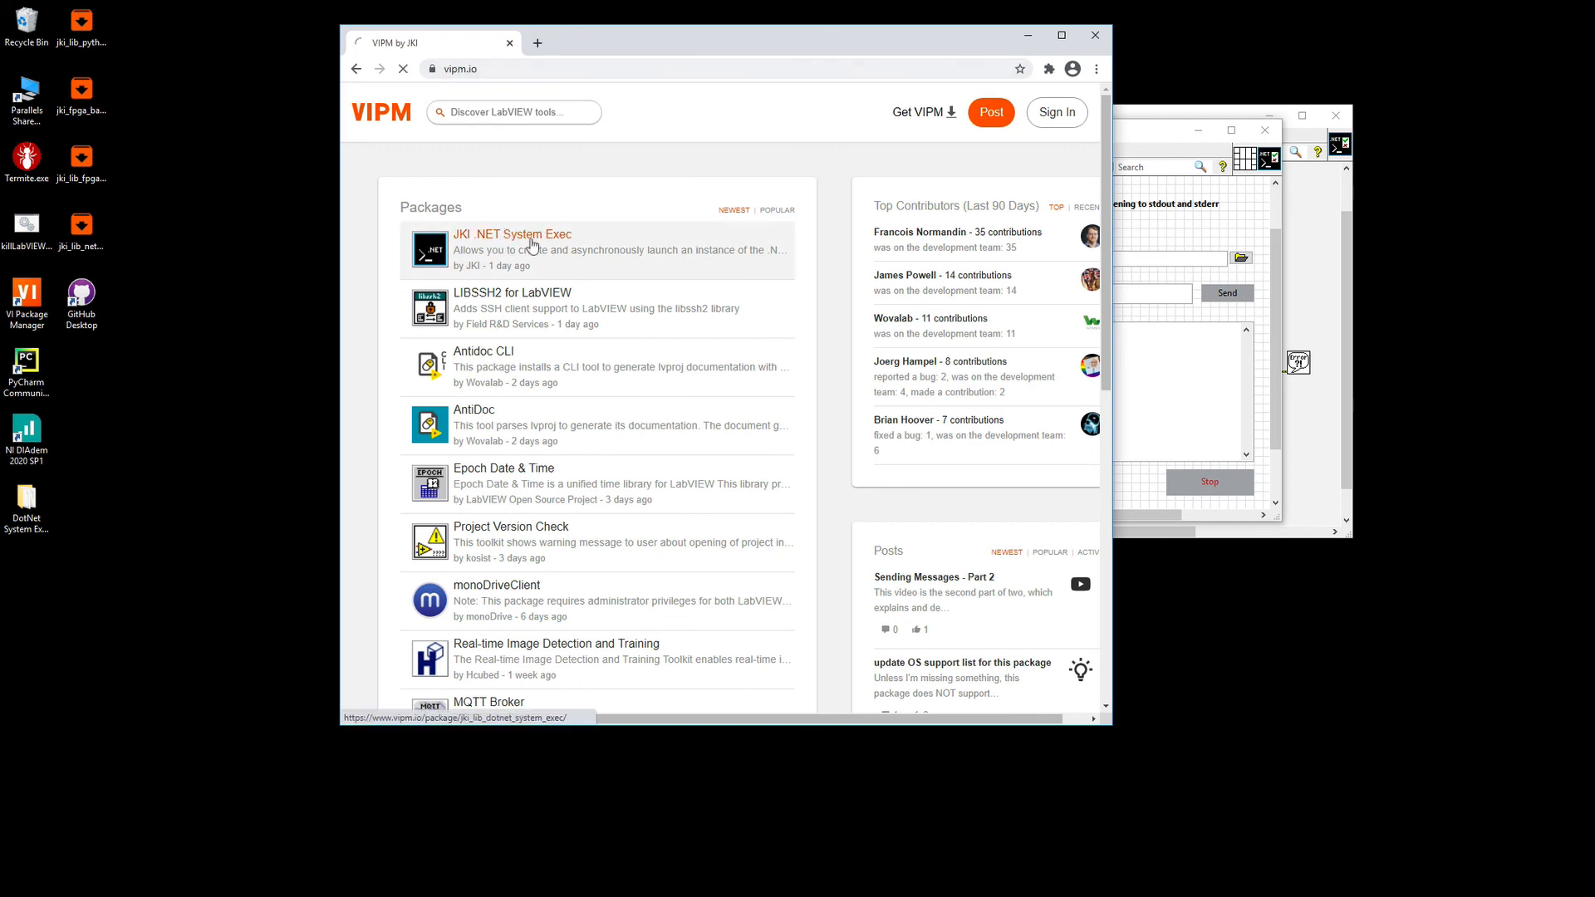
{"action": "left_click", "coordinate": [514, 235]}
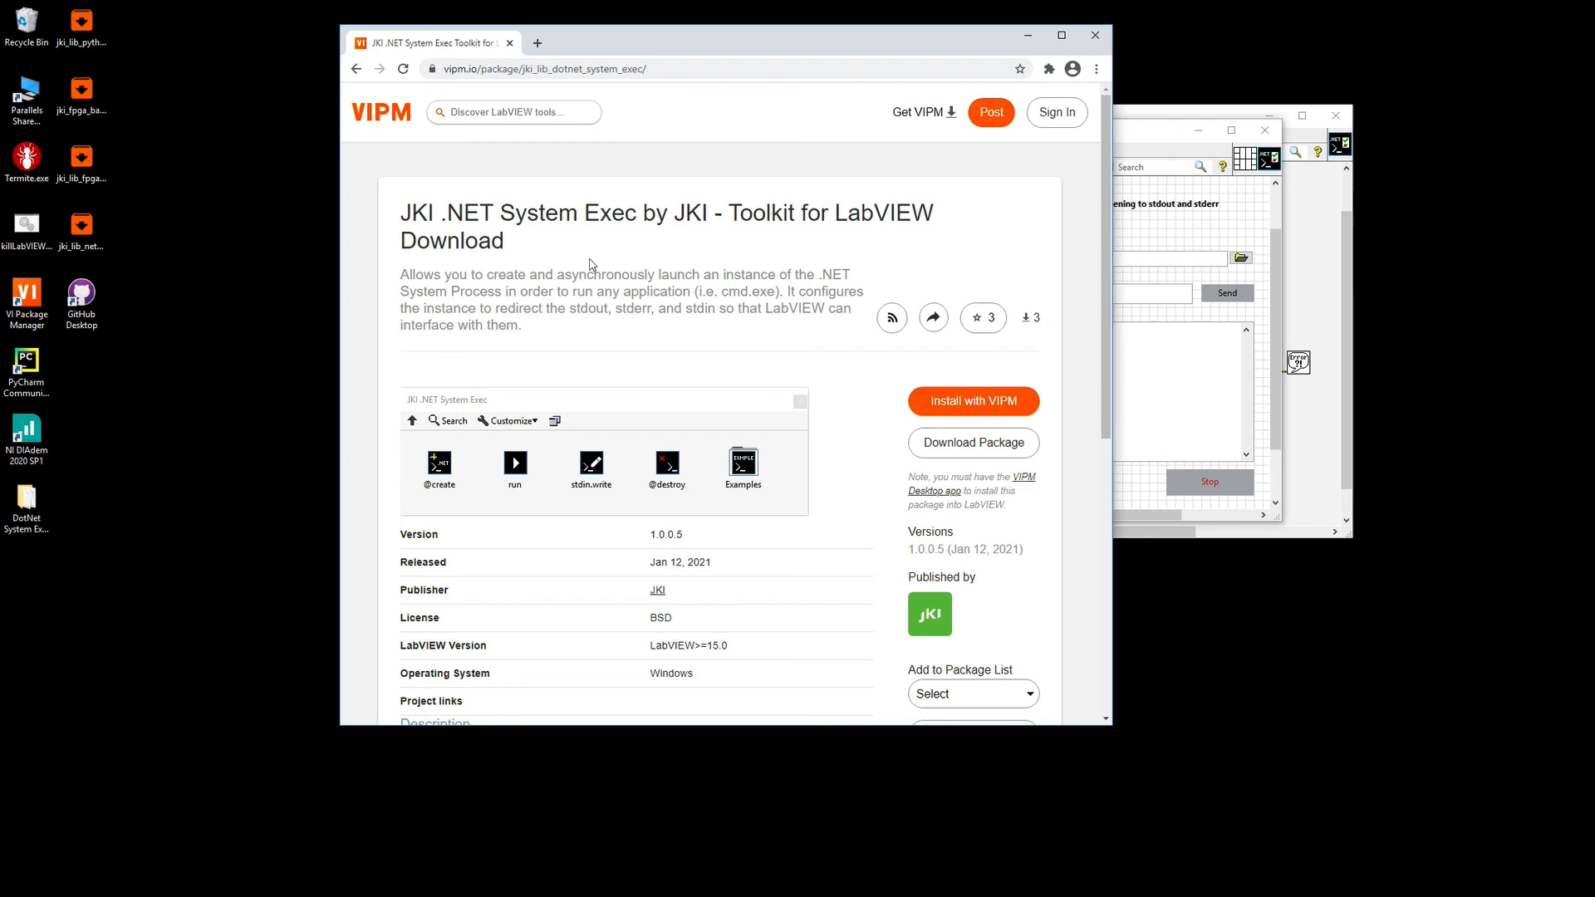
{"action": "scroll", "scroll_direction": "down", "scroll_amount": 3}
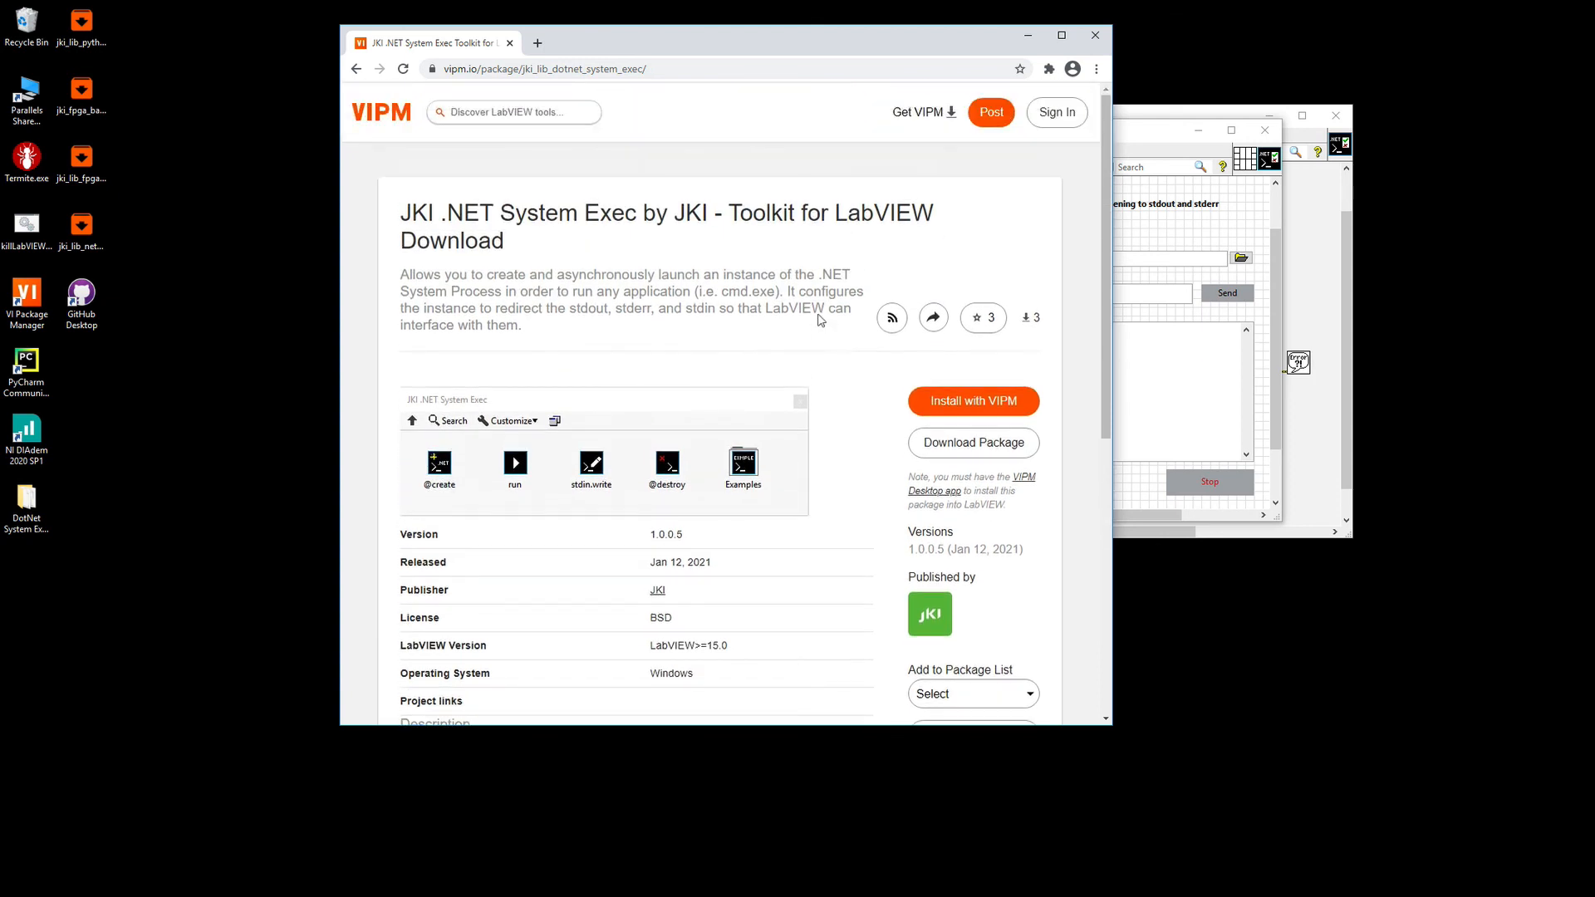
{"action": "mouse_move", "coordinate": [618, 415]}
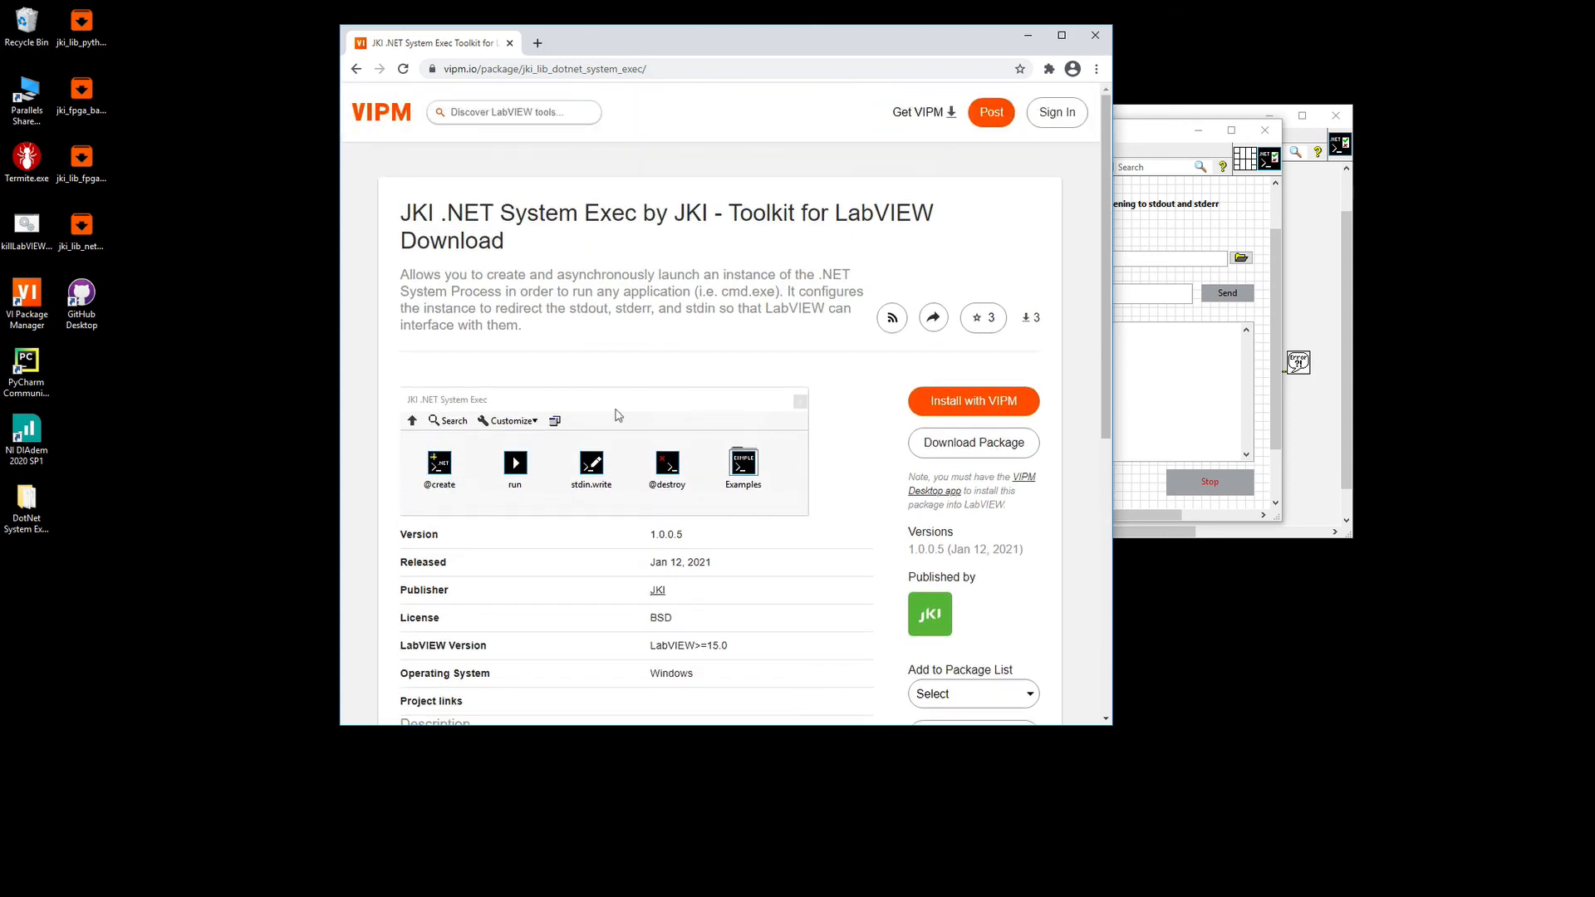
{"action": "mouse_move", "coordinate": [778, 464]}
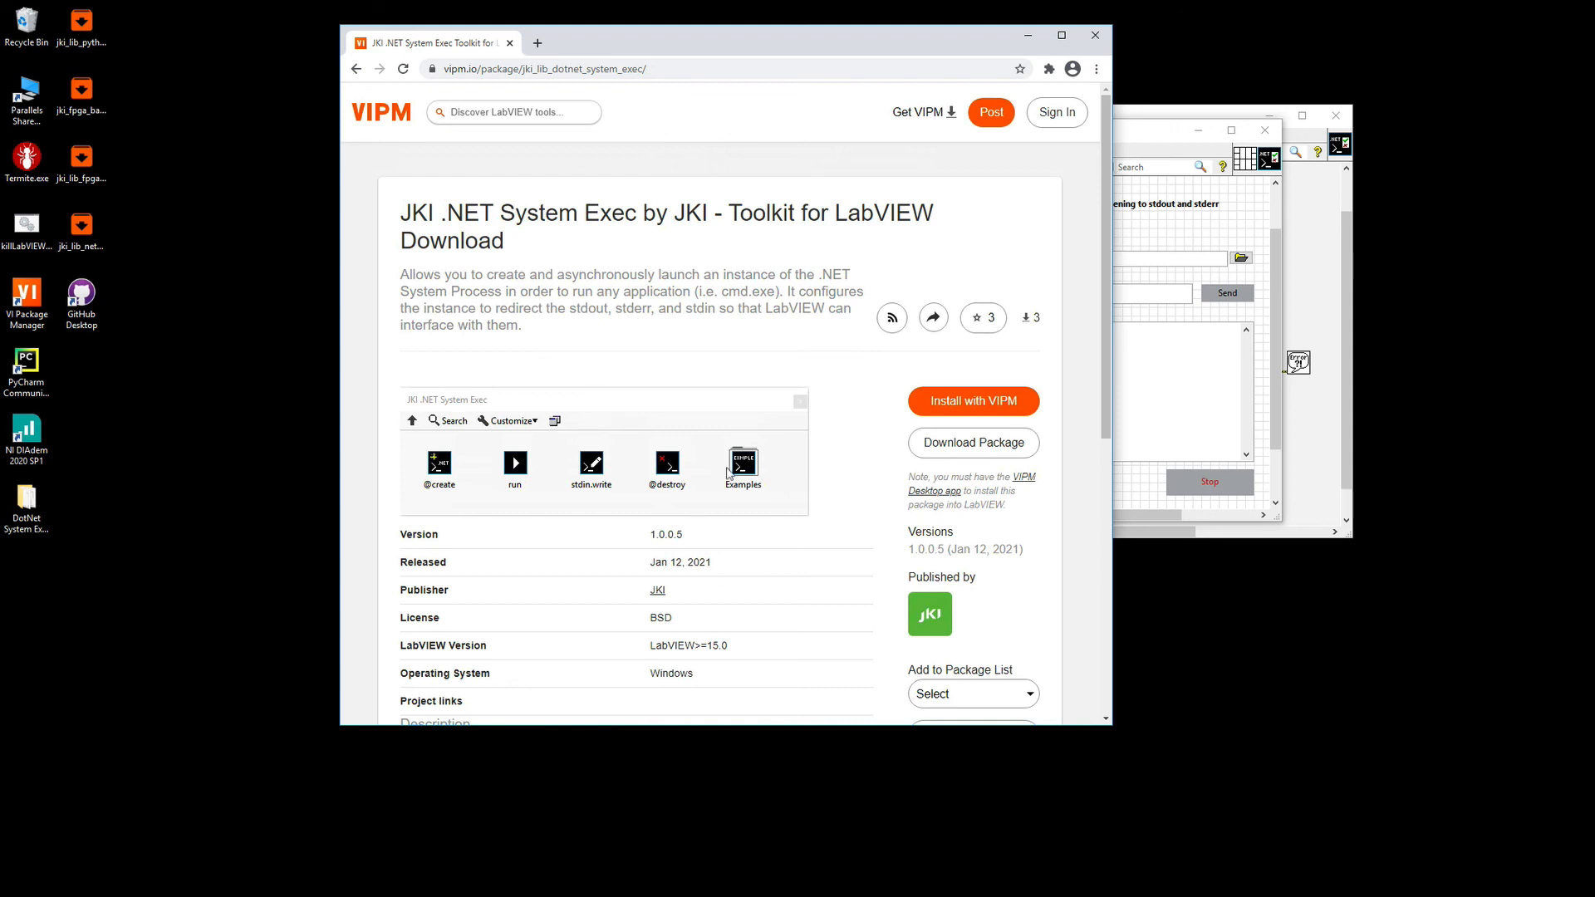
{"action": "mouse_move", "coordinate": [834, 364]}
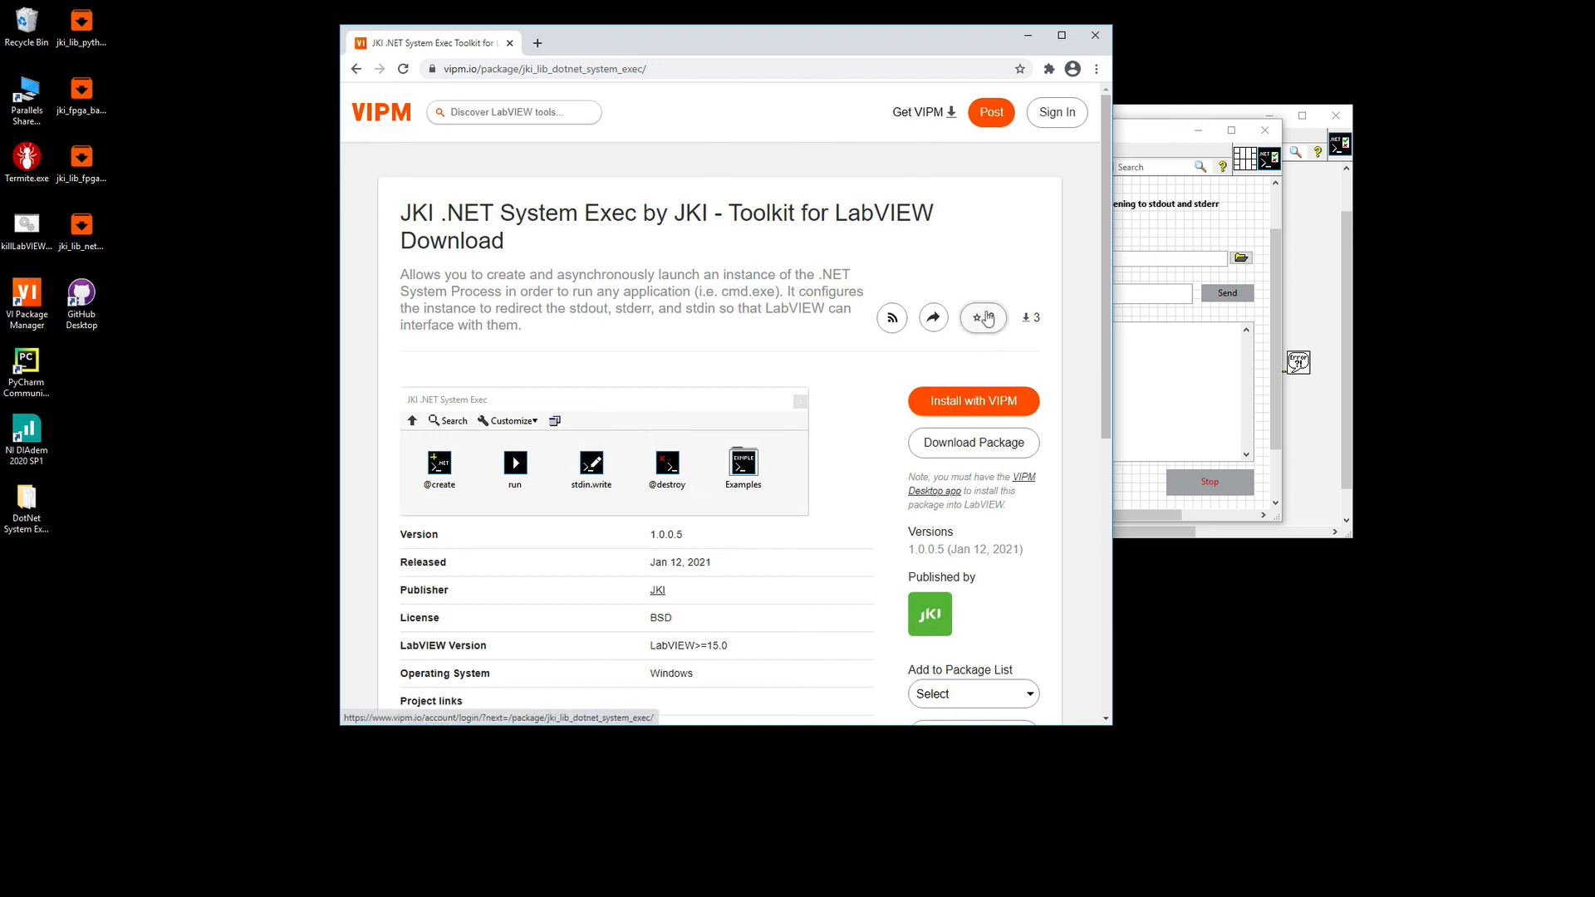
{"action": "left_click", "coordinate": [976, 317]}
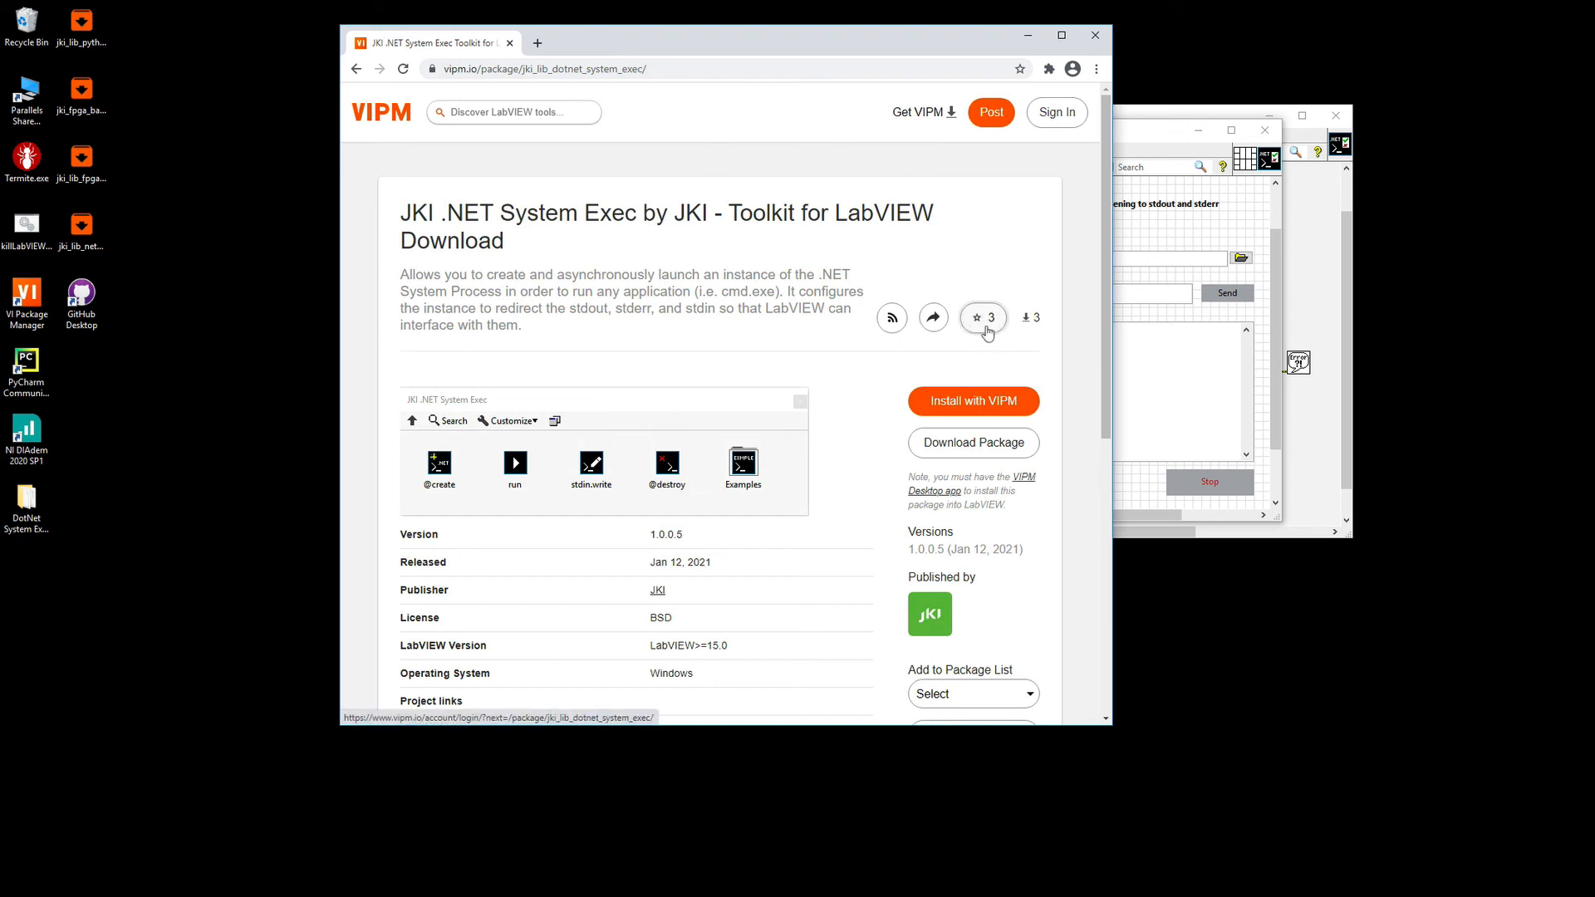
{"action": "mouse_move", "coordinate": [982, 317]}
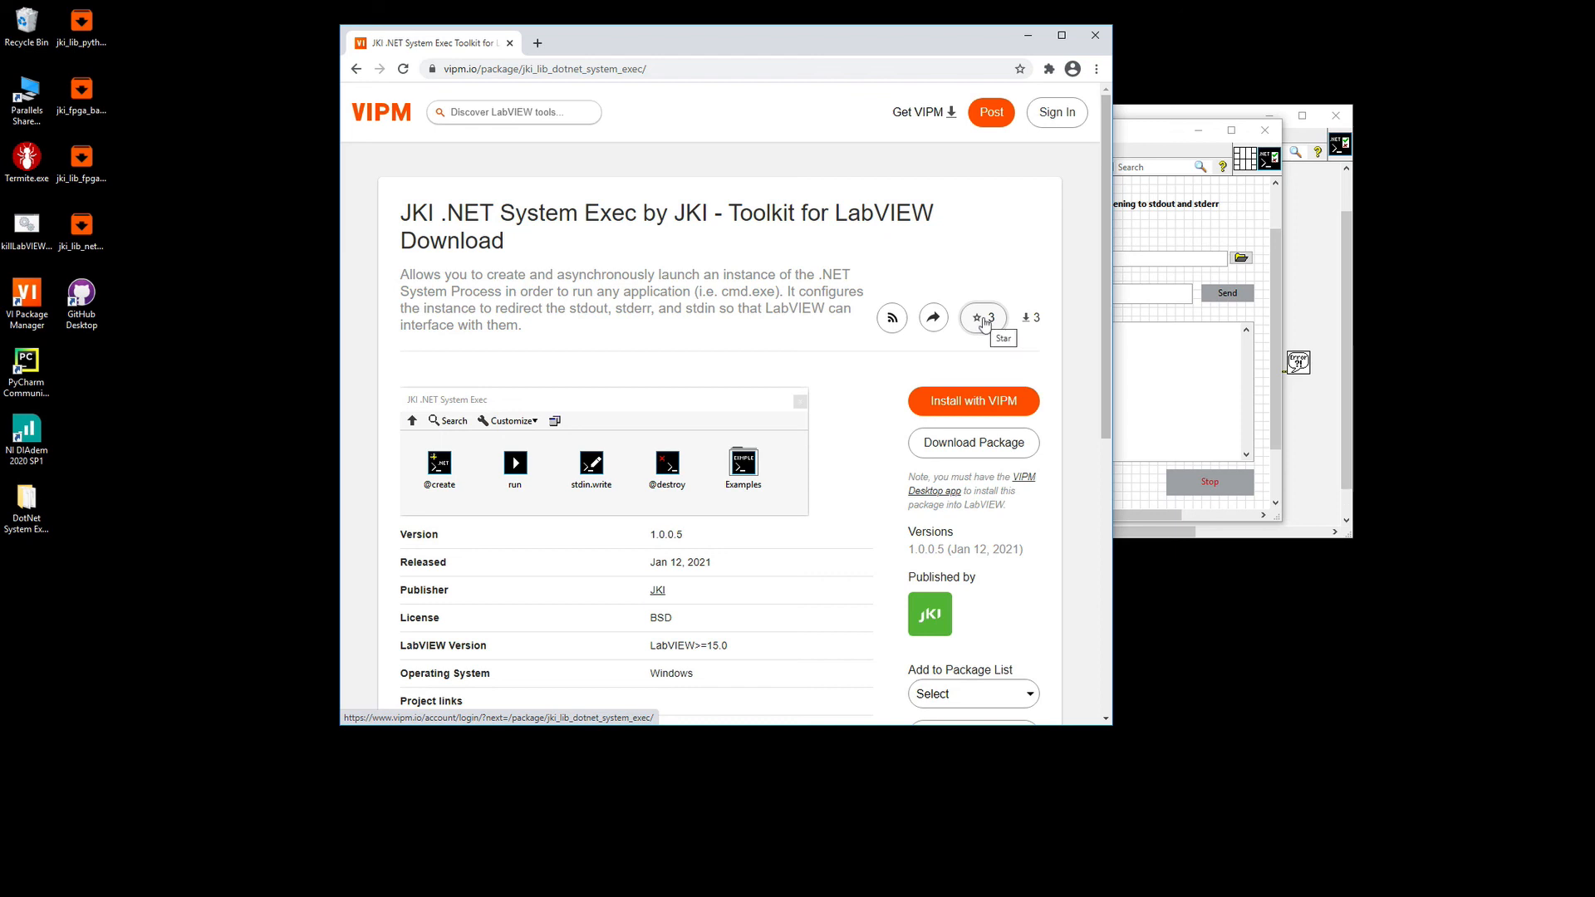
{"action": "mouse_move", "coordinate": [576, 327]}
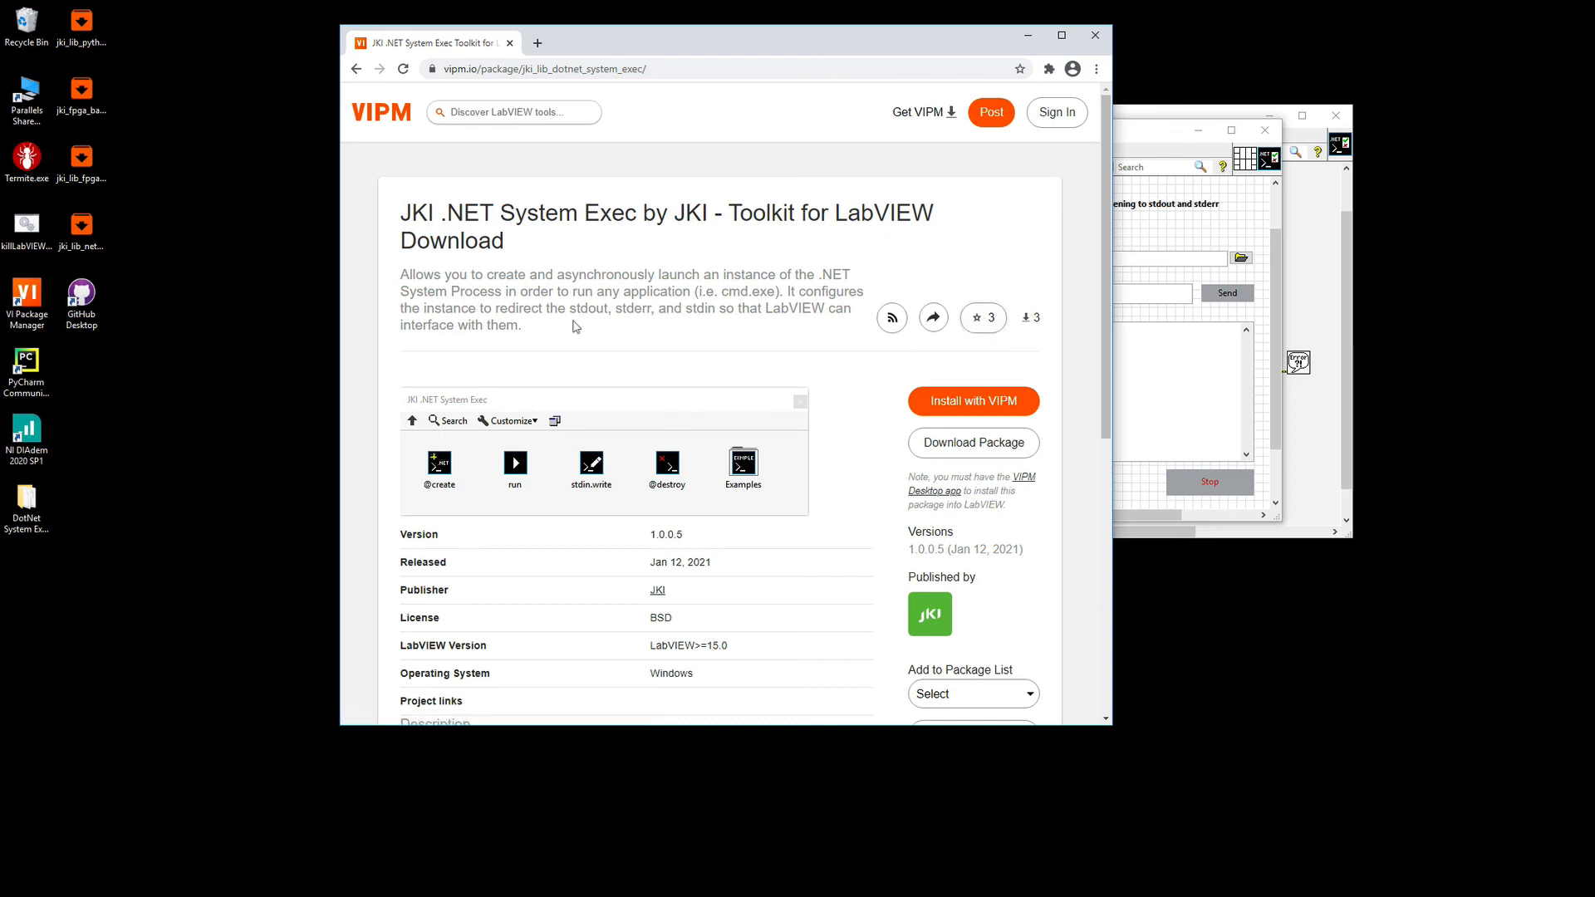